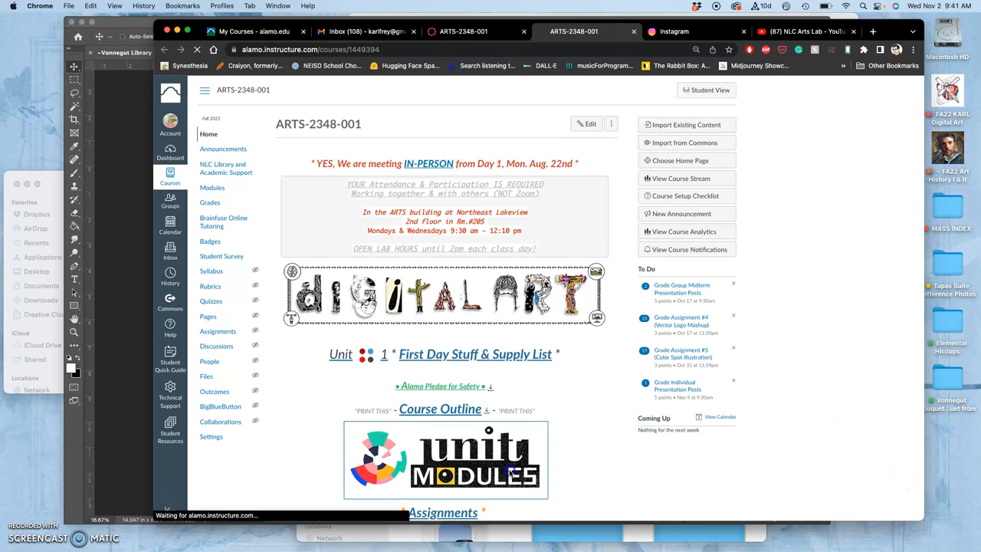
- Open the ARTS-2348-001 Unit Modules page and browse the list of units 1 through 16
click(444, 459)
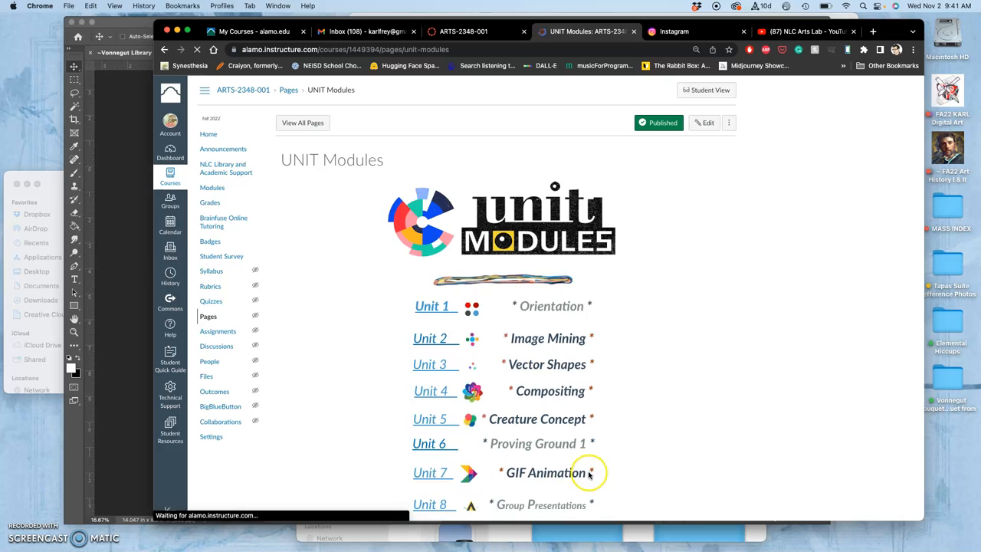
scroll(down, 3)
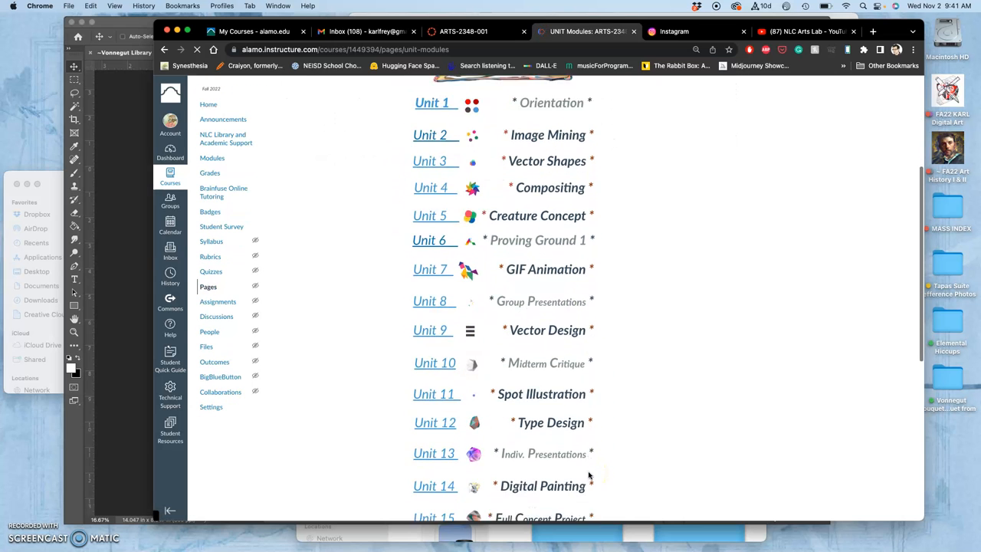
scroll(down, 3)
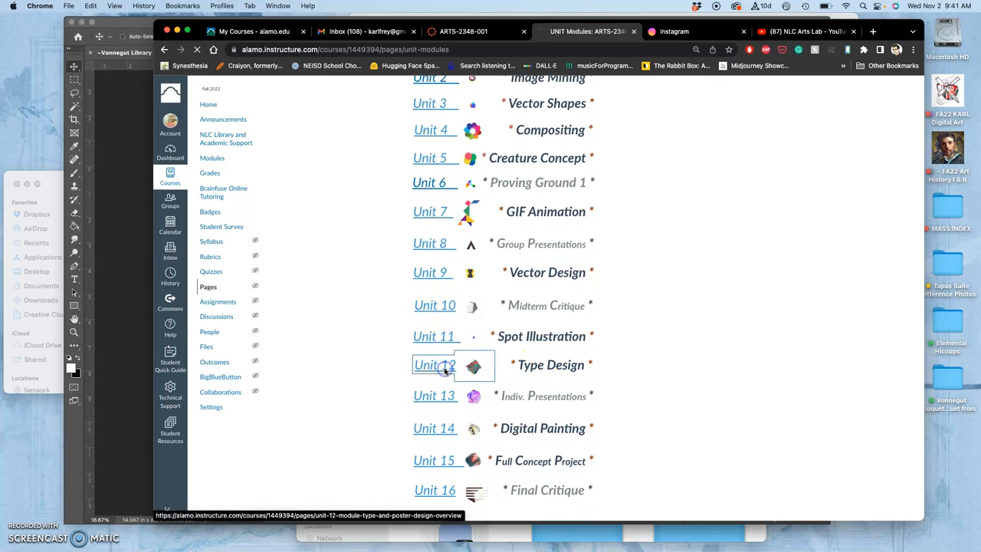
- Open the Unit 12: Type & Poster Design overview and read its objectives, tasks and deliverables
click(434, 365)
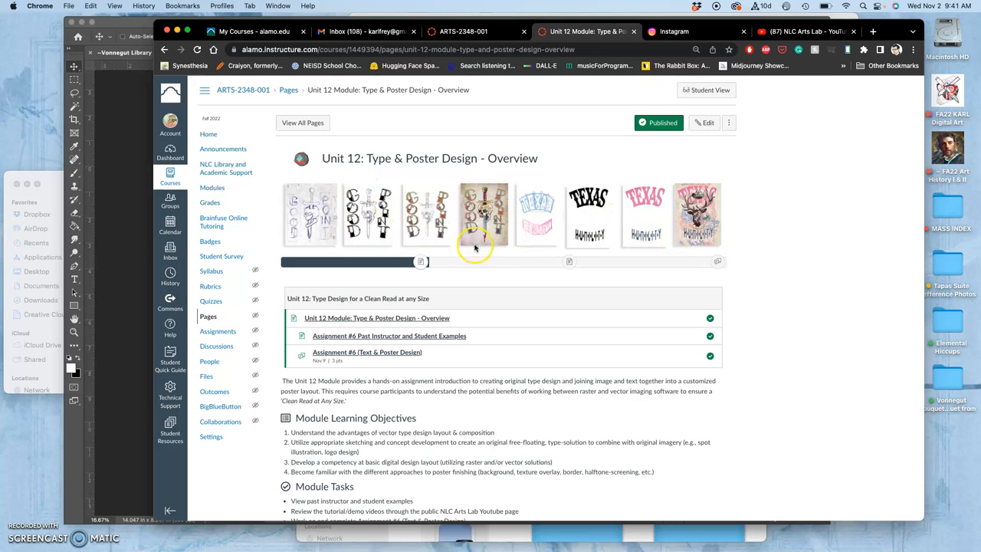
mouse_move(472, 270)
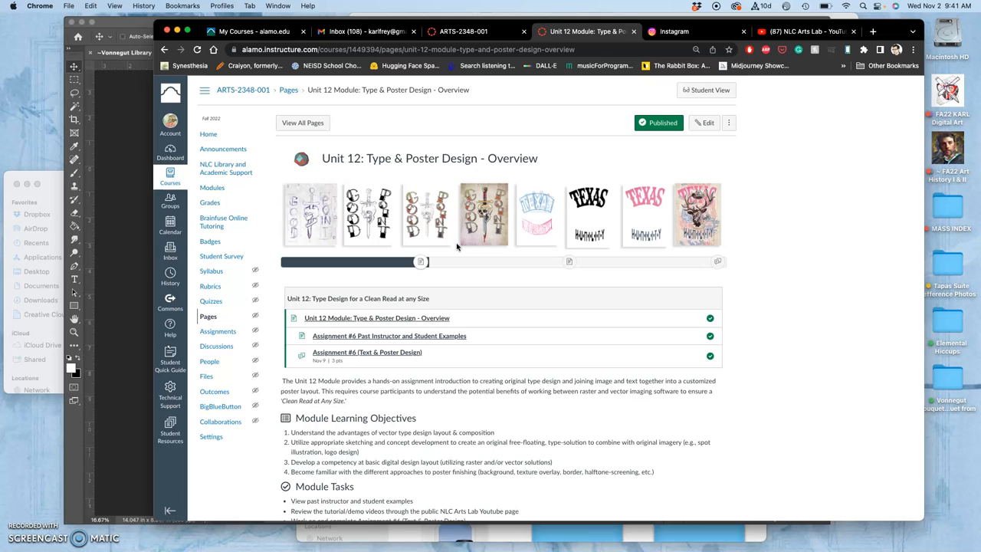
mouse_move(413, 277)
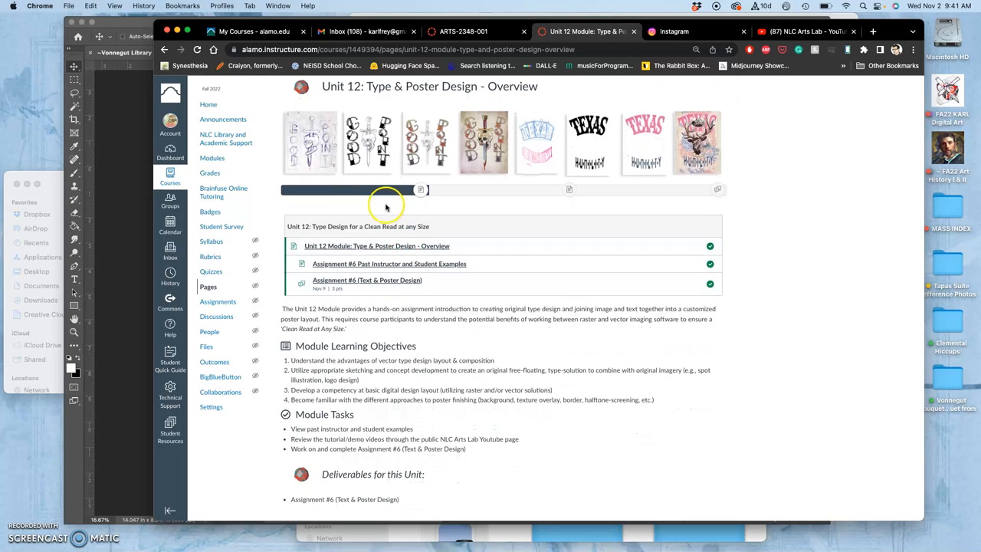
mouse_move(368, 170)
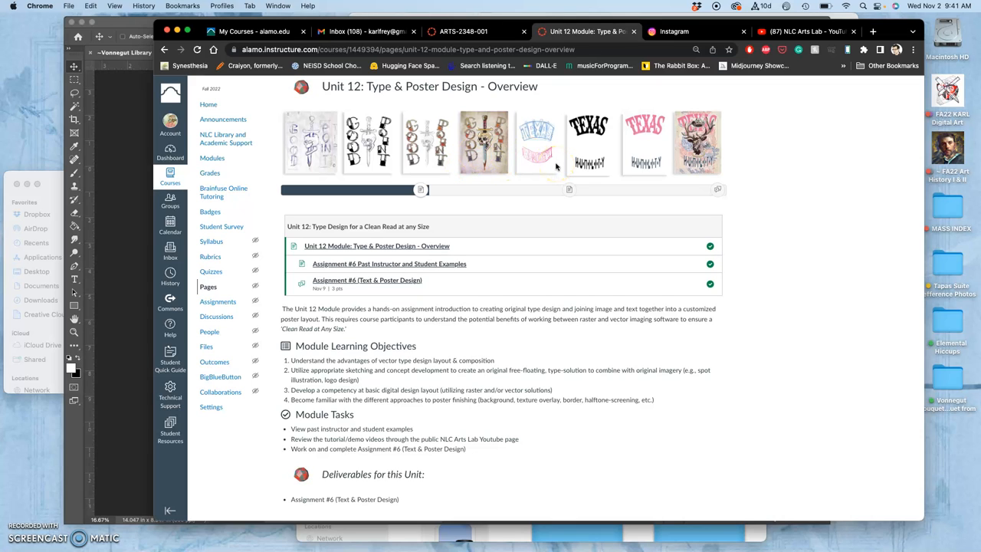
scroll(down, 3)
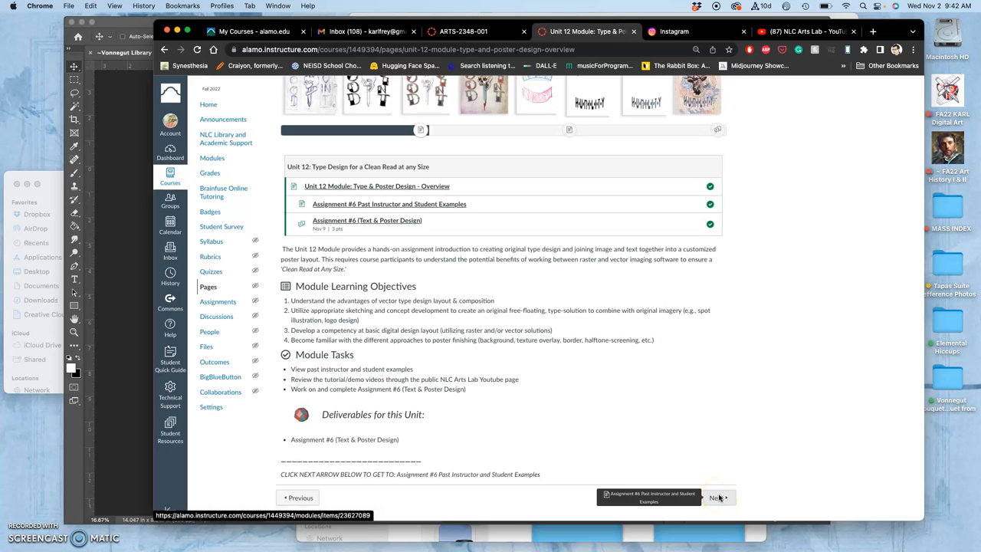
- Go on via Next to Assignment #6 Past Instructor and Student Examples and view the sketch-to-final posters
click(717, 496)
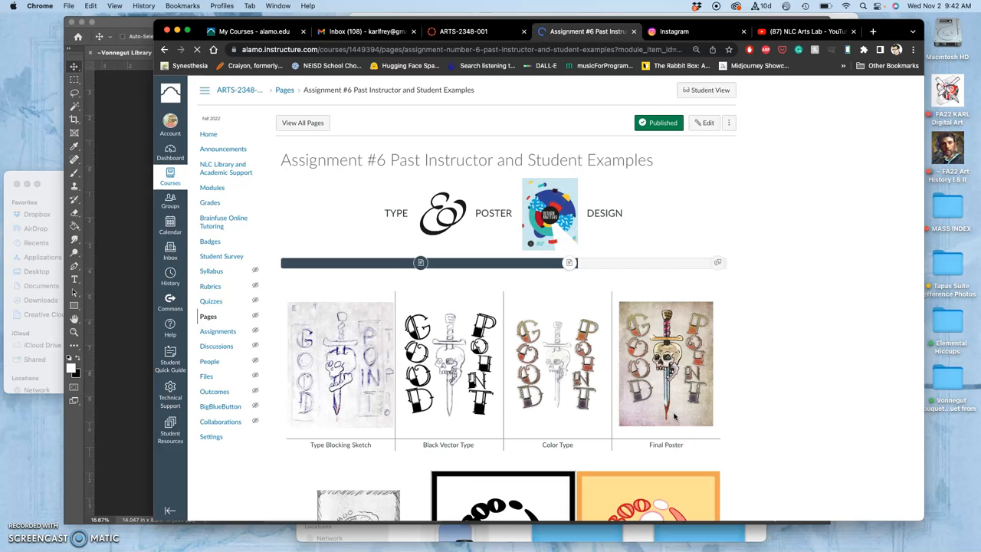
scroll(down, 3)
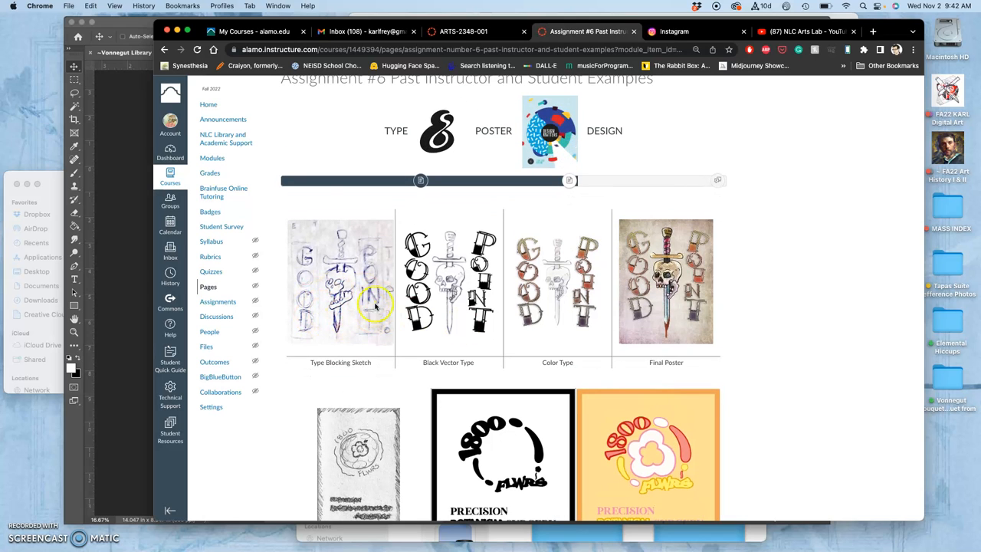
mouse_move(331, 316)
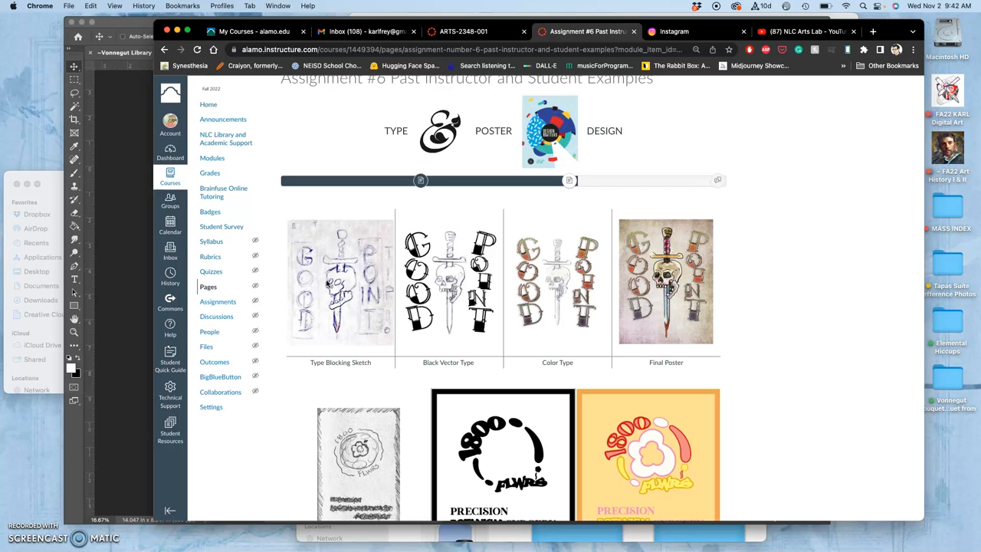
click(334, 279)
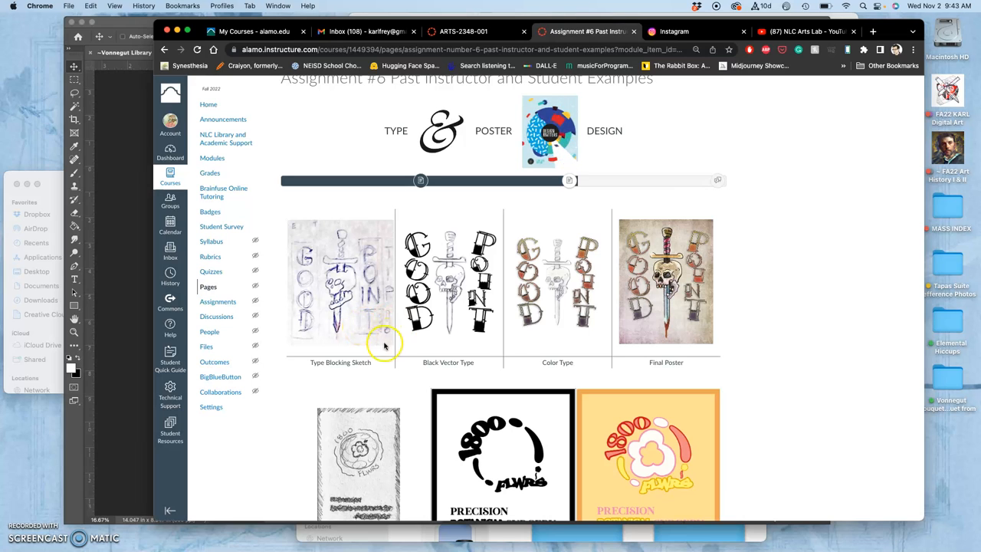
scroll(down, 3)
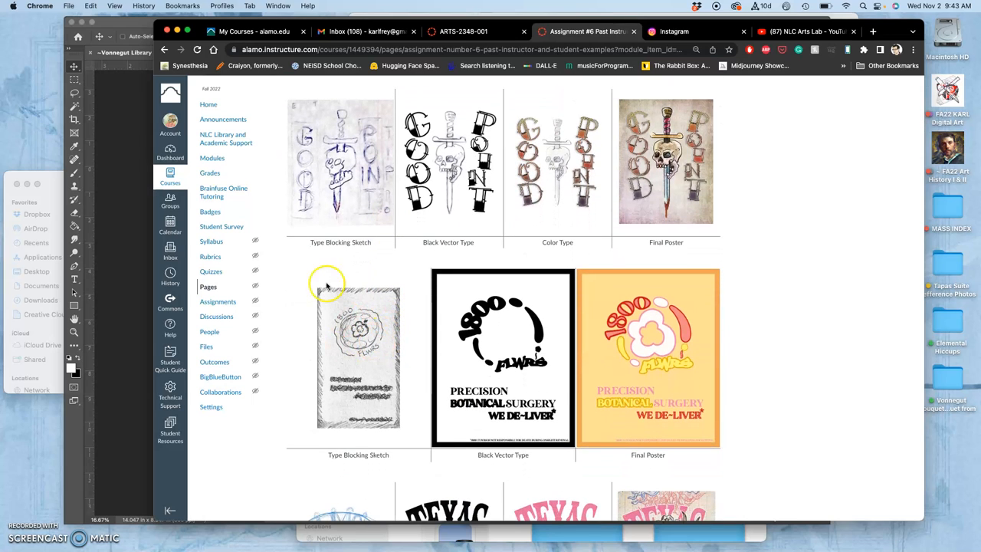
mouse_move(320, 223)
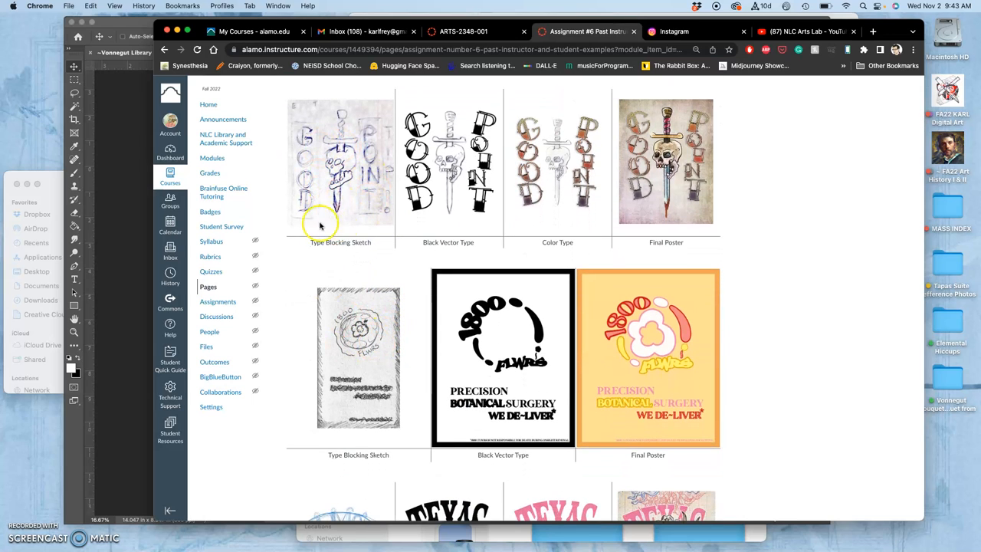
mouse_move(352, 225)
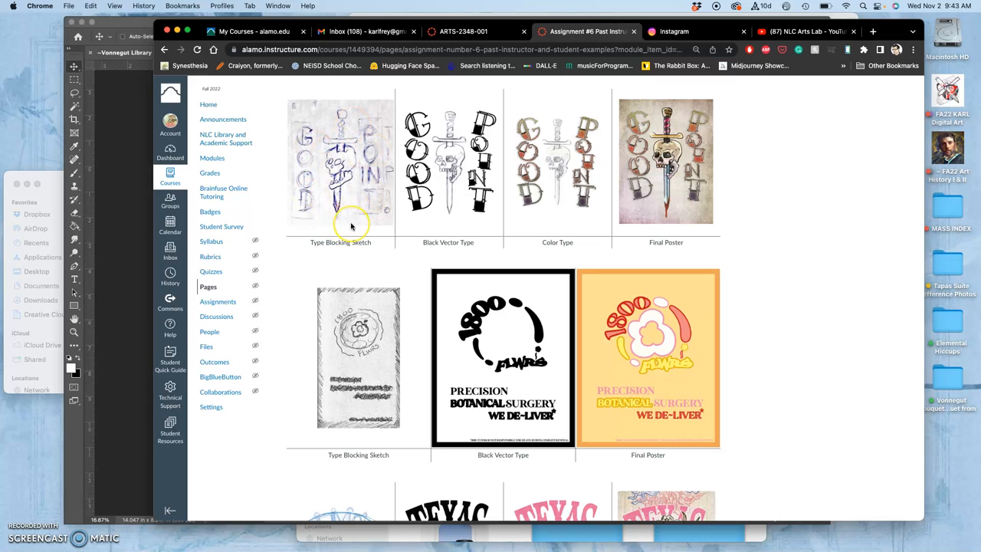
mouse_move(351, 224)
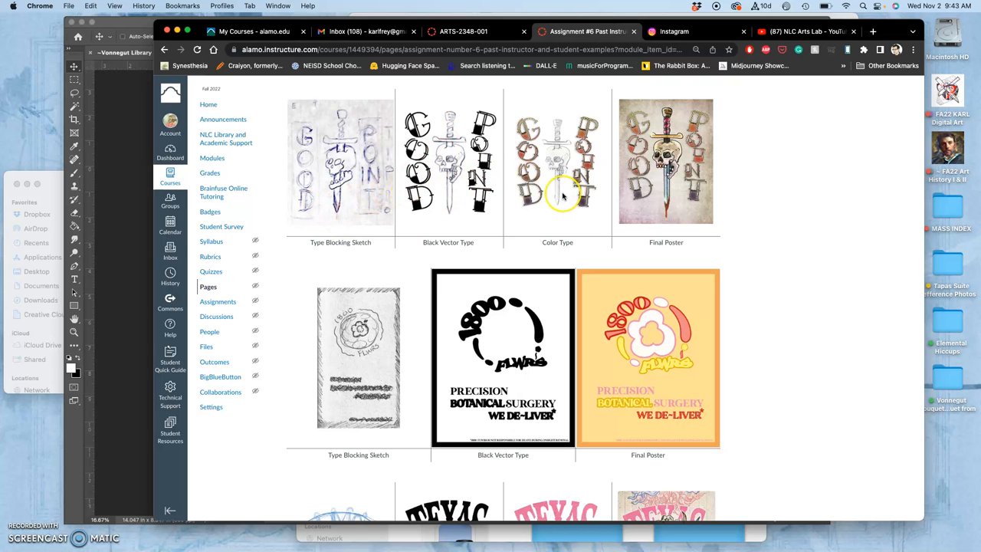
scroll(down, 3)
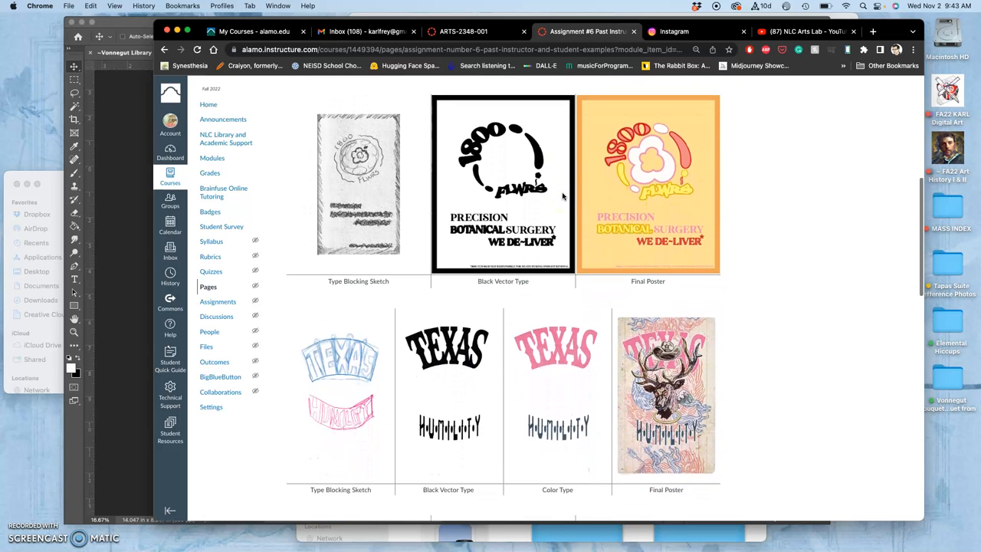
scroll(up, 3)
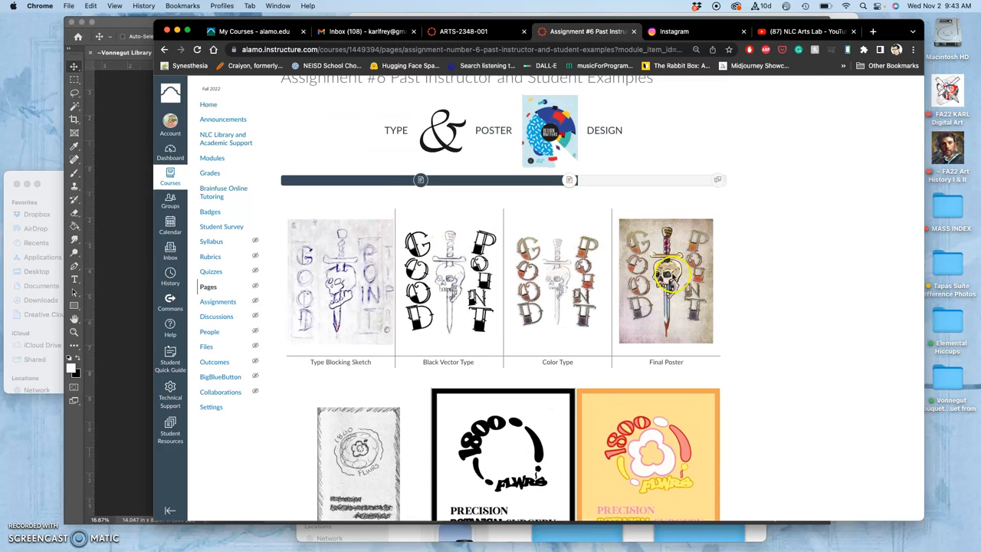
scroll(down, 3)
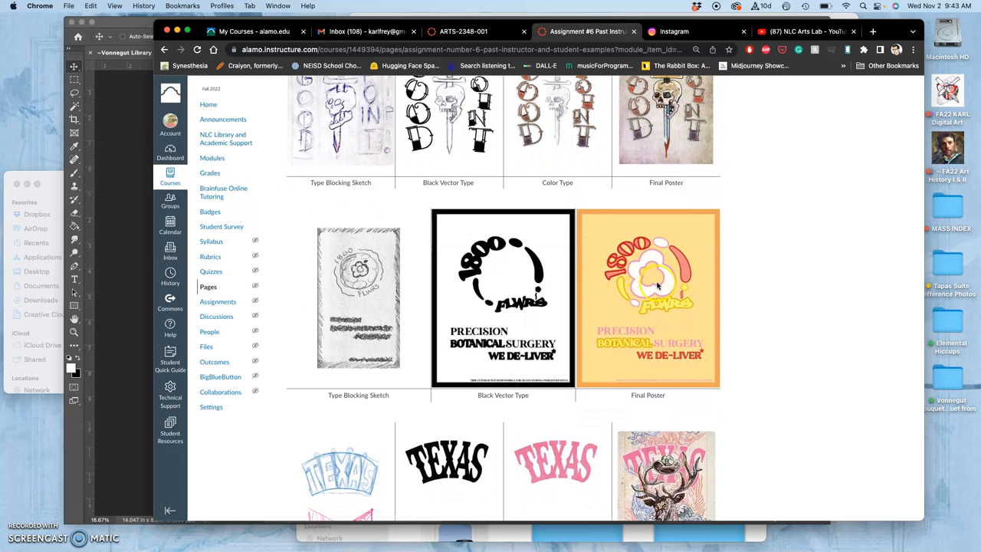
scroll(down, 3)
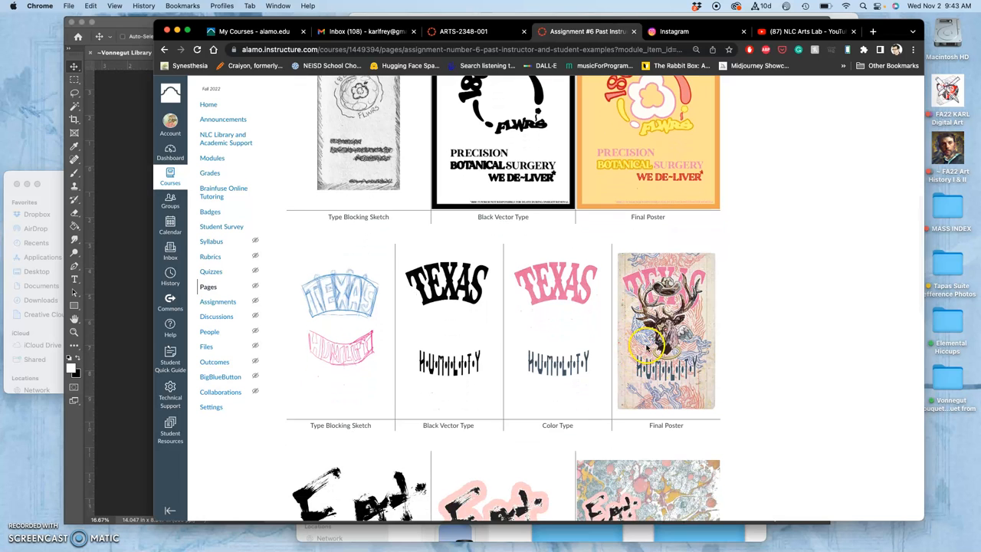
mouse_move(643, 375)
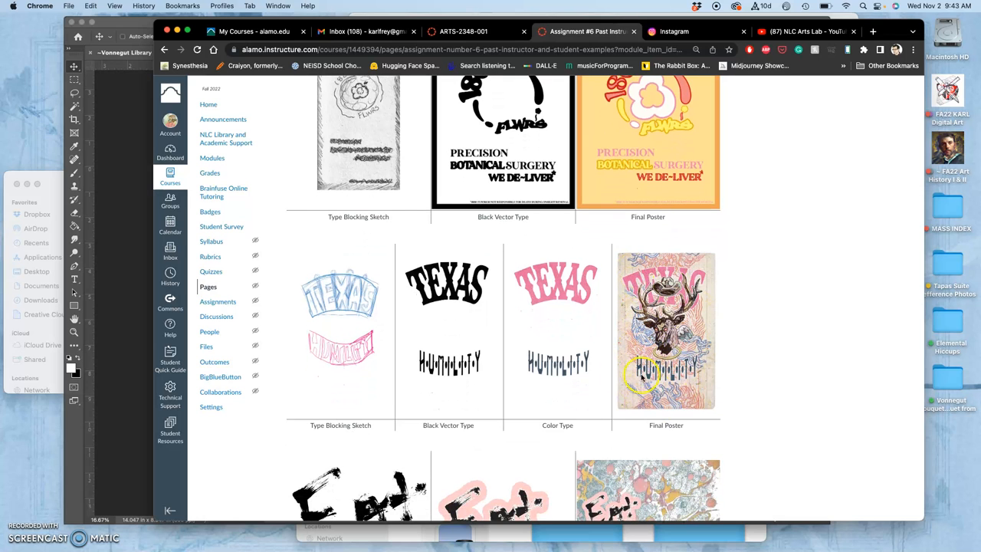
scroll(up, 3)
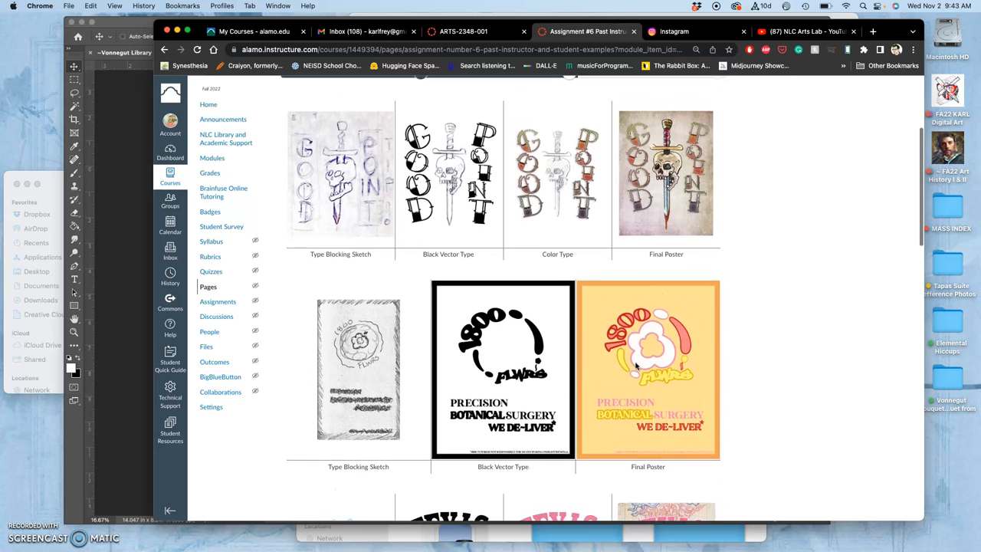
scroll(down, 3)
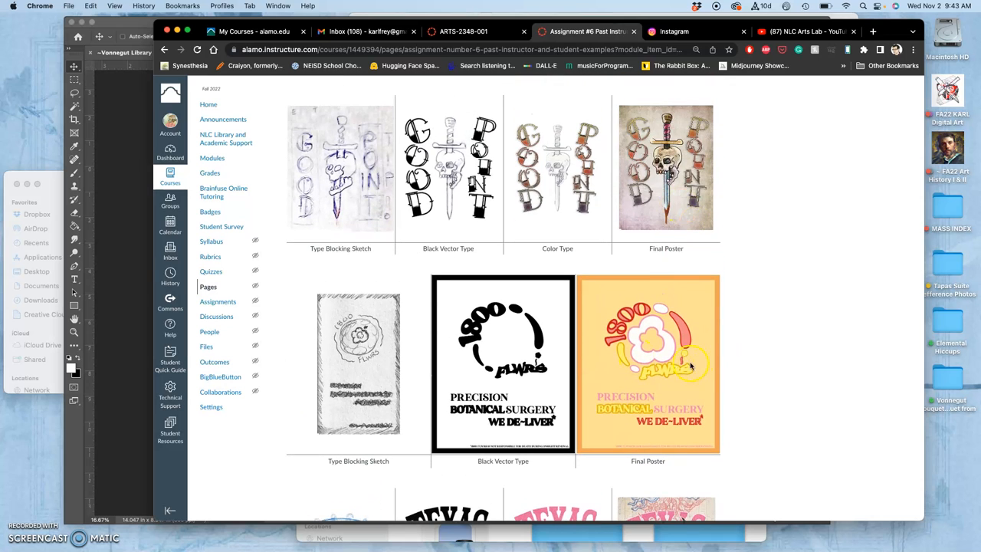
scroll(down, 3)
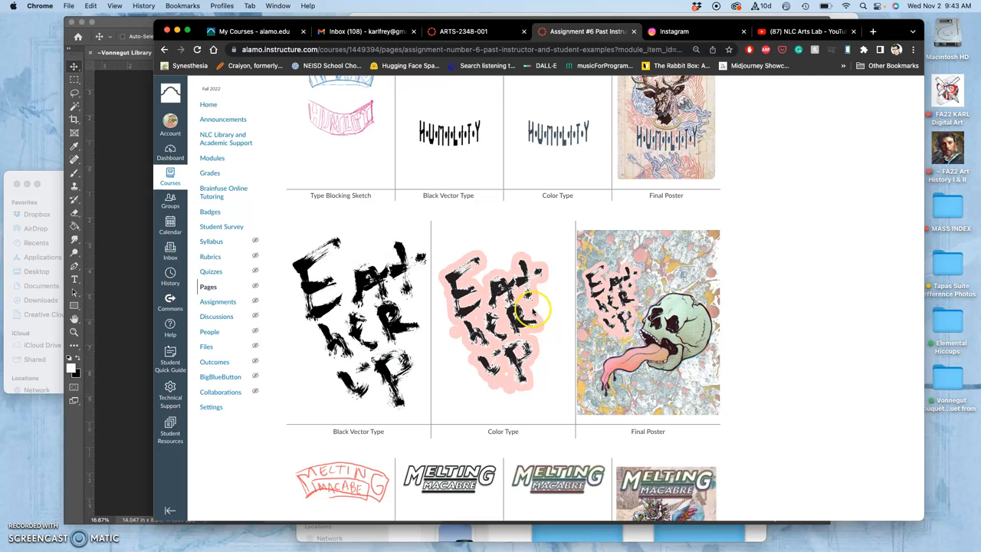
mouse_move(386, 369)
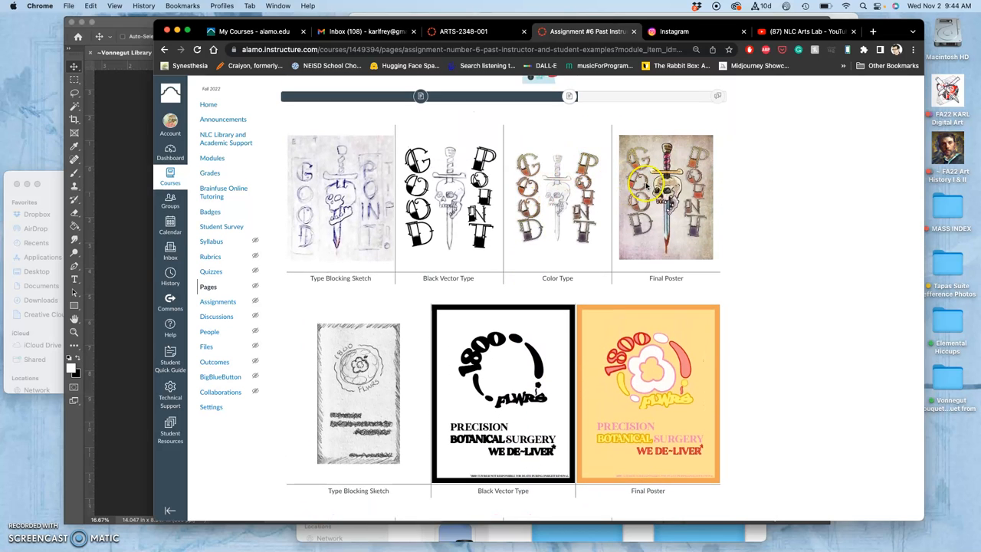
mouse_move(636, 226)
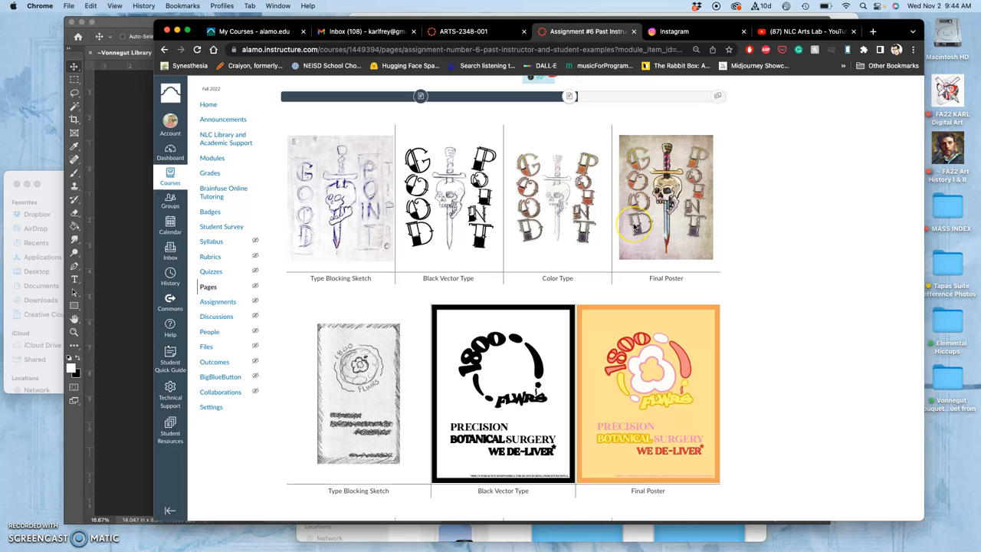
- Scroll through the remaining student posters down to the Virtue poster and the More Examples and Tutorial Videos links
scroll(down, 3)
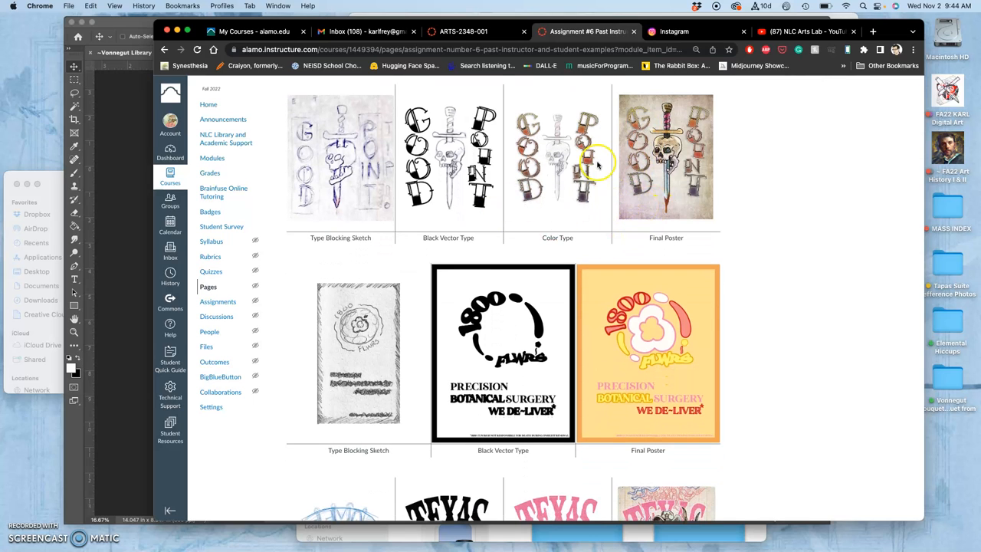
mouse_move(406, 181)
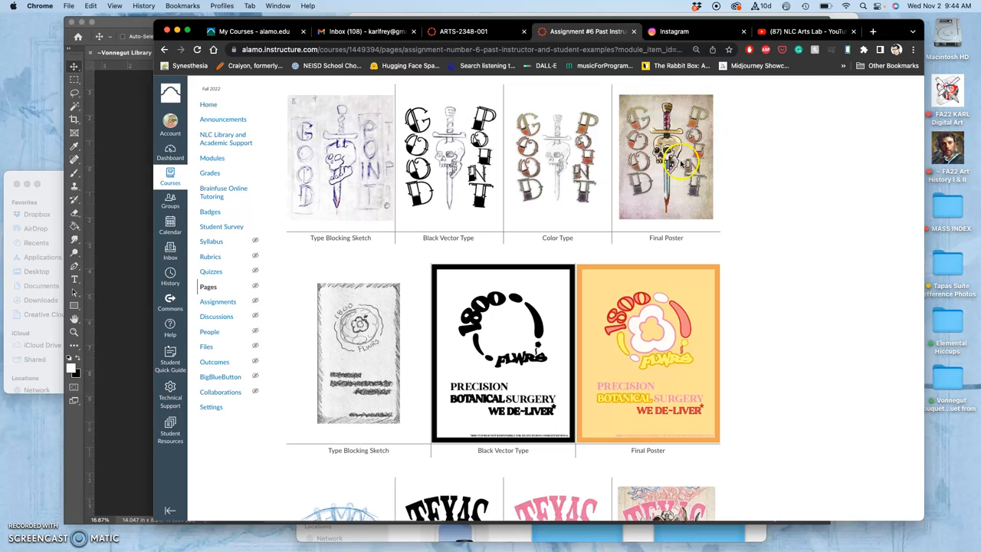
mouse_move(682, 227)
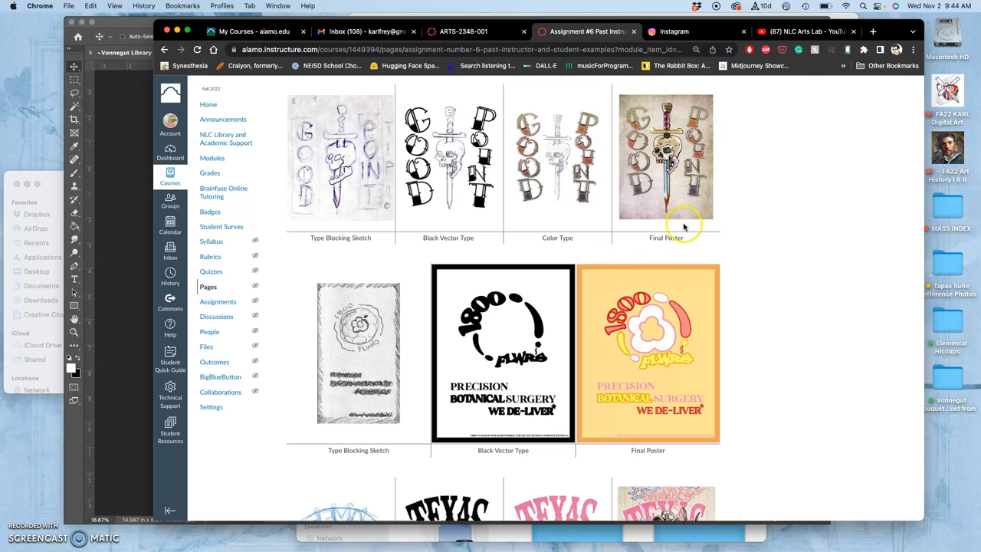
mouse_move(688, 211)
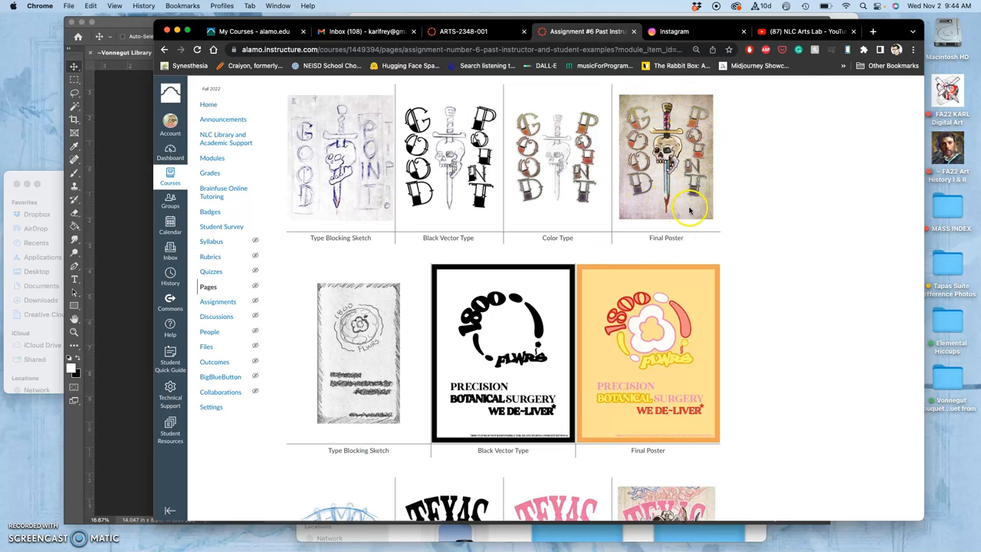
mouse_move(668, 222)
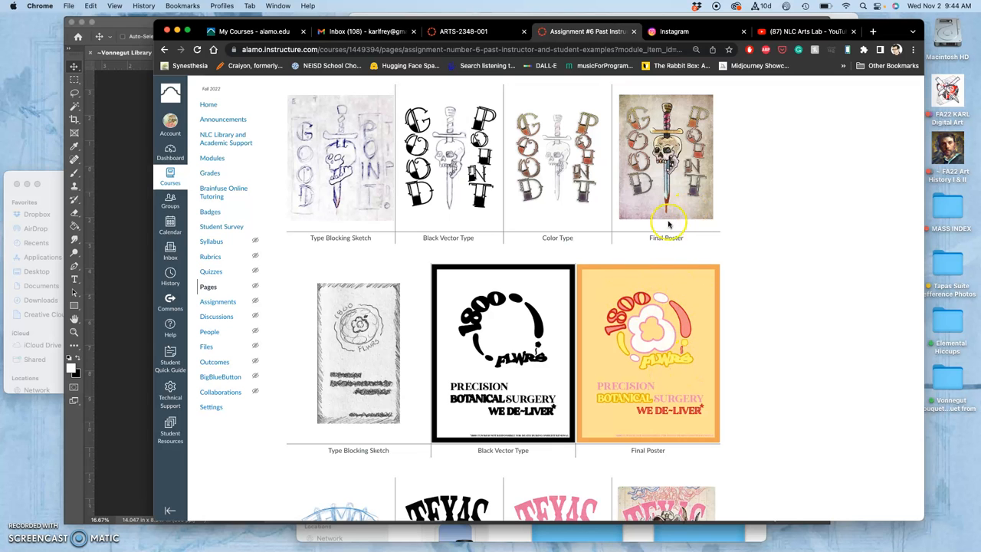
scroll(down, 3)
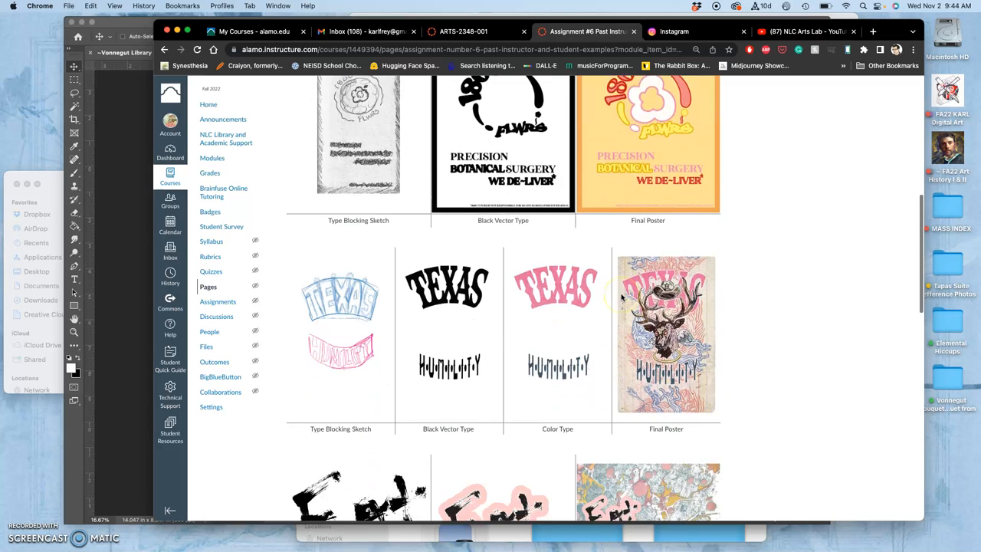
scroll(down, 3)
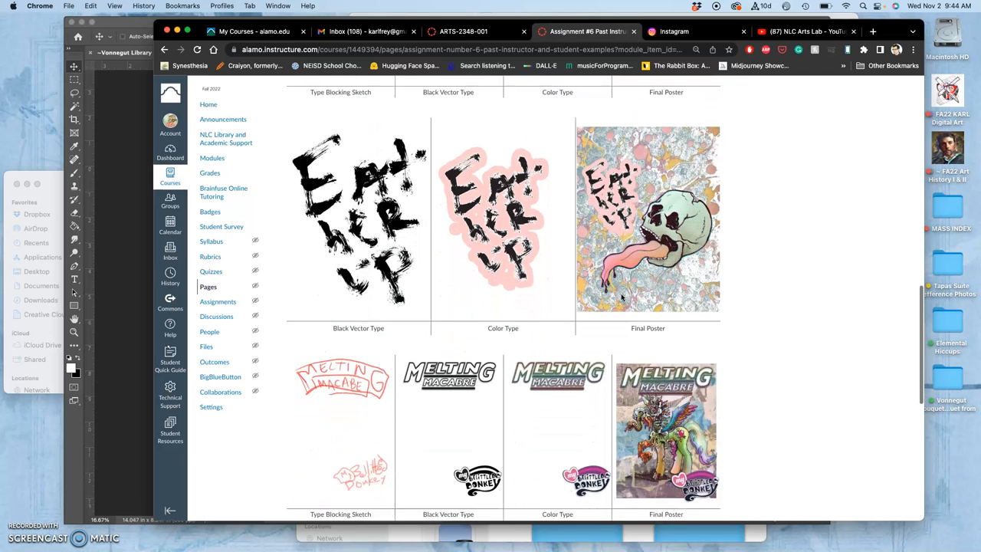
scroll(down, 3)
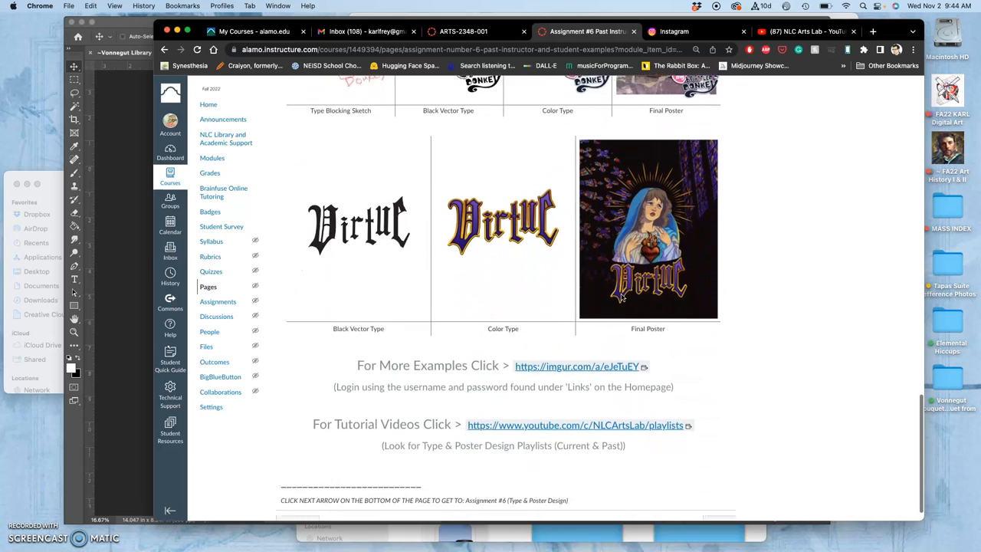
scroll(down, 3)
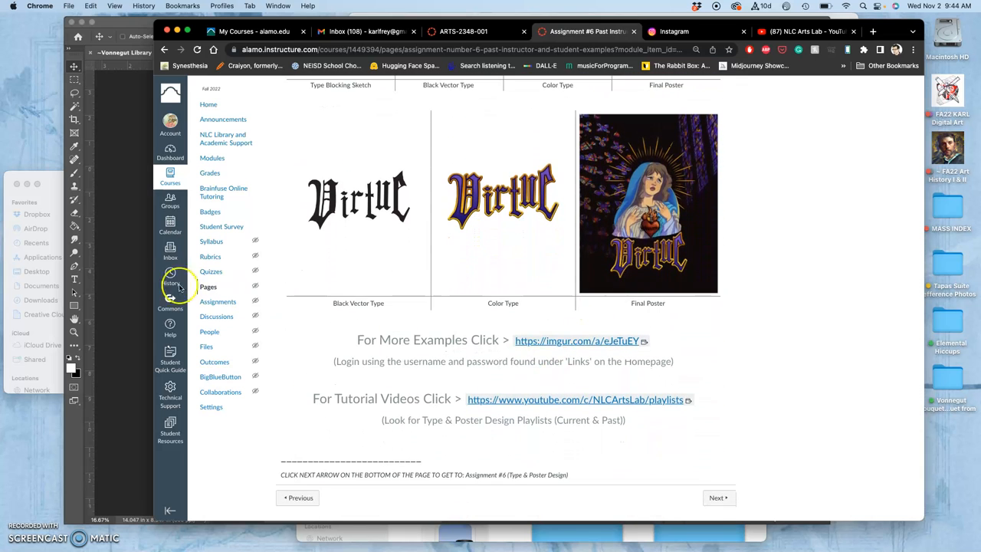
mouse_move(129, 282)
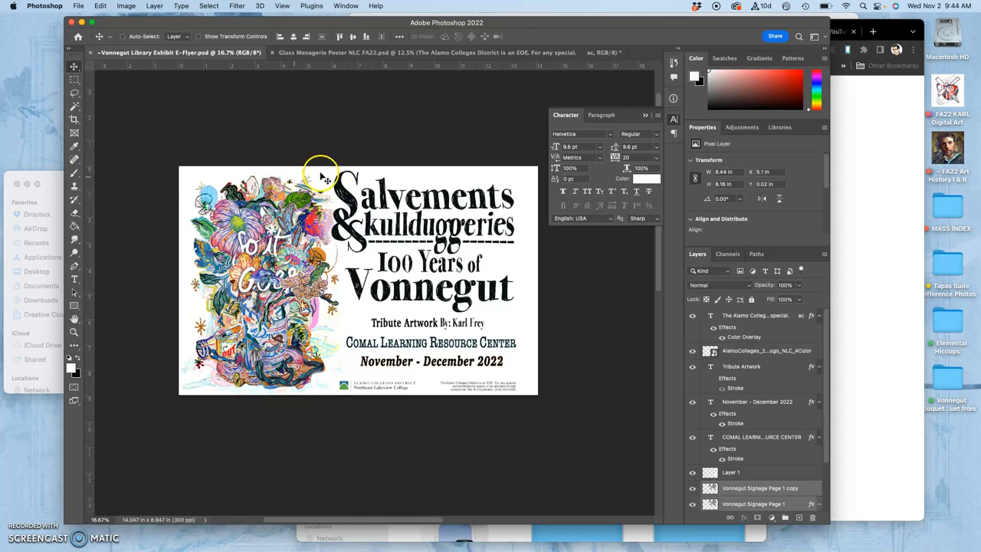
mouse_move(668, 413)
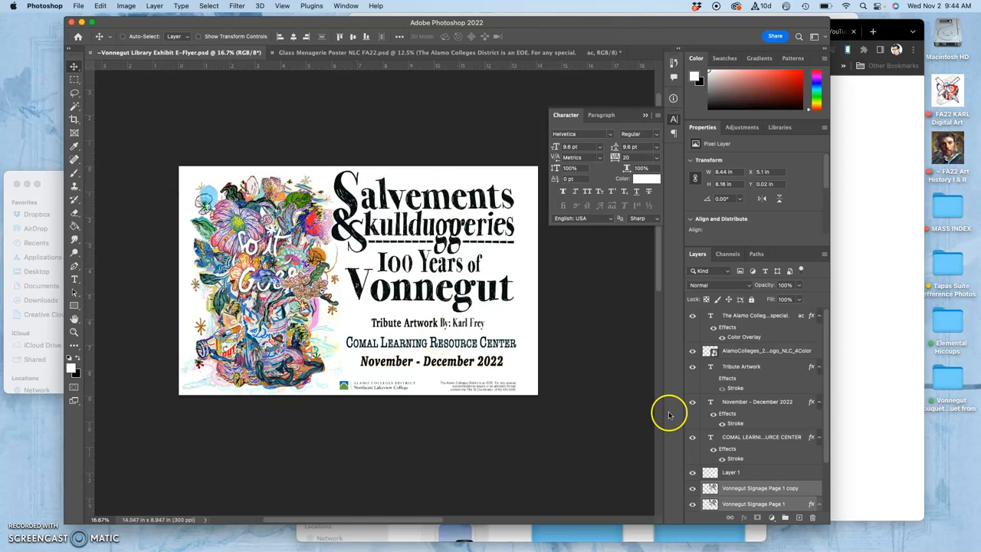
mouse_move(554, 405)
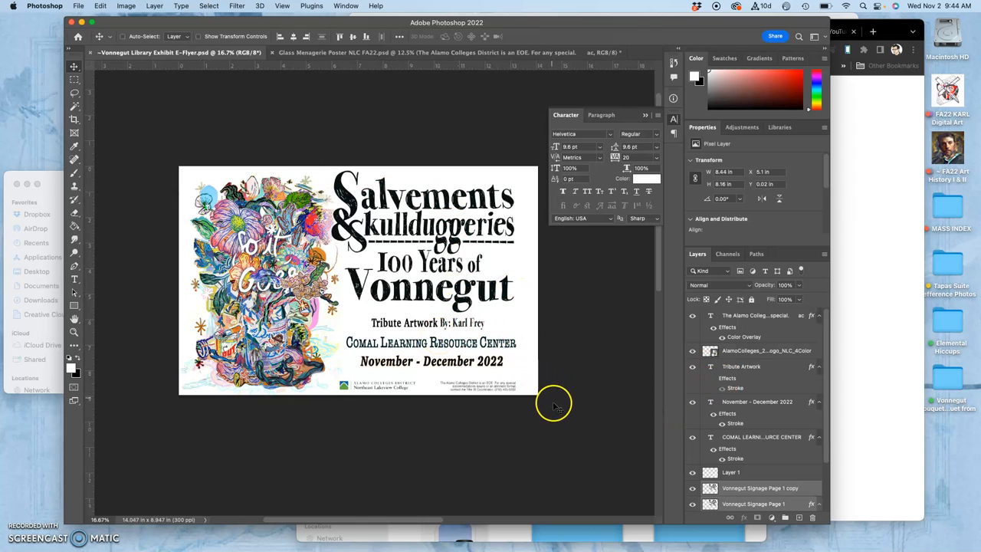
mouse_move(426, 304)
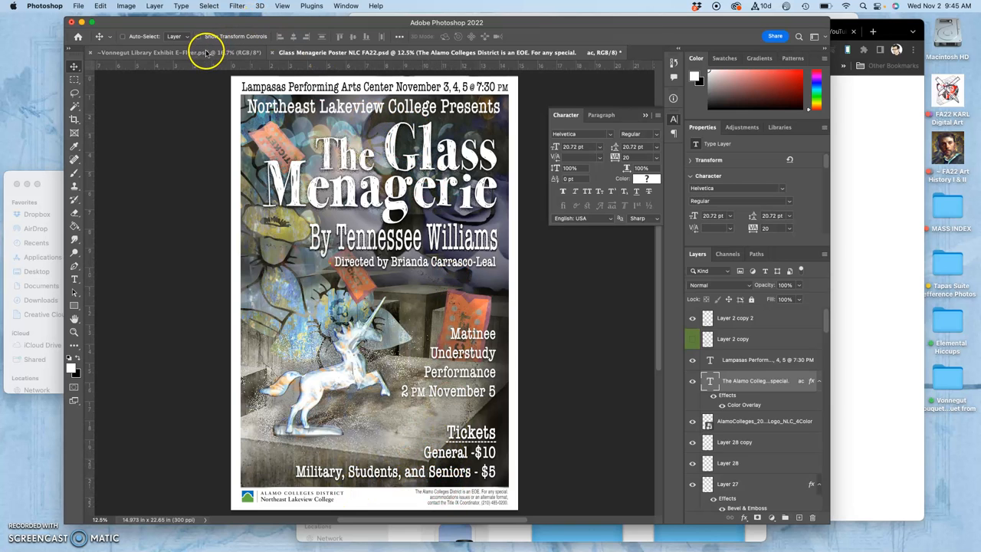
- Close the Vonnegut library flyer and the Glass Menagerie poster, answering the save prompt, back to the Home screen
click(153, 52)
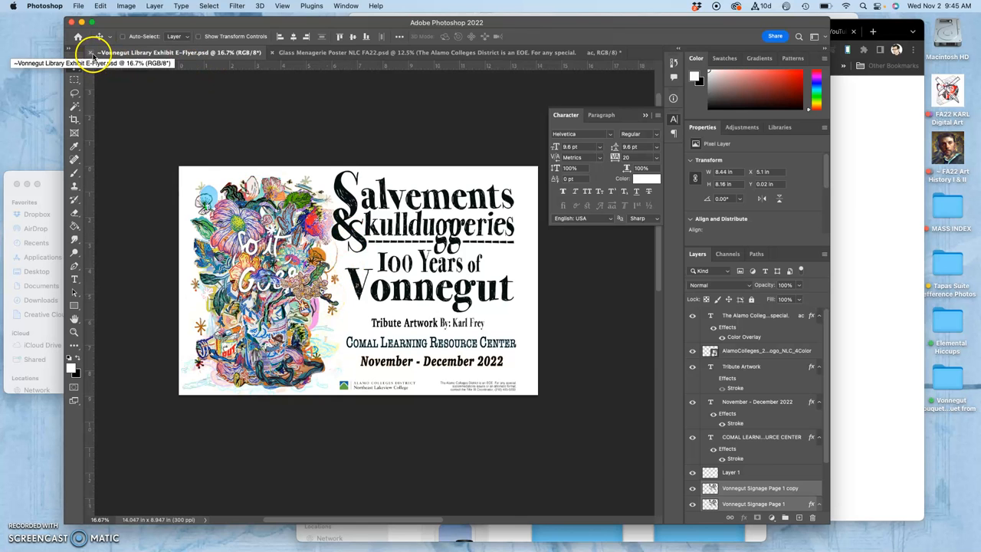
click(91, 52)
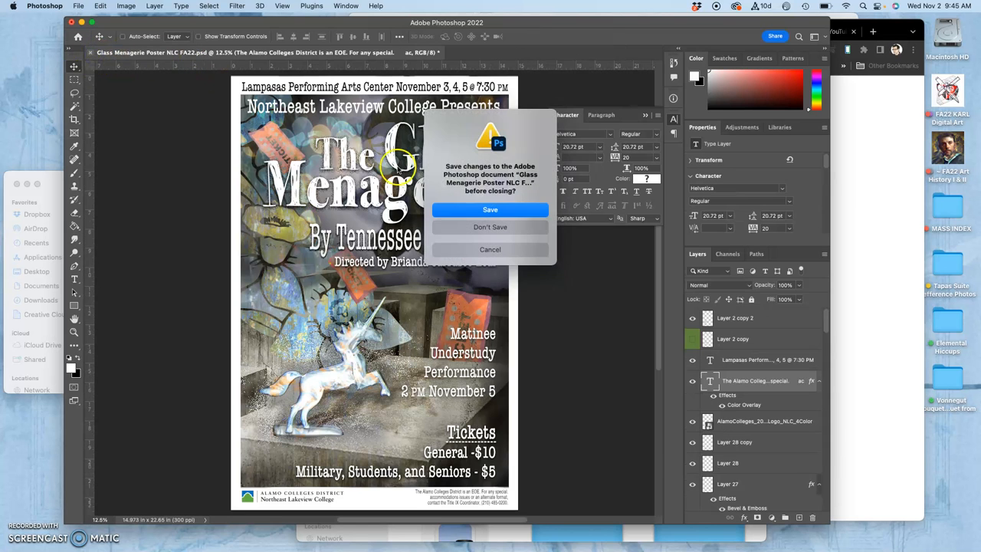
click(490, 227)
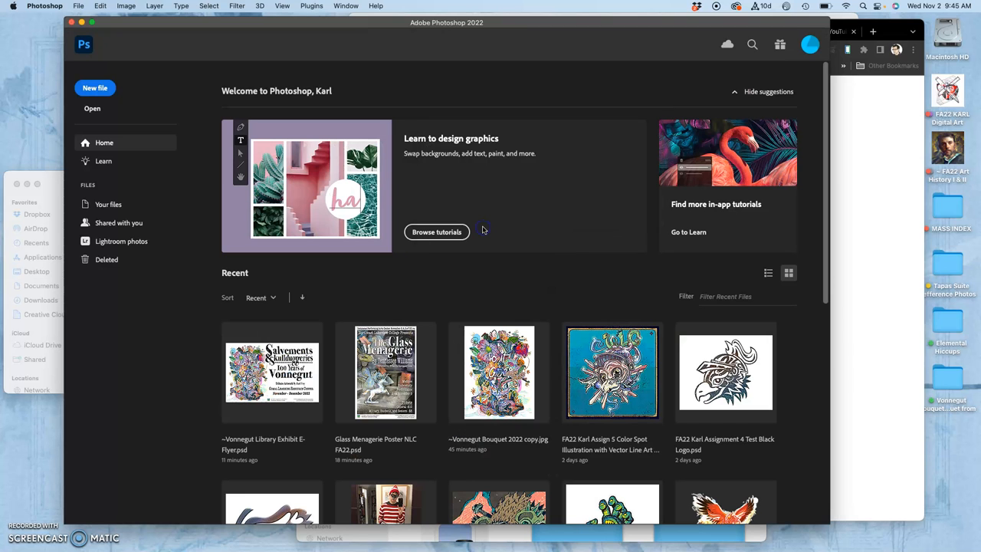
mouse_move(705, 355)
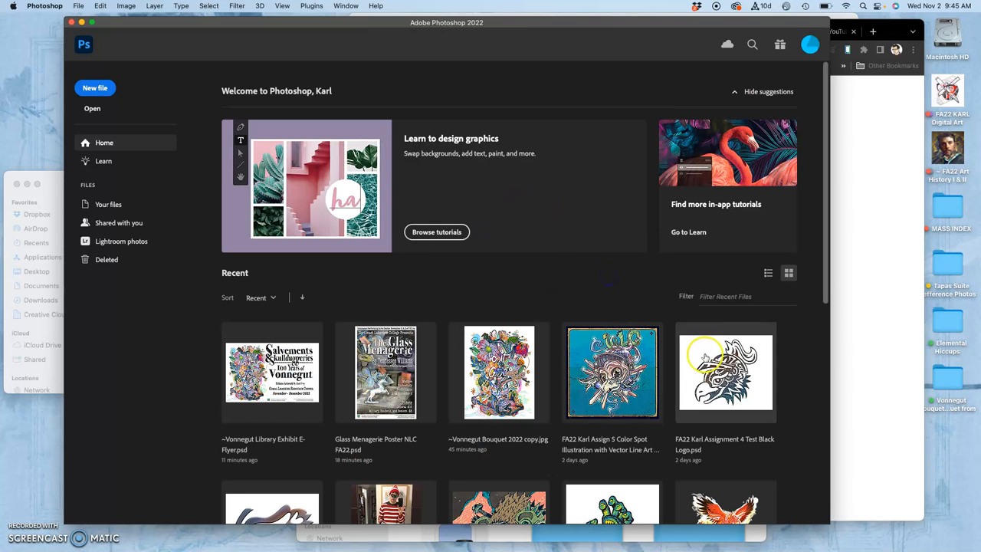
mouse_move(613, 376)
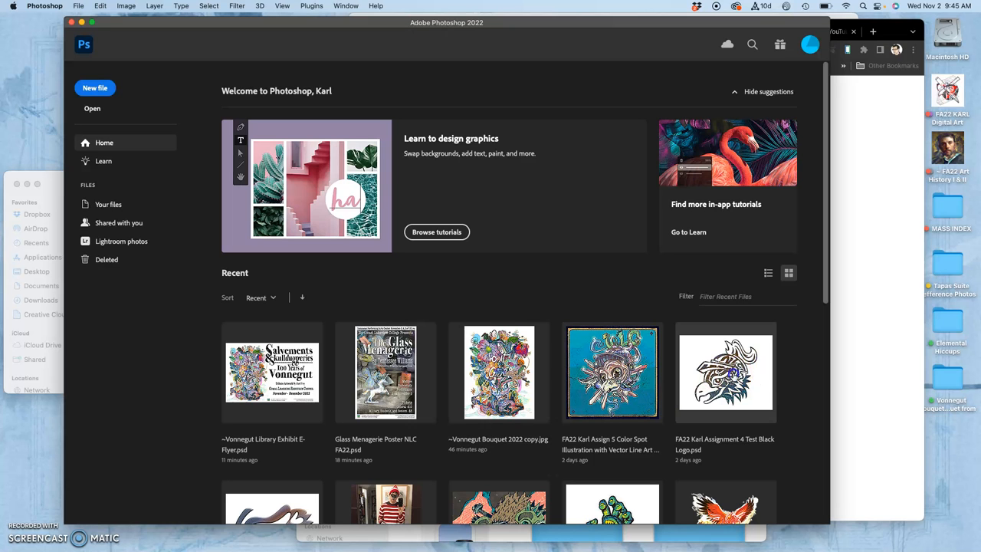
double_click(724, 372)
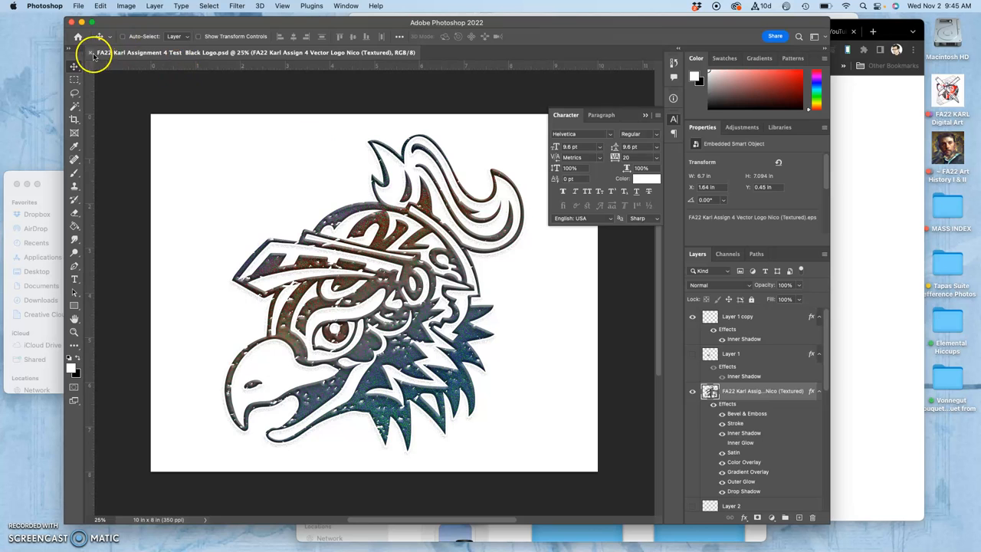
click(77, 37)
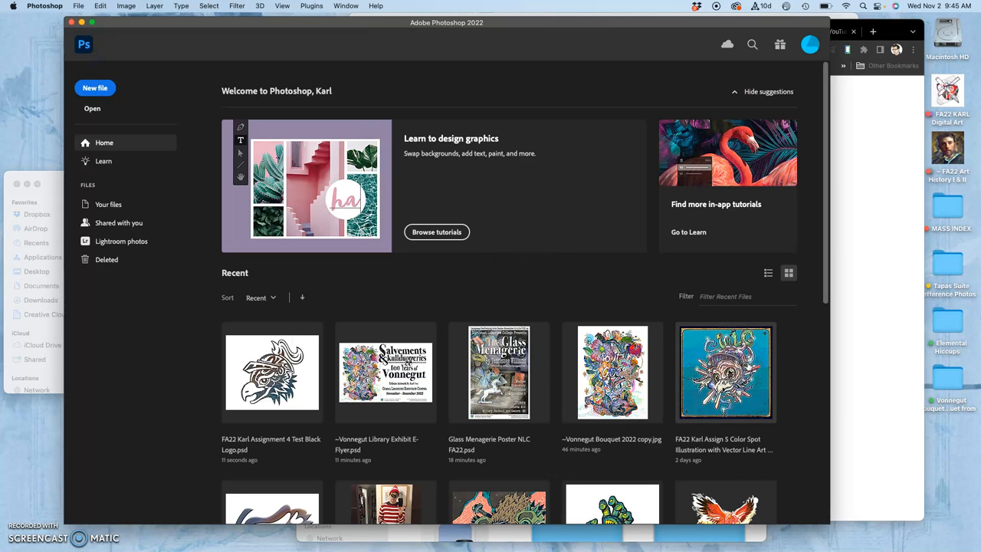
- Open FA22 Karl Assign 5 Color Spot Illustration and hide the blue backgrounds to show a white backing
double_click(725, 373)
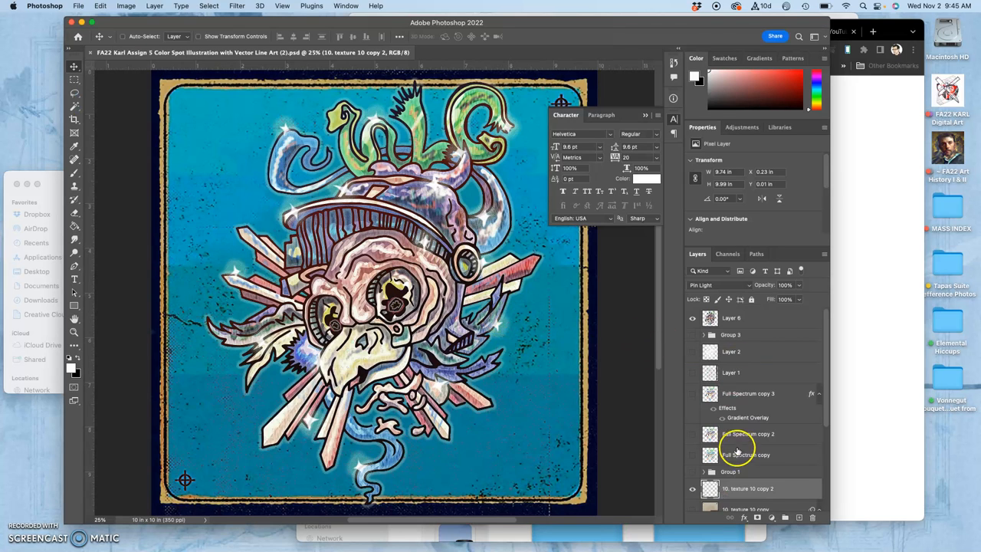
scroll(down, 3)
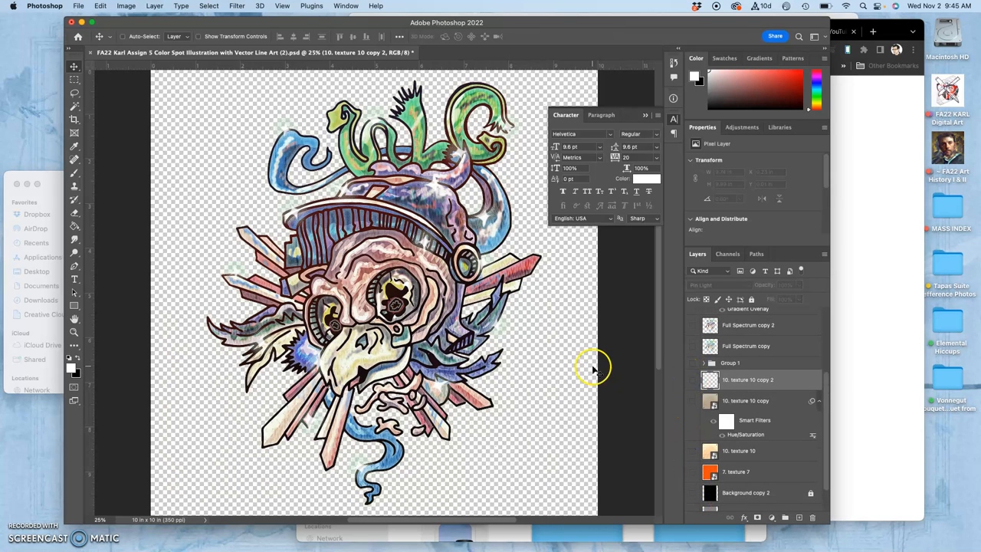
click(647, 115)
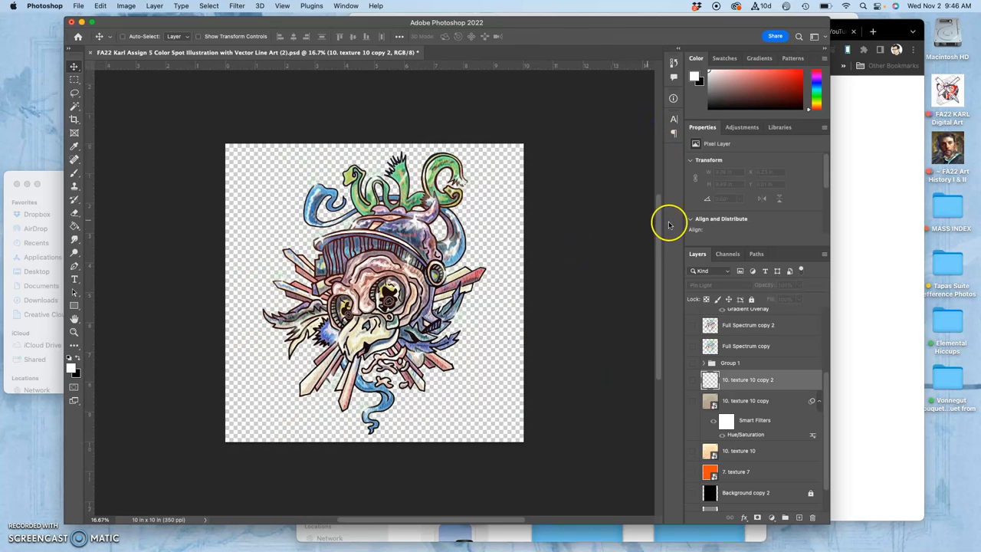
scroll(down, 3)
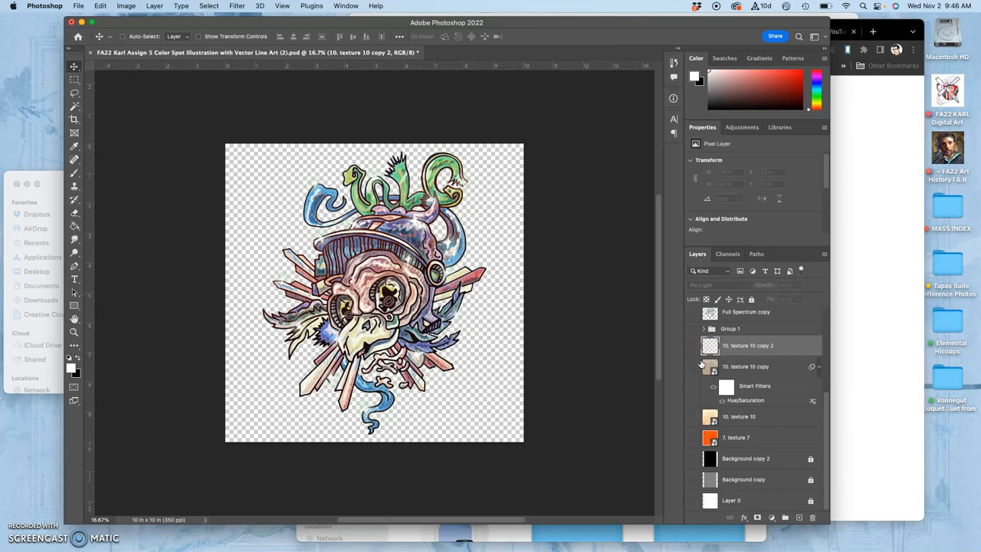
click(692, 503)
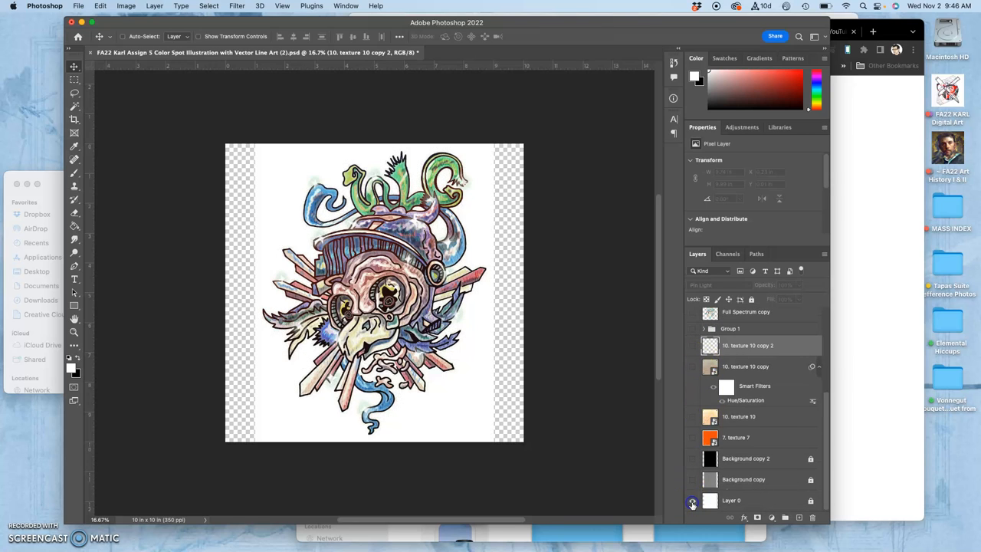
mouse_move(693, 503)
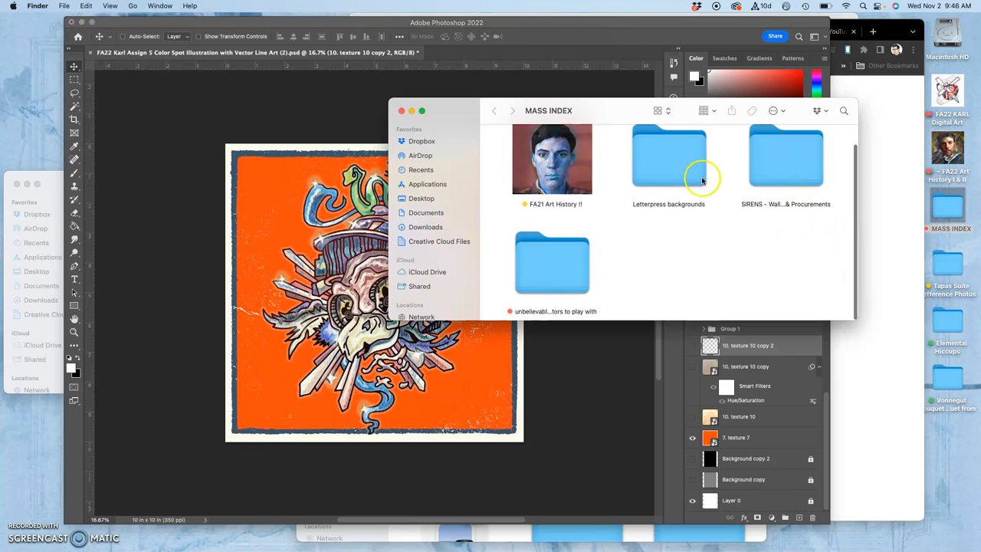
- Expand the Letterpress backgrounds folder and toggle the Difference-blended texture 10 layer on and off to compare
double_click(668, 158)
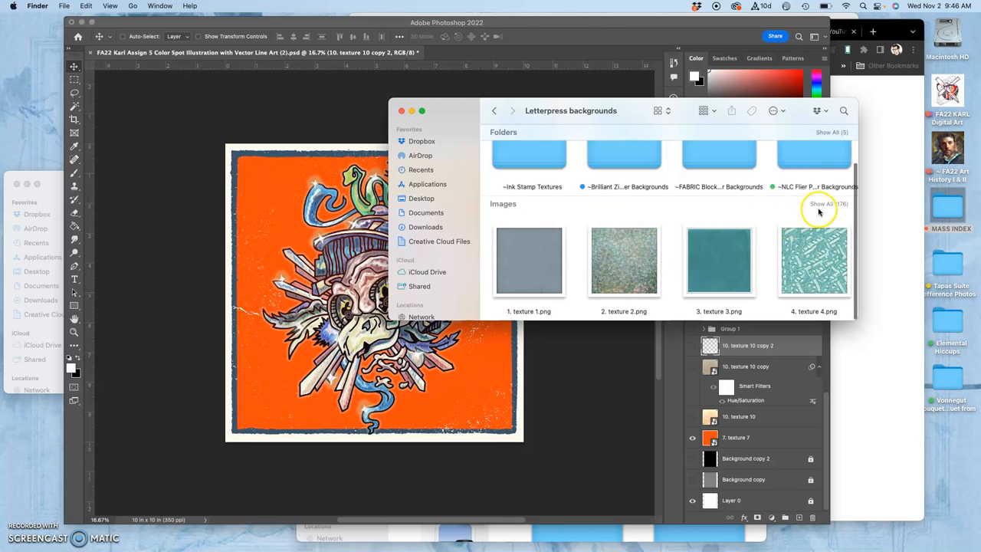
click(828, 203)
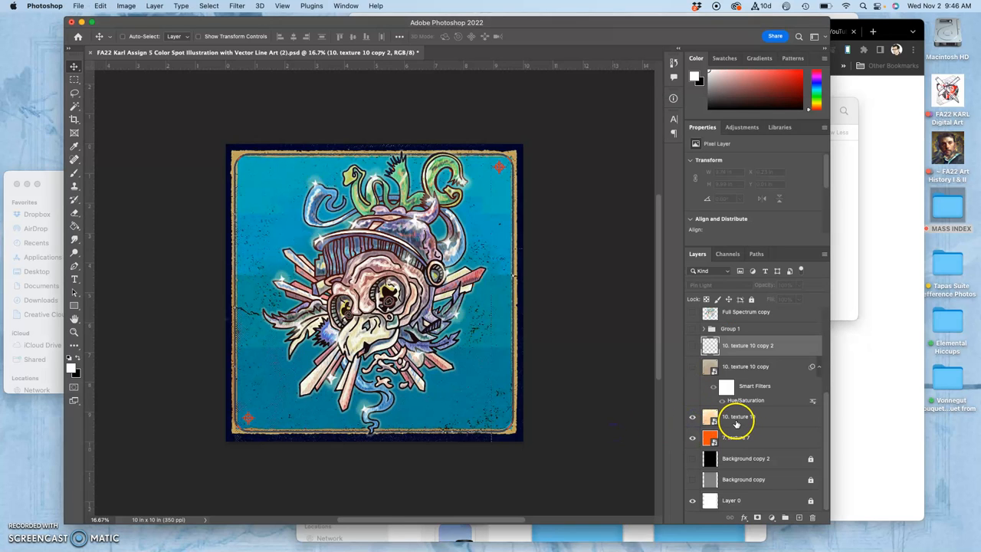
click(739, 416)
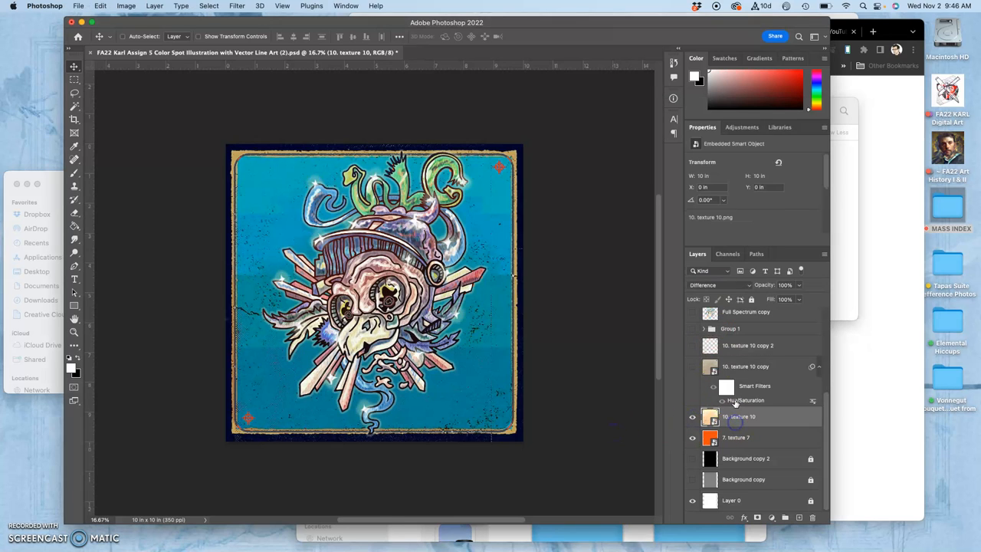
click(719, 283)
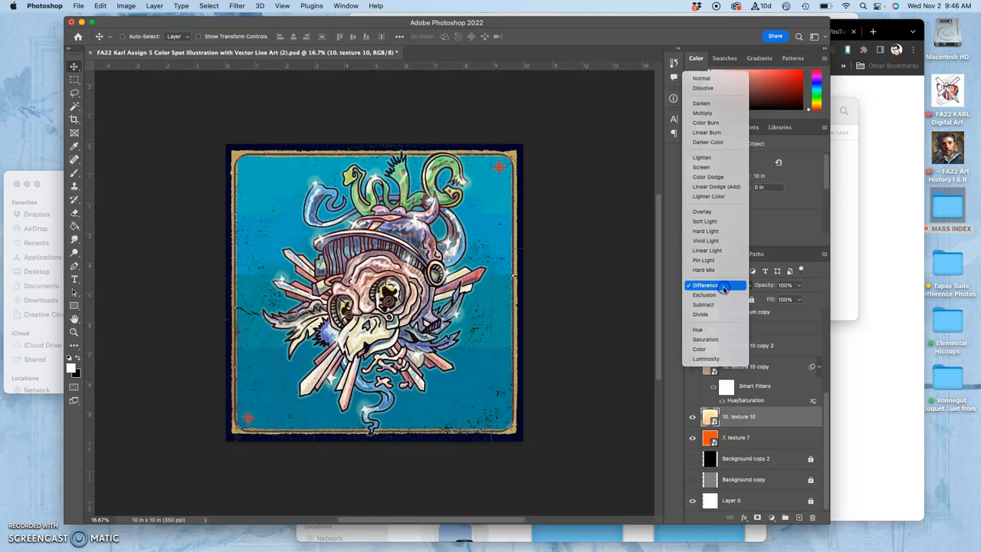
click(705, 283)
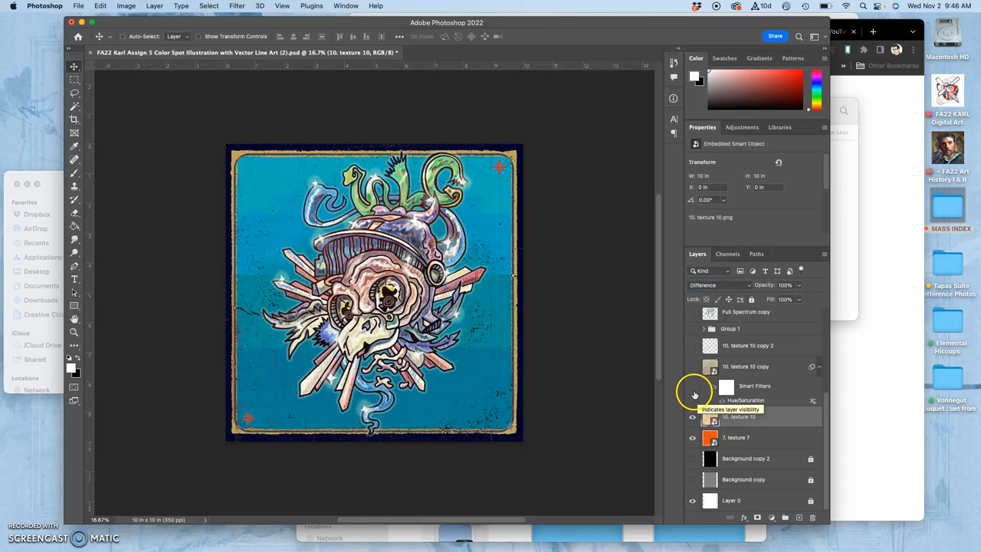
click(693, 416)
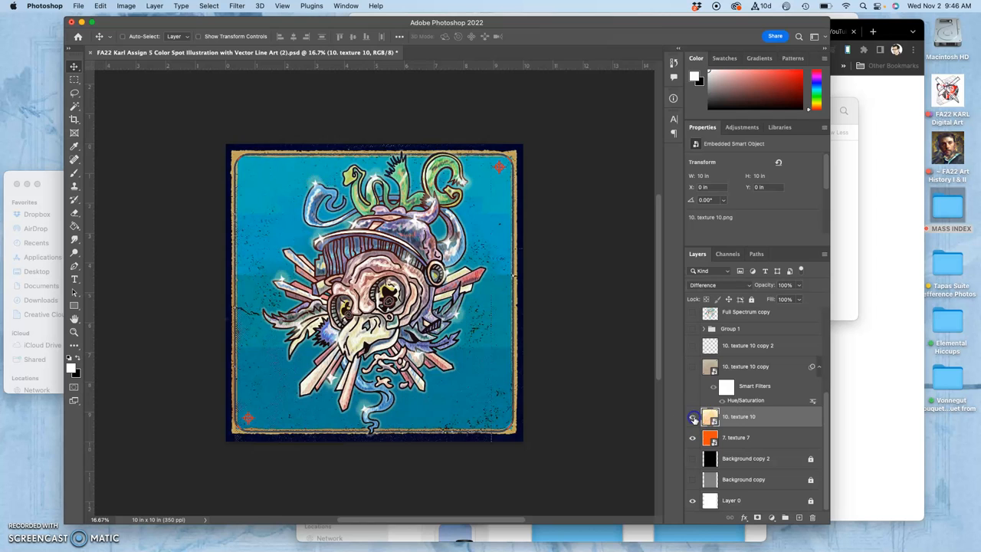
click(693, 366)
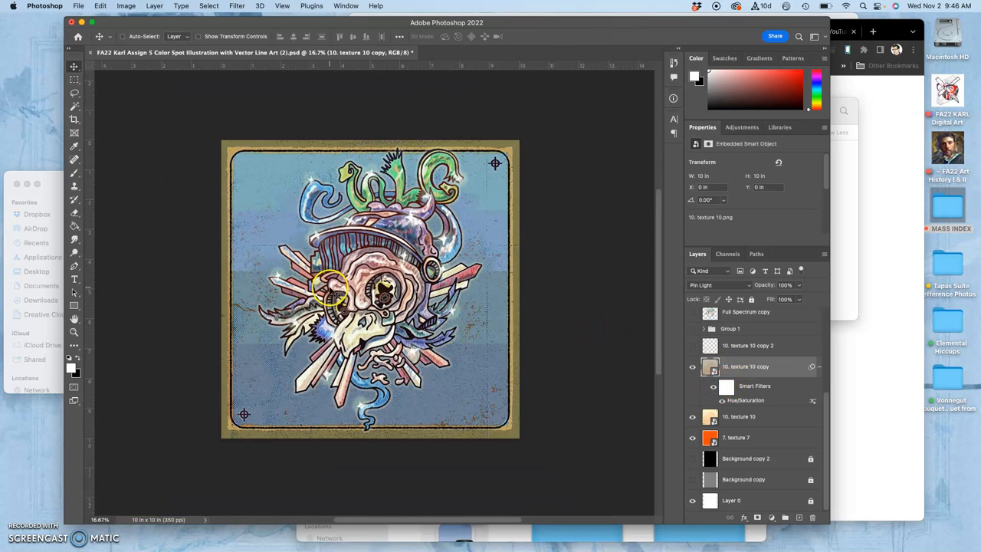
mouse_move(294, 242)
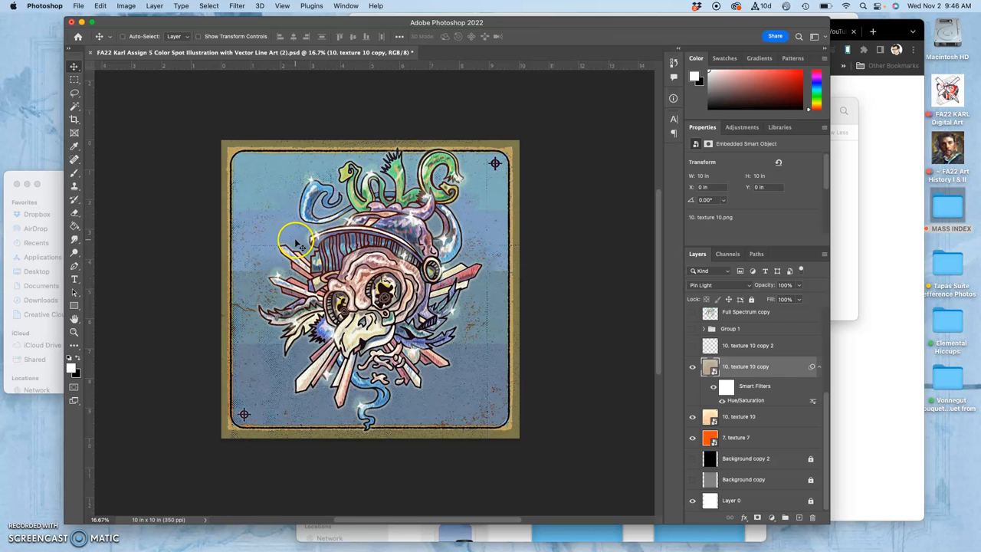
mouse_move(368, 325)
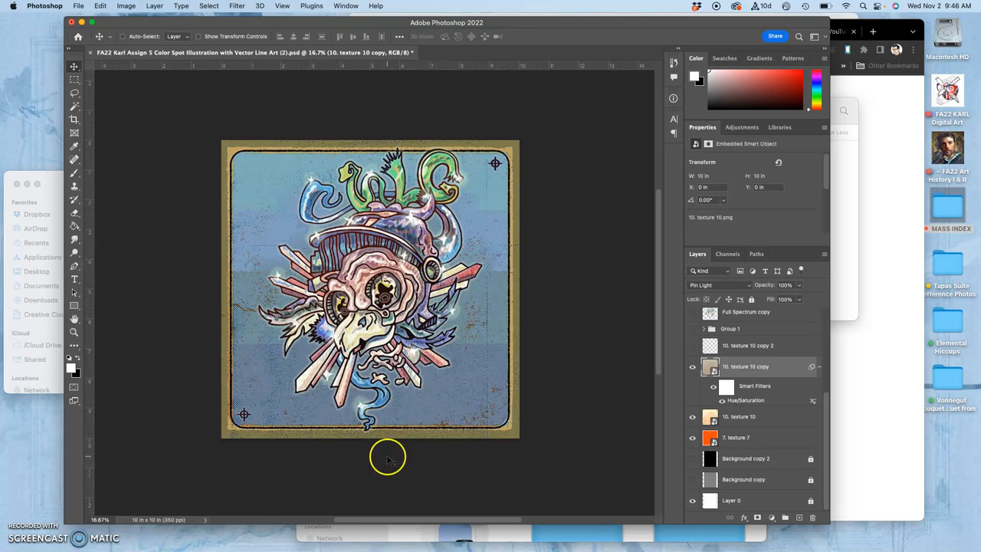
mouse_move(613, 343)
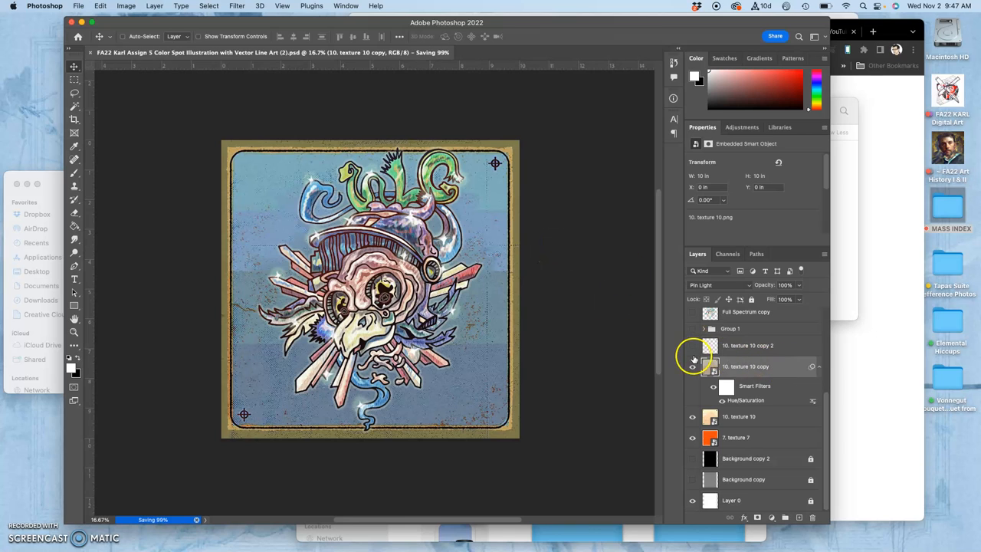
- Toggle the texture copy layer, confirm the 10 × 10 inch canvas in Canvas Size without changes, and leave the document
click(693, 366)
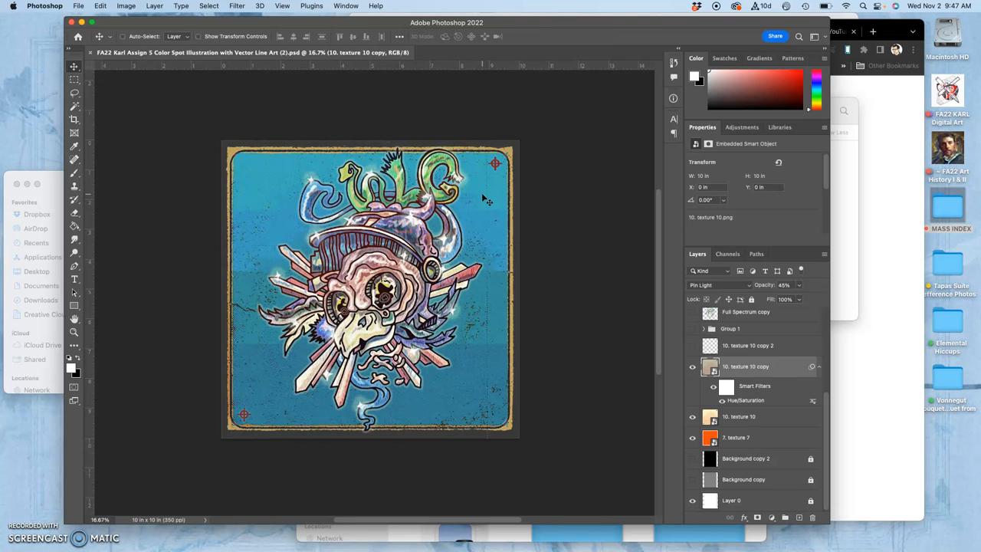
mouse_move(432, 198)
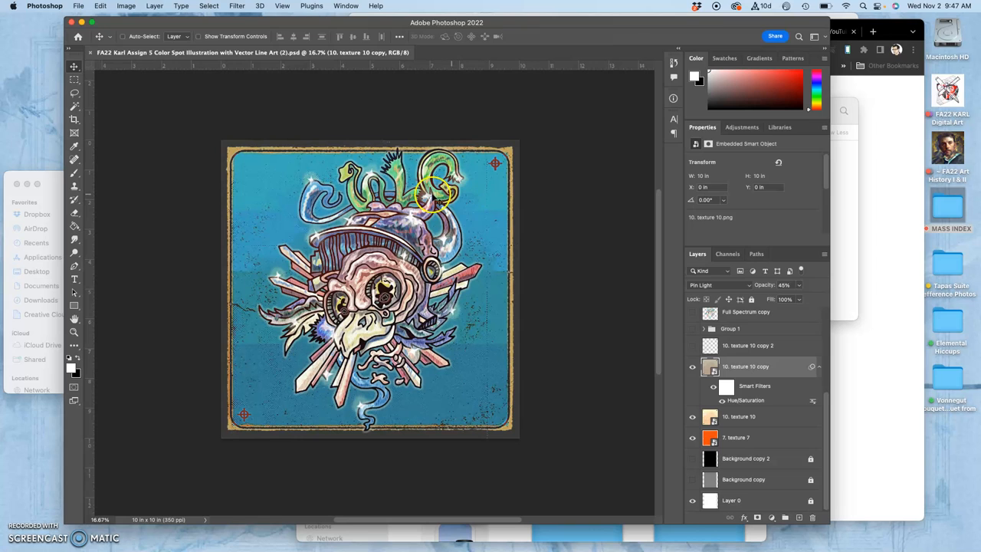
mouse_move(503, 352)
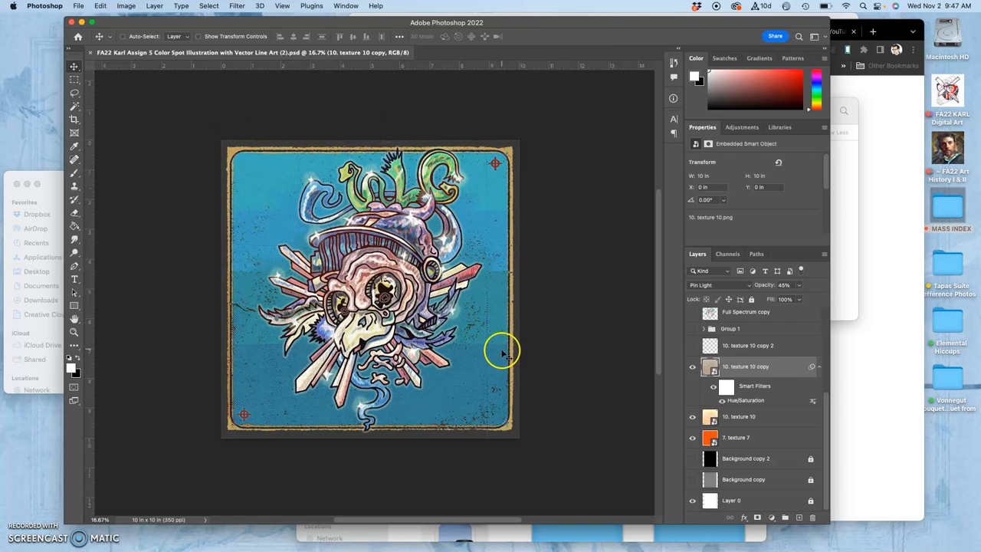
mouse_move(245, 263)
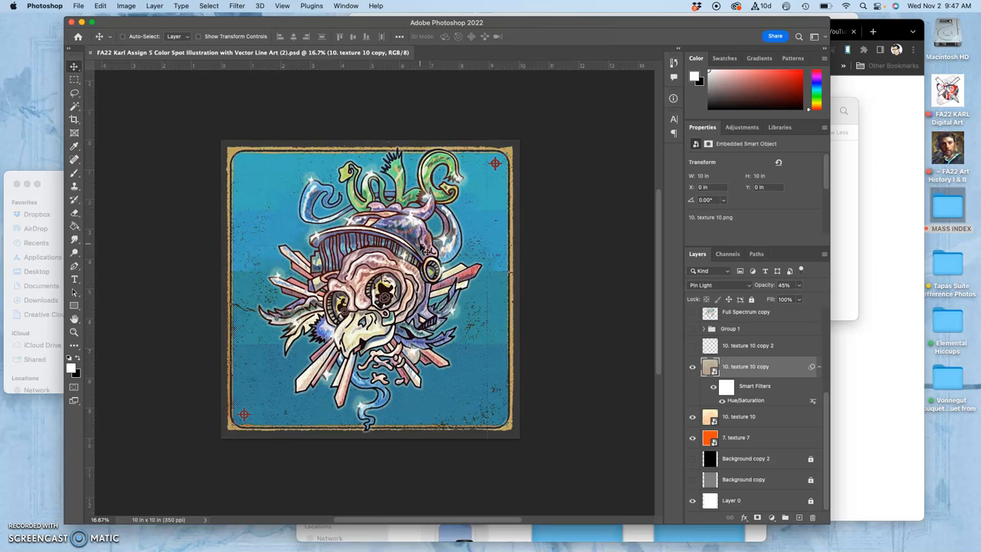
mouse_move(135, 9)
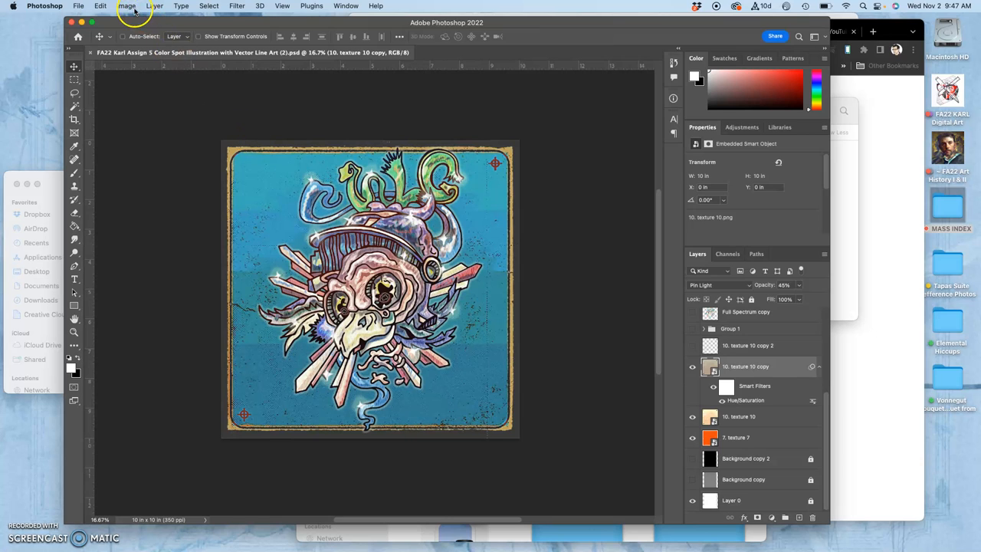
click(126, 6)
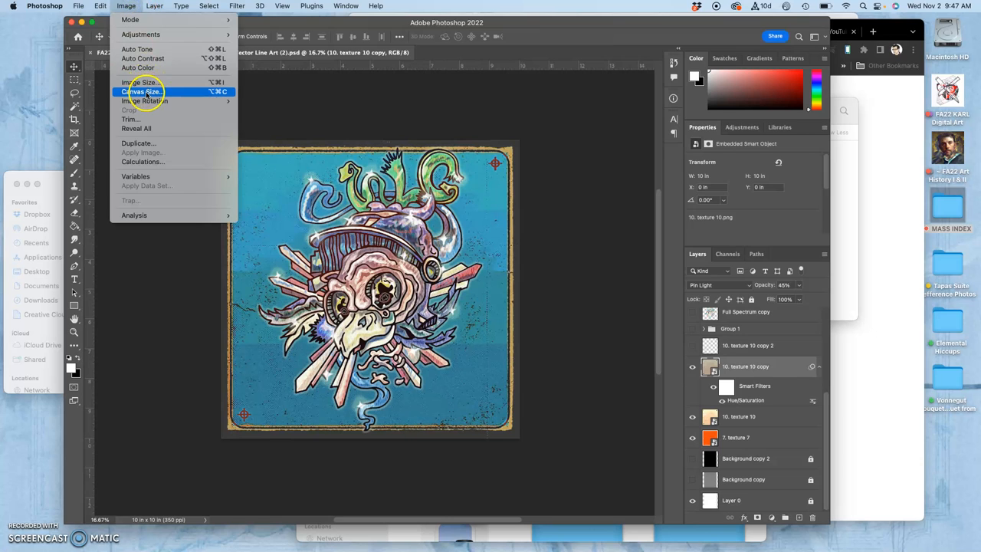
click(141, 92)
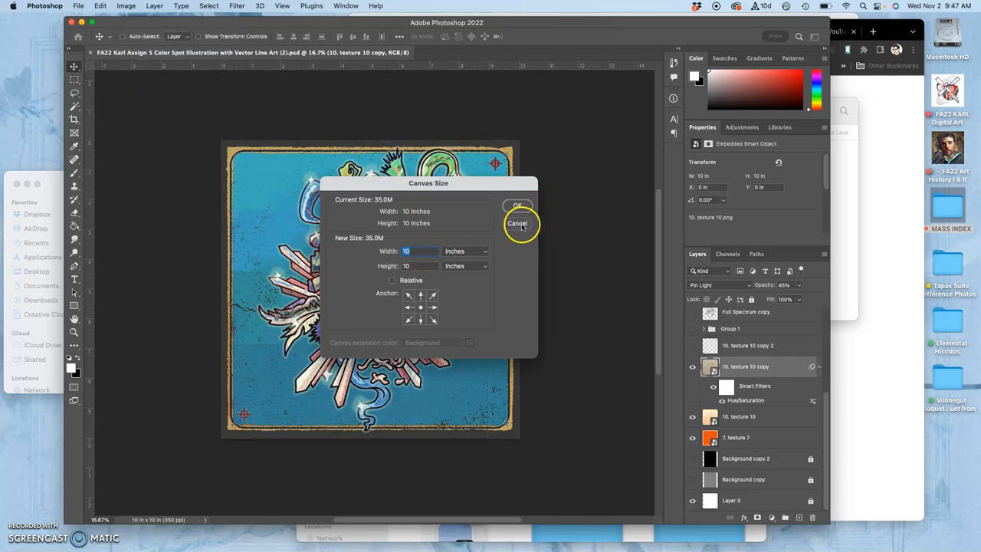
click(518, 224)
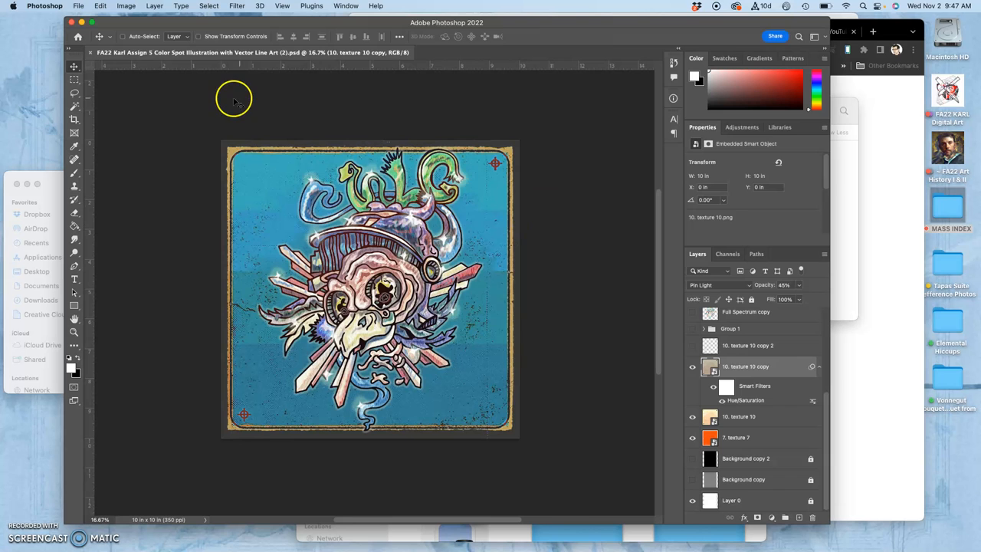
click(77, 37)
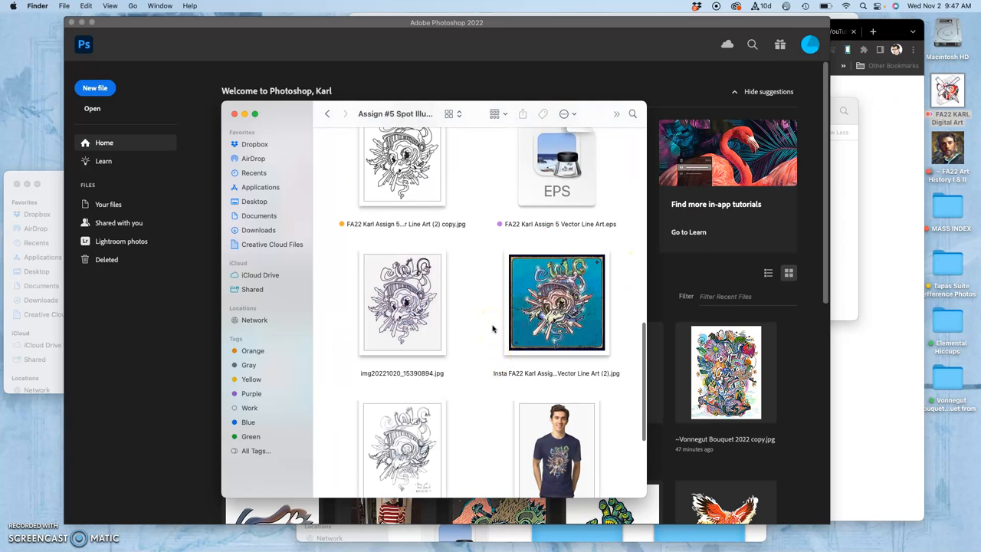
- Find the Color Spot Illustration with Vector Line Art (1).psd in the Assign #5 folder and give it a colour tag
scroll(up, 3)
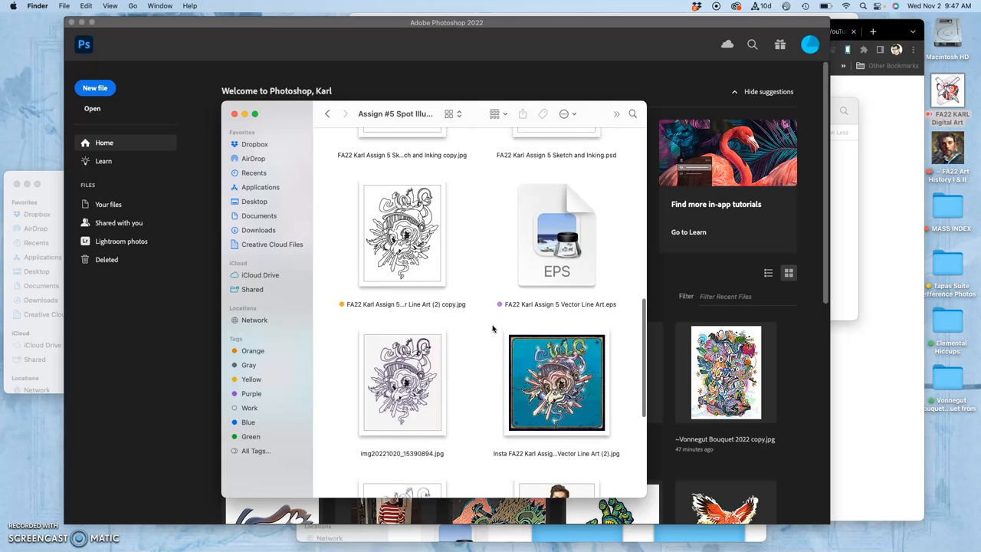
scroll(up, 3)
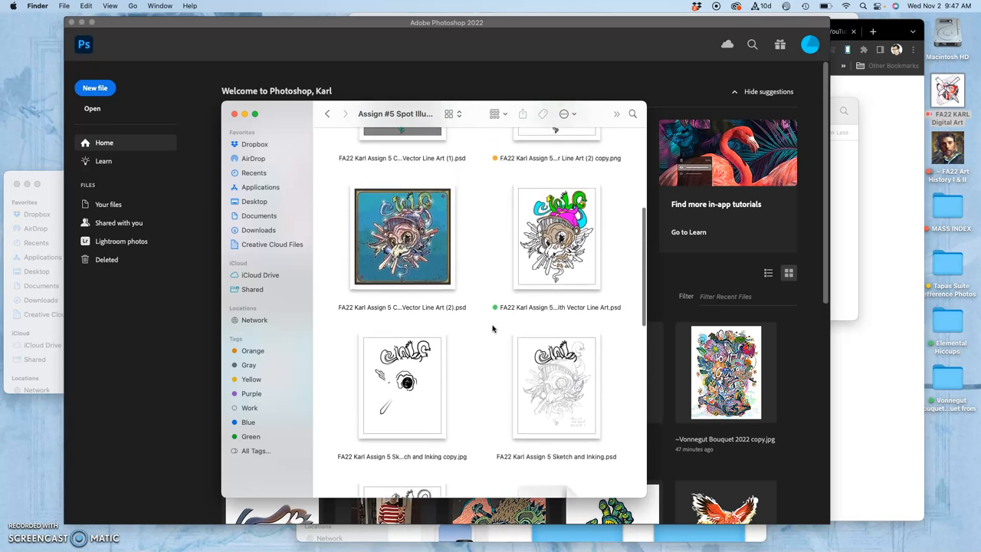
scroll(up, 3)
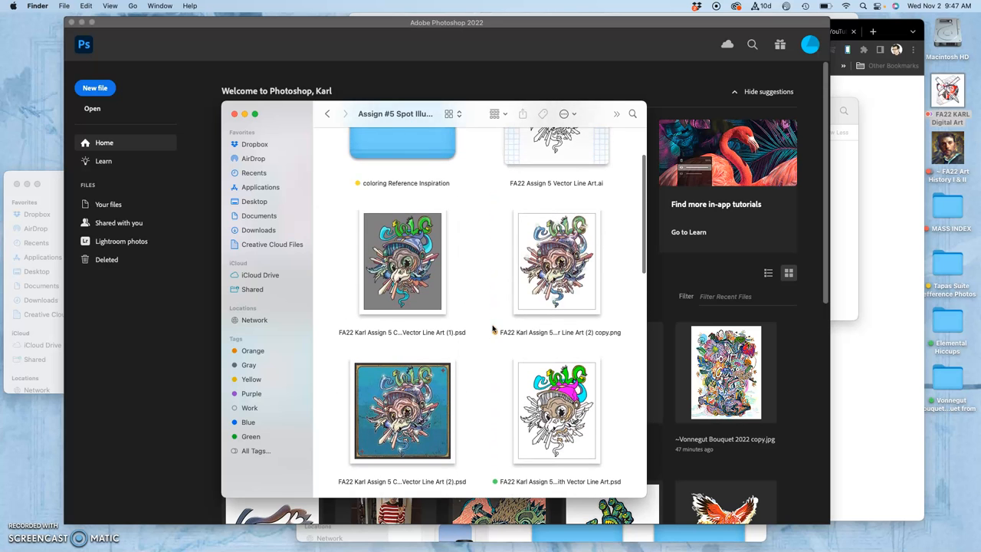
scroll(up, 3)
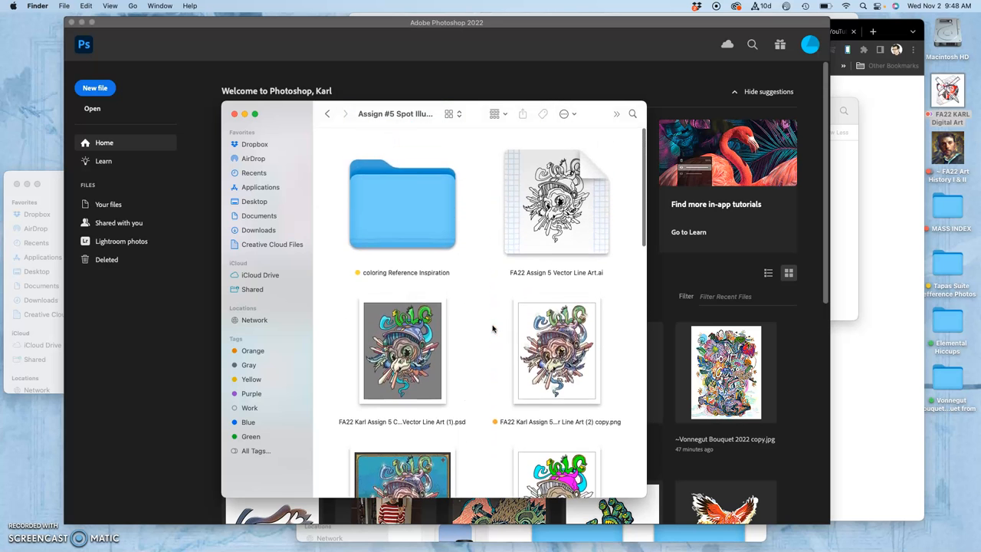
right_click(401, 351)
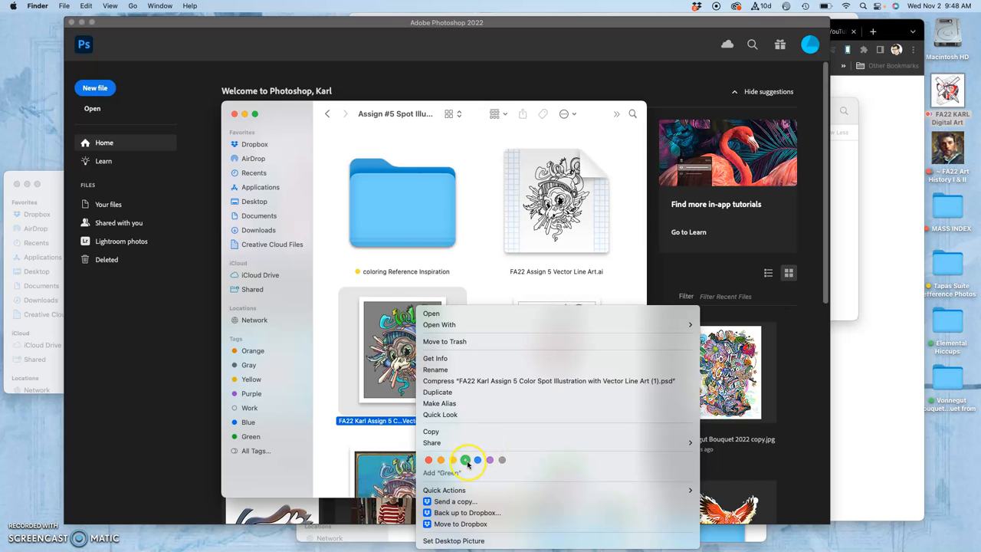
click(431, 312)
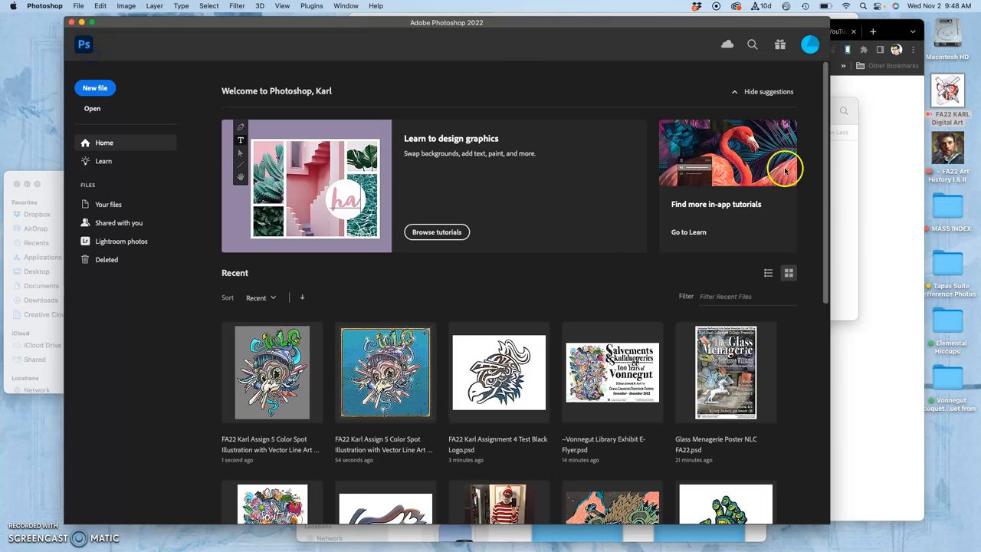
mouse_move(120, 305)
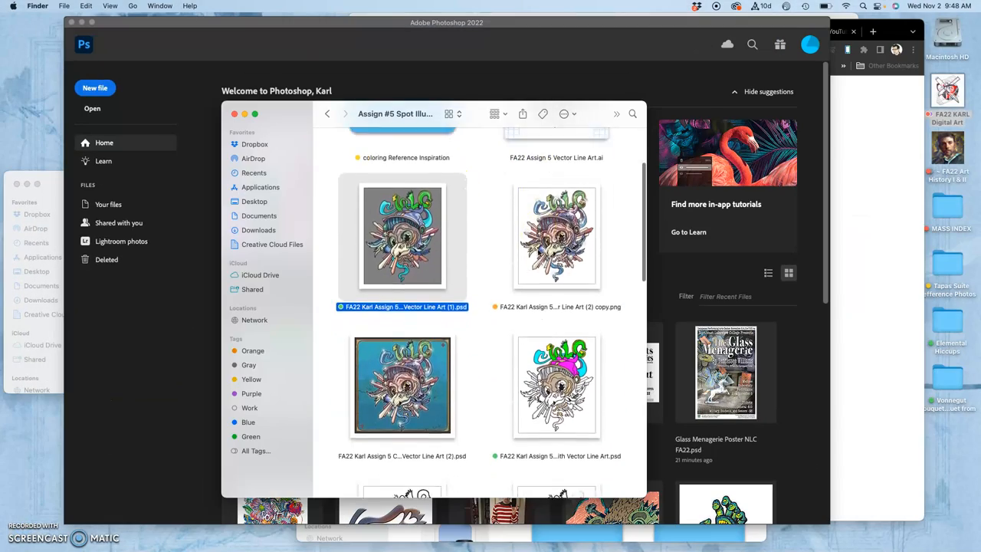
- Browse the Assign #5 Spot Illustration folder to its final files and back to the PSDs
scroll(down, 3)
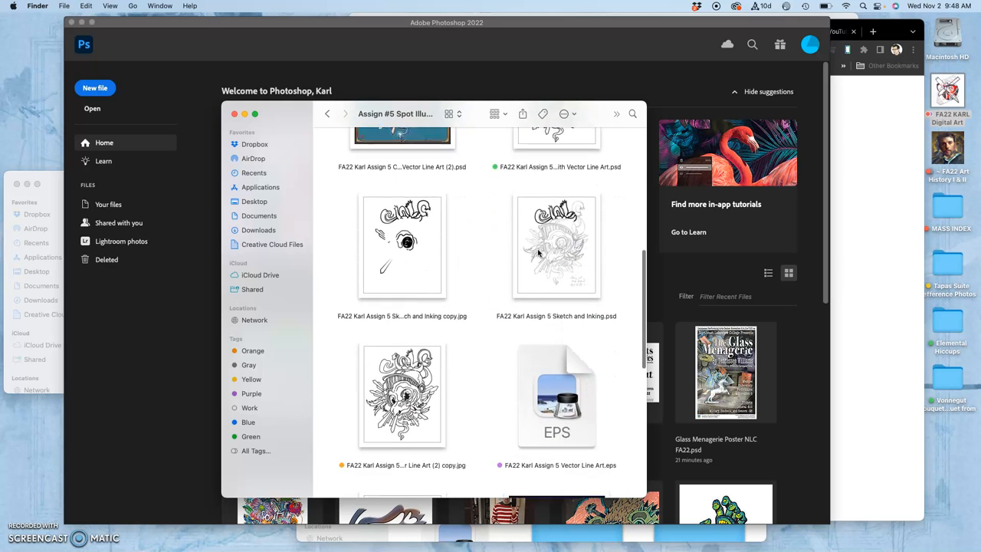
scroll(down, 3)
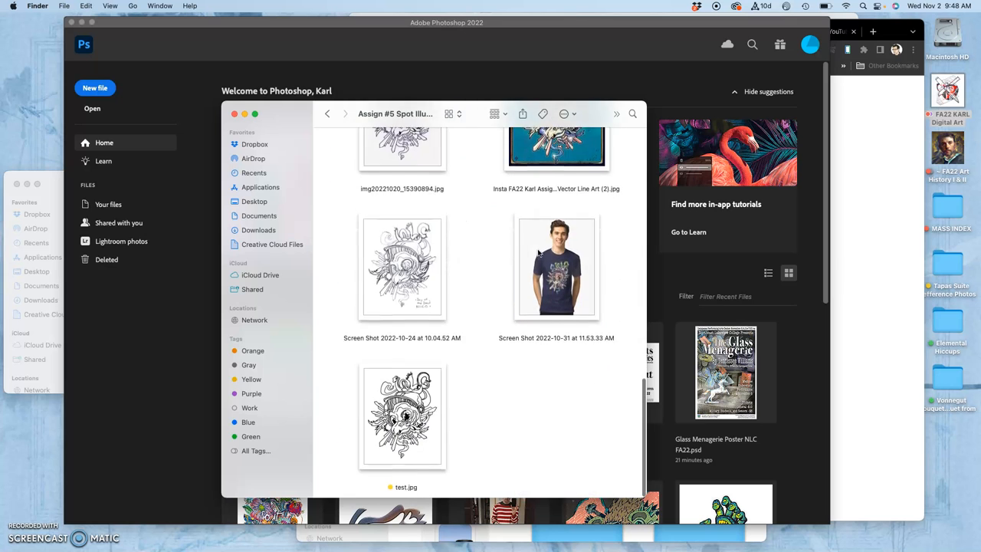
scroll(up, 3)
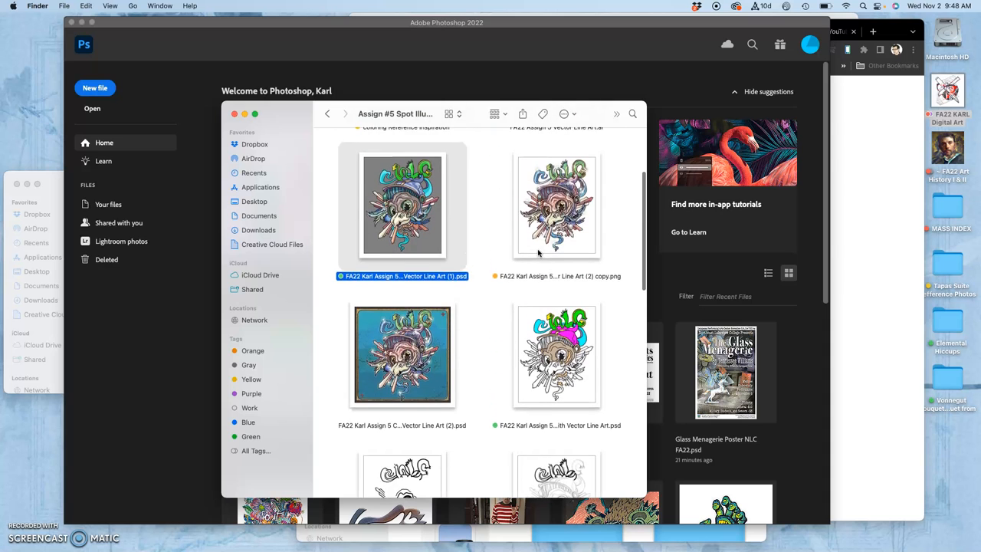
scroll(up, 3)
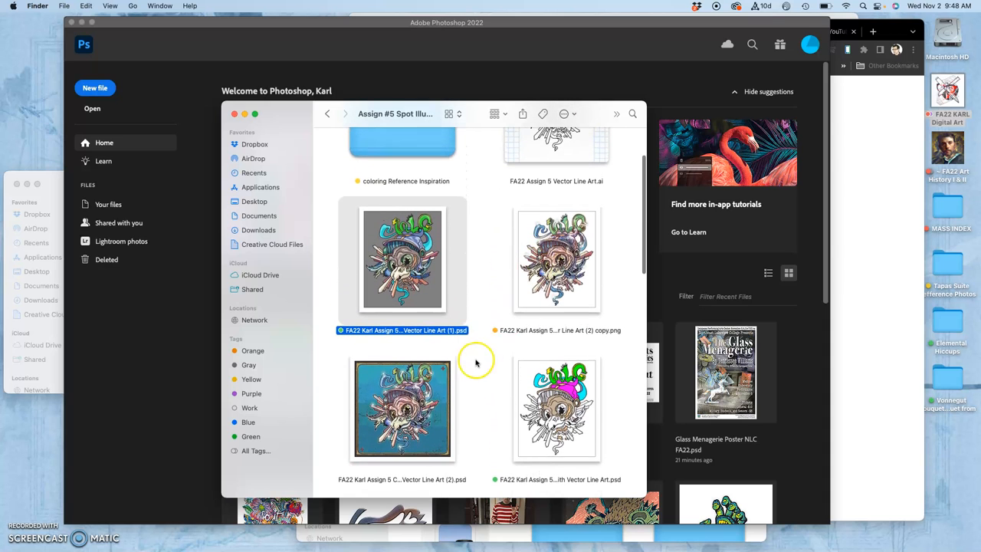
mouse_move(411, 402)
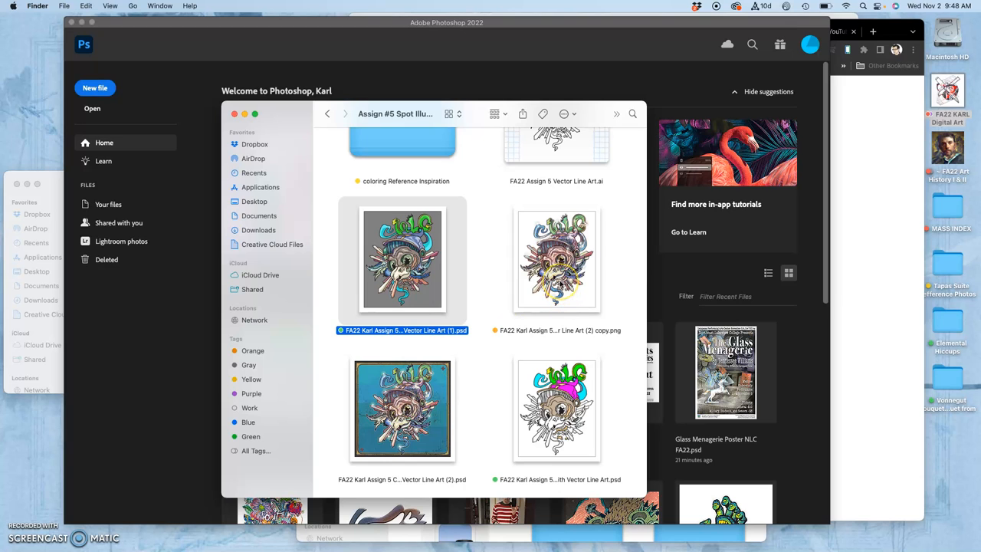
right_click(555, 259)
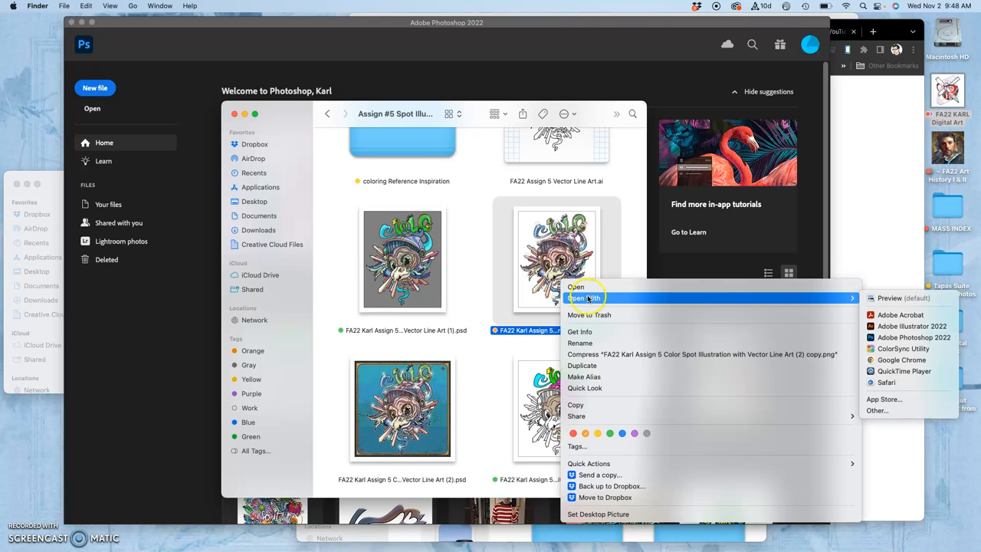
click(913, 337)
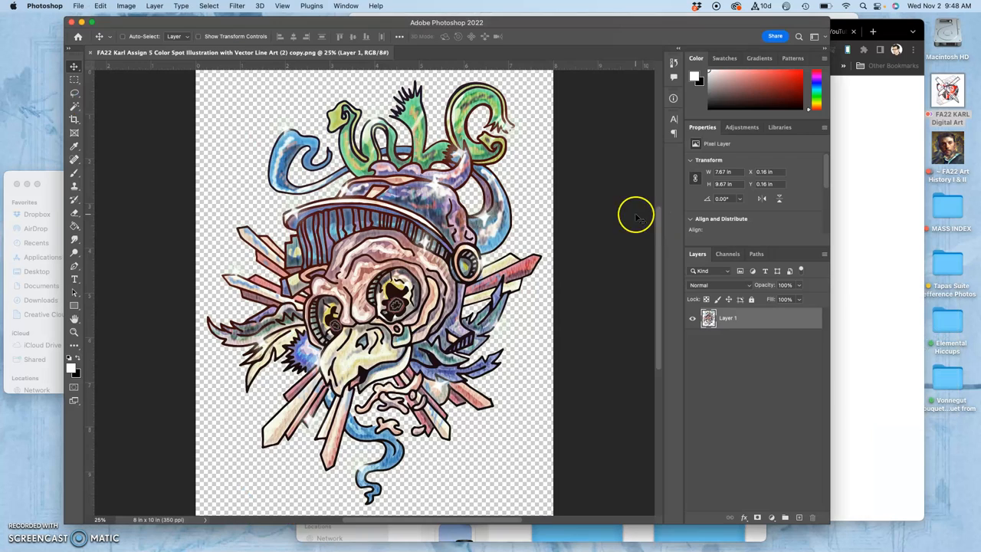
mouse_move(678, 314)
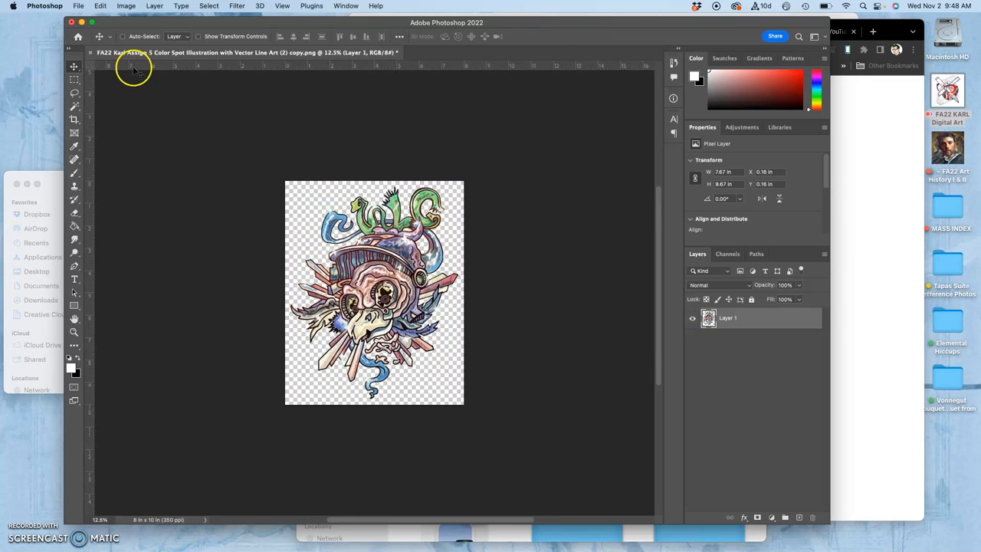
click(125, 7)
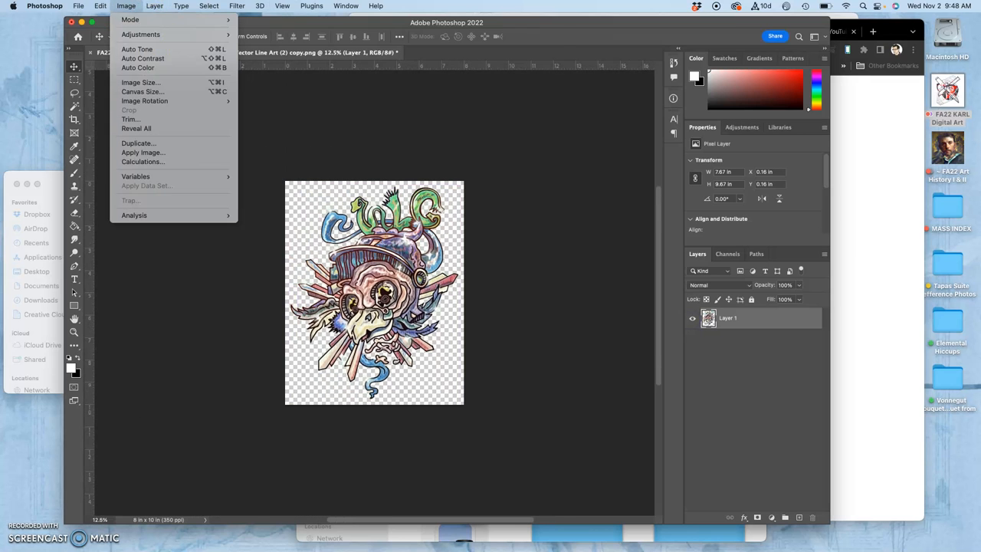
click(141, 83)
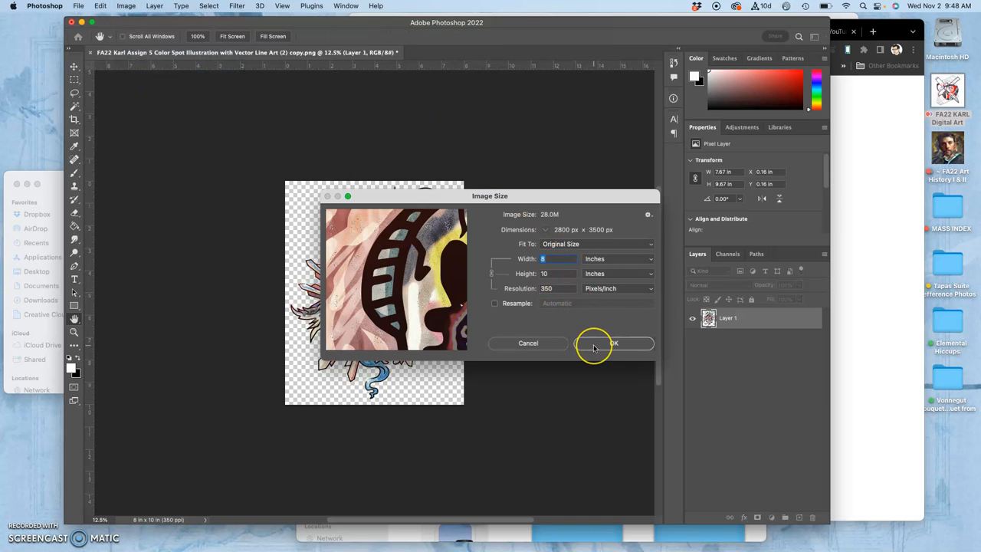
click(610, 344)
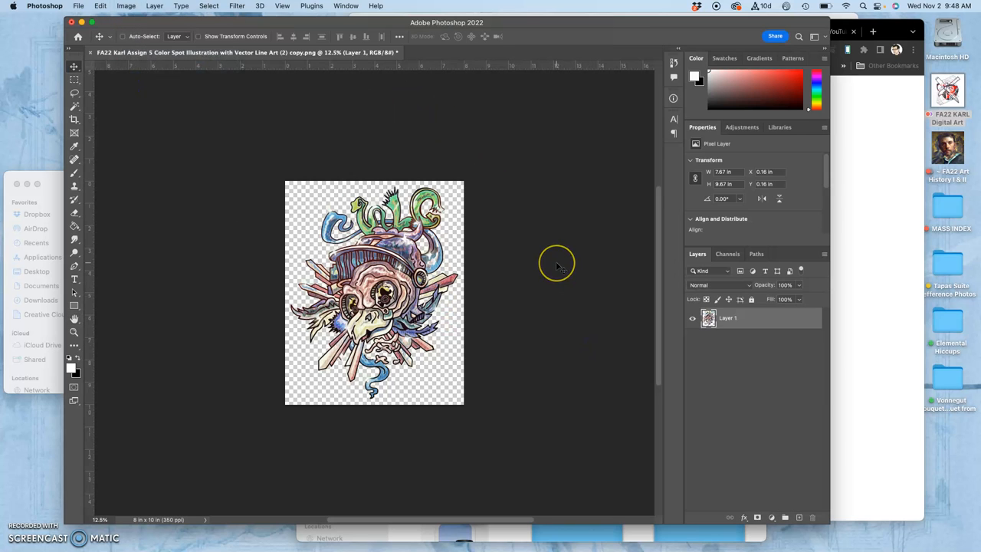
mouse_move(550, 259)
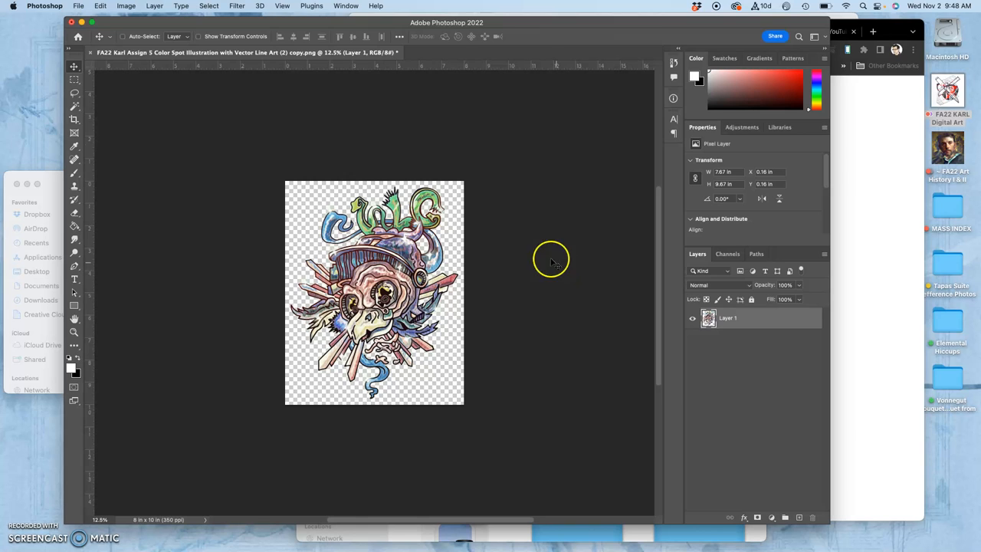
- Set Canvas Size to 16 by 20 inches with a centre anchor, leaving the illustration centred on transparency
click(126, 6)
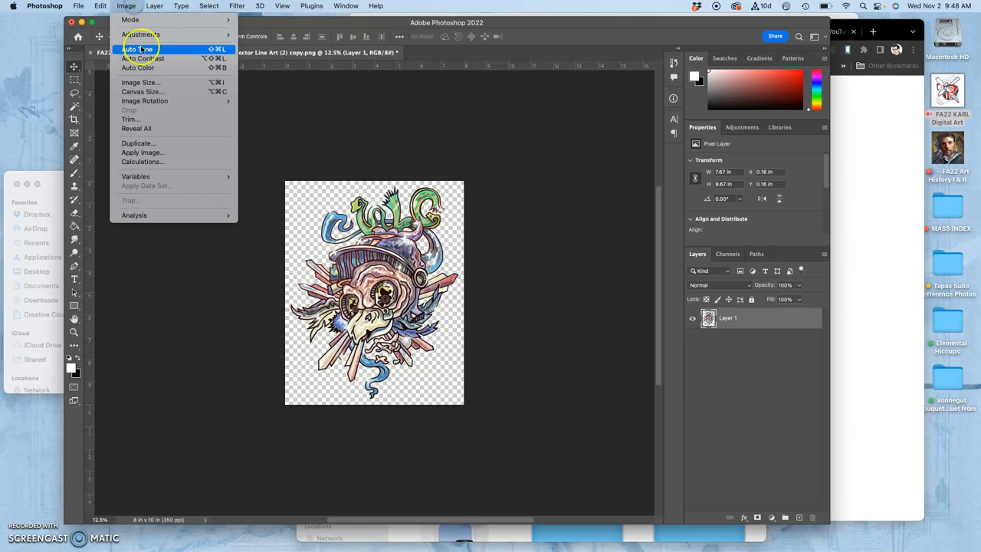
mouse_move(143, 92)
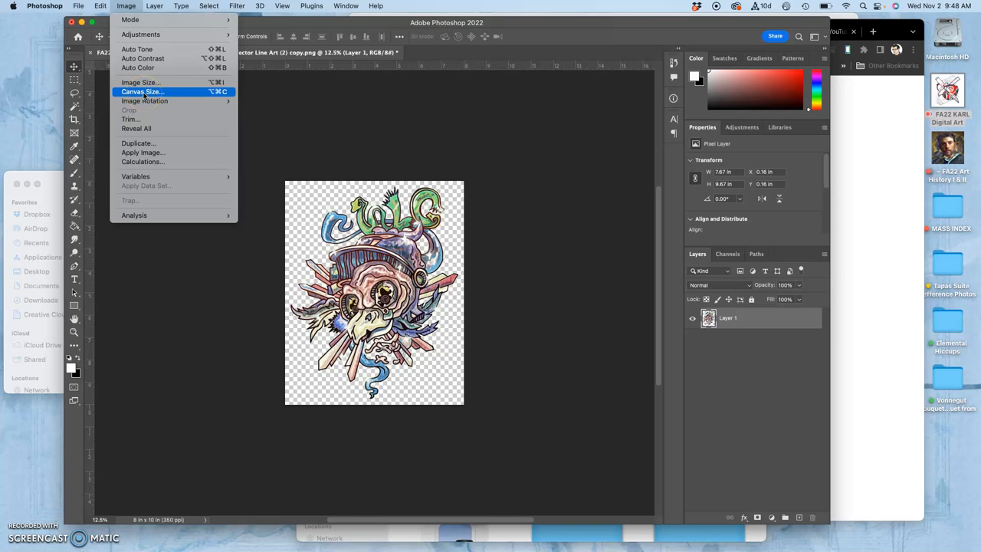
click(143, 92)
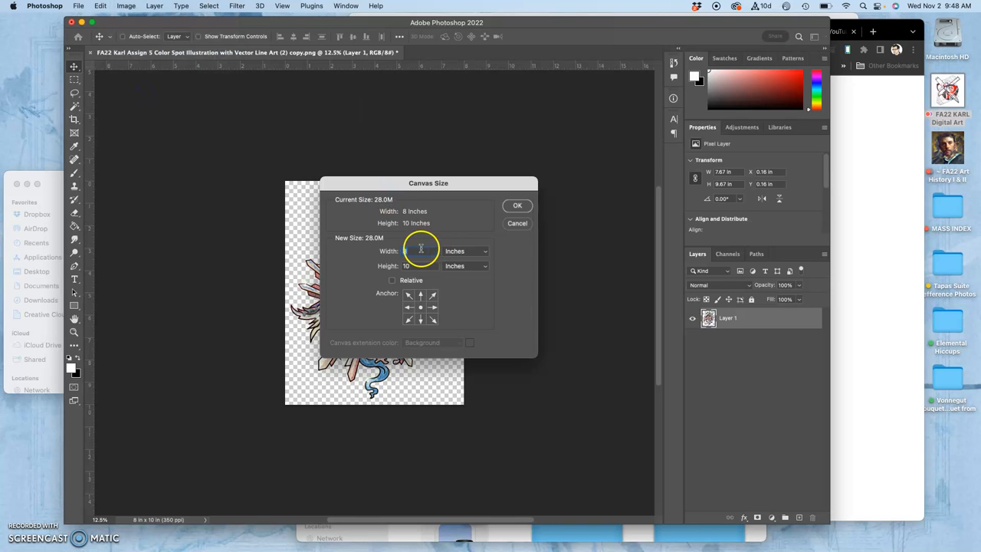
triple_click(420, 251)
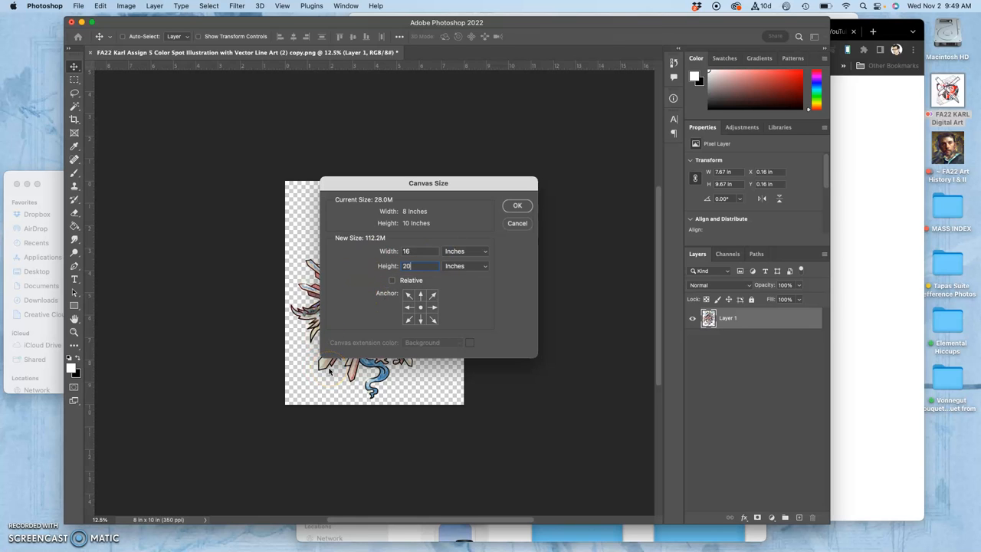
click(518, 205)
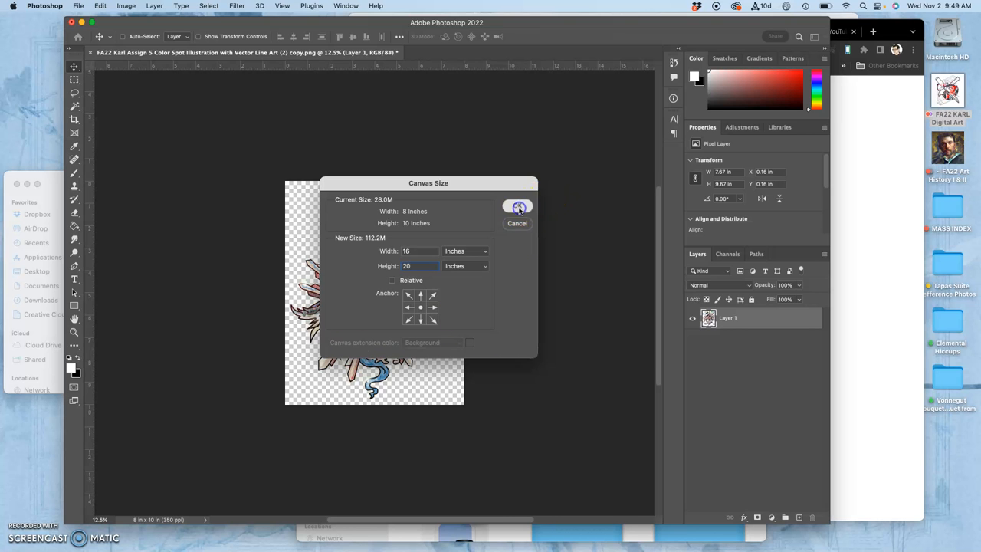
click(518, 206)
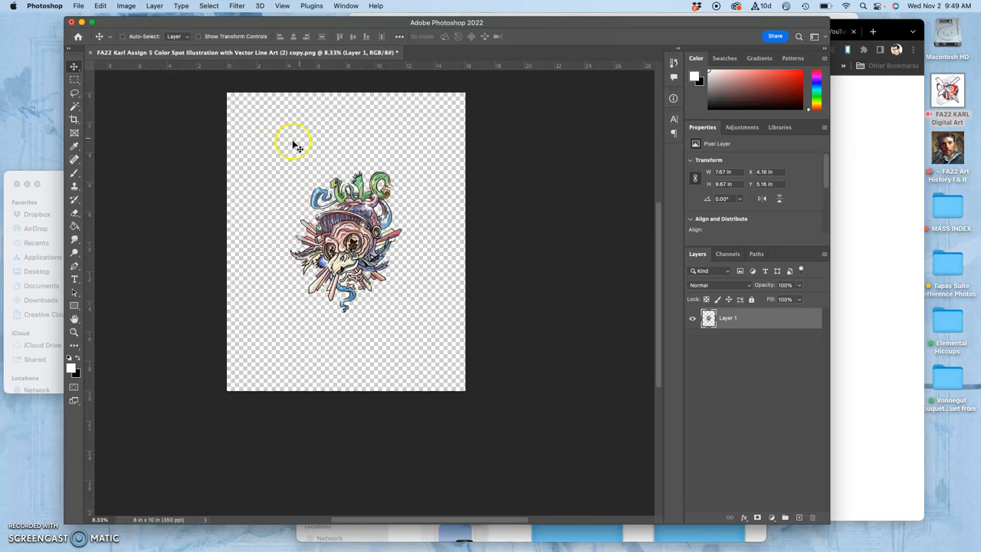
mouse_move(366, 121)
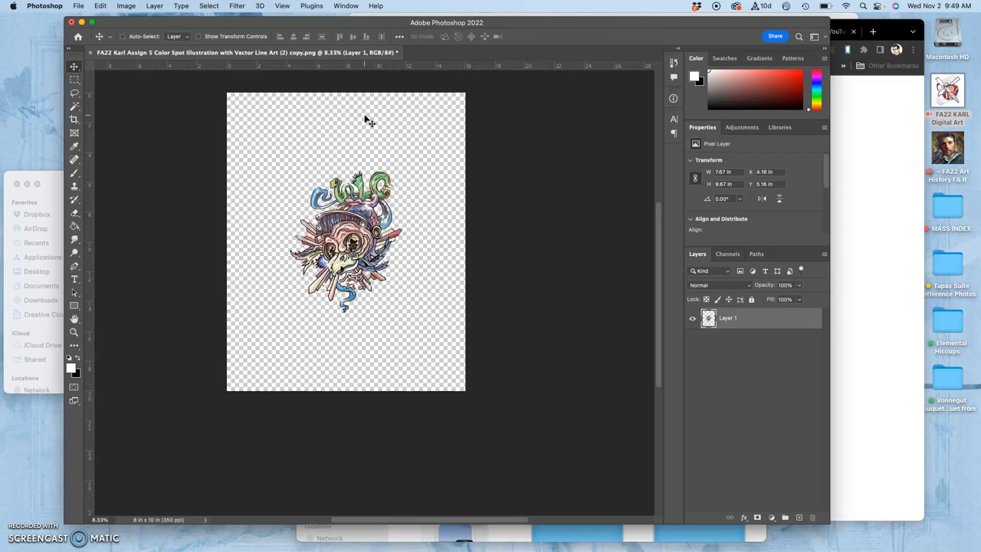
mouse_move(385, 111)
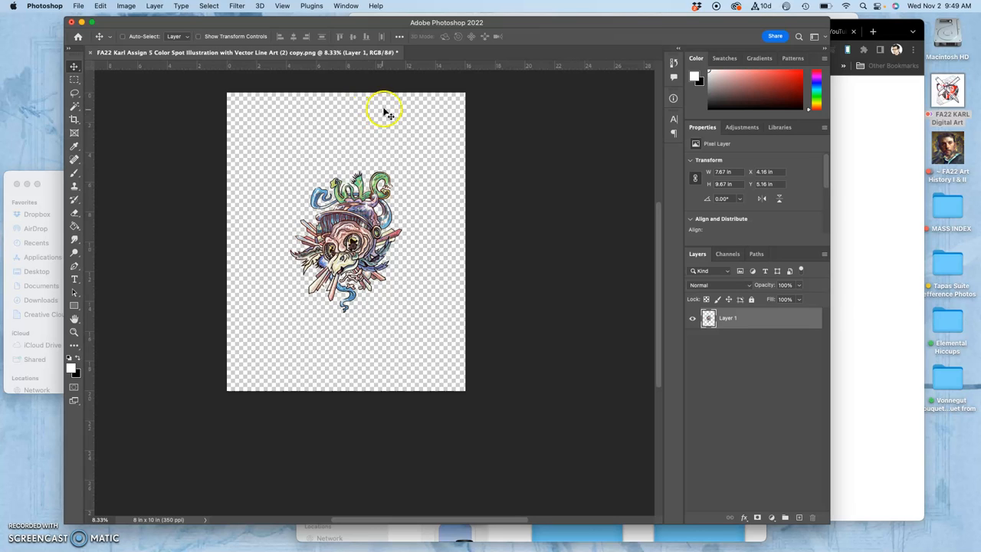
mouse_move(398, 172)
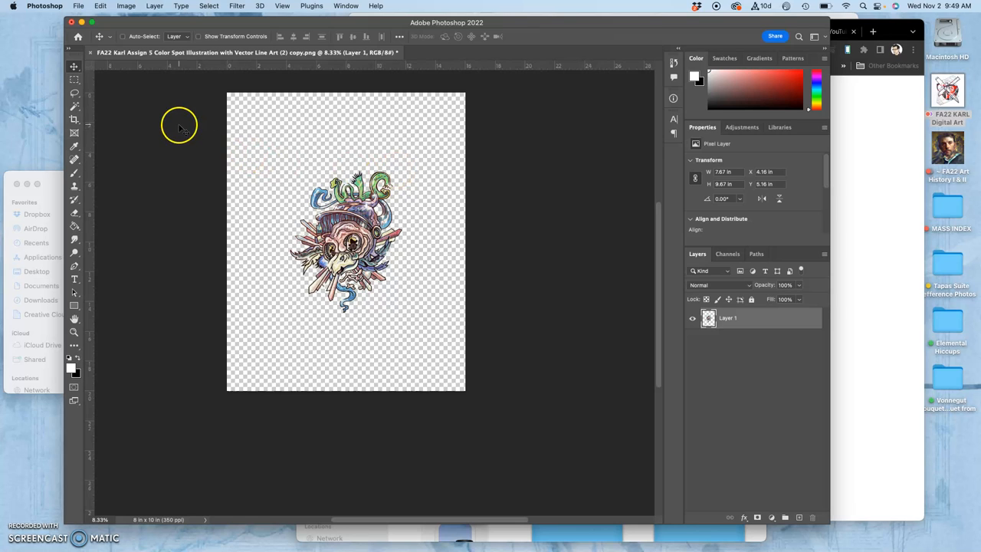
mouse_move(100, 99)
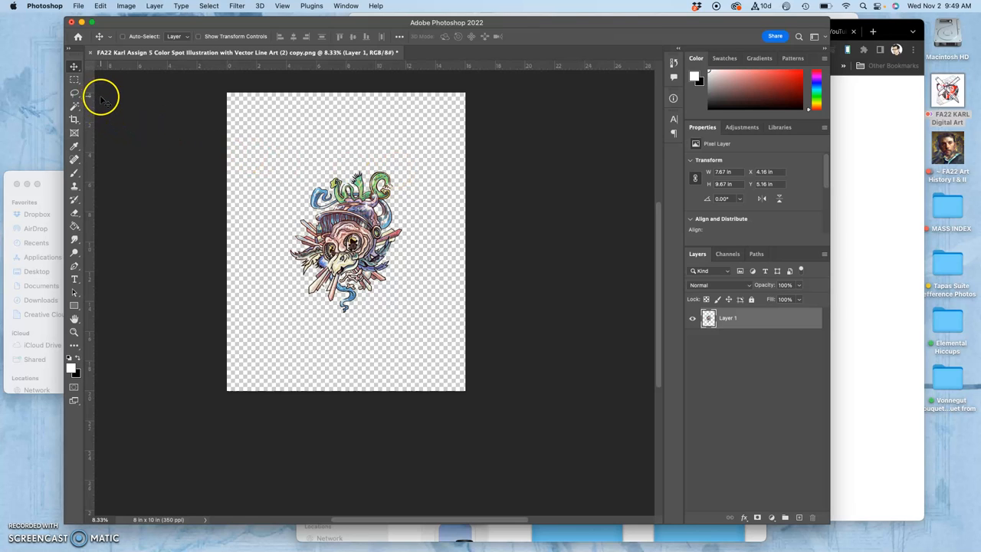
mouse_move(800, 496)
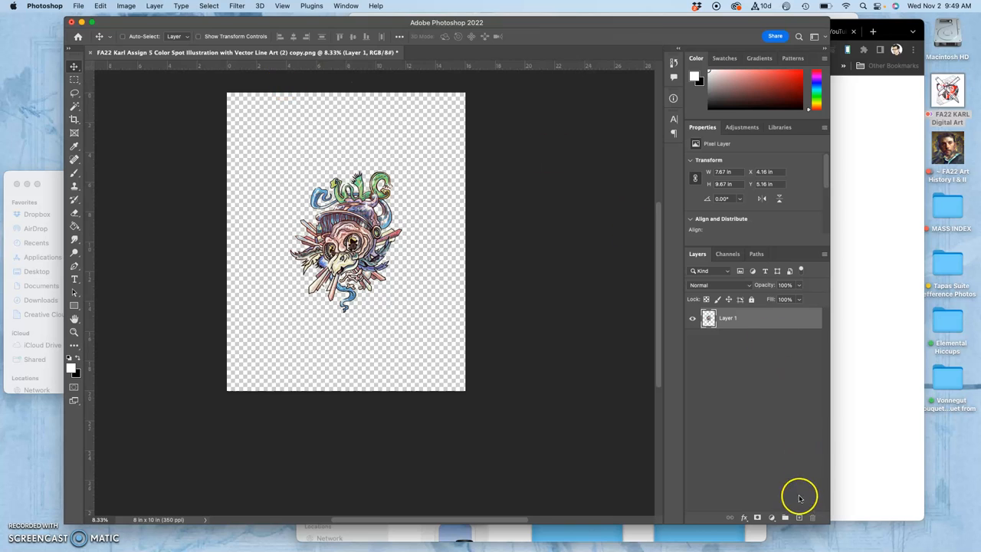
- Create a new layer and fill it with 50% Gray via Edit > Fill
click(798, 517)
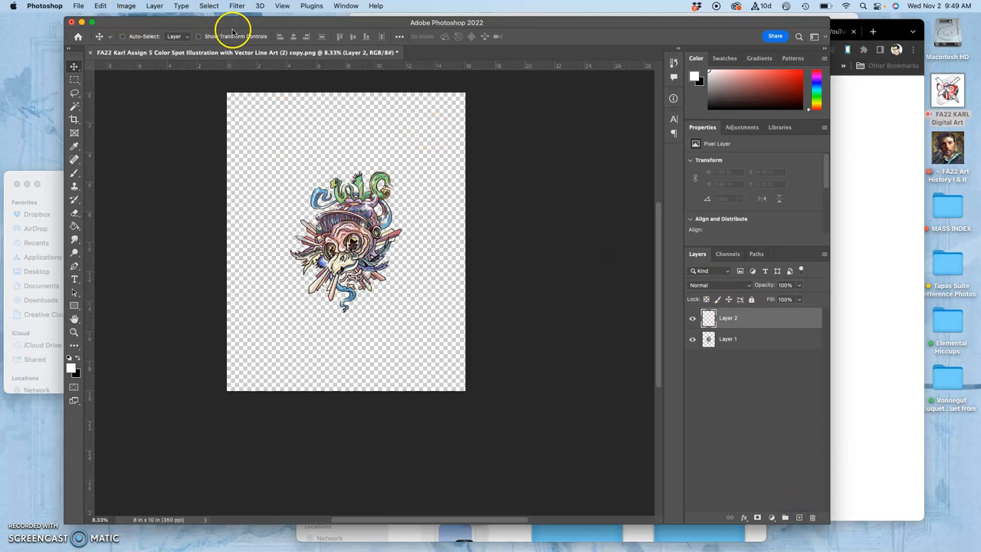
click(100, 6)
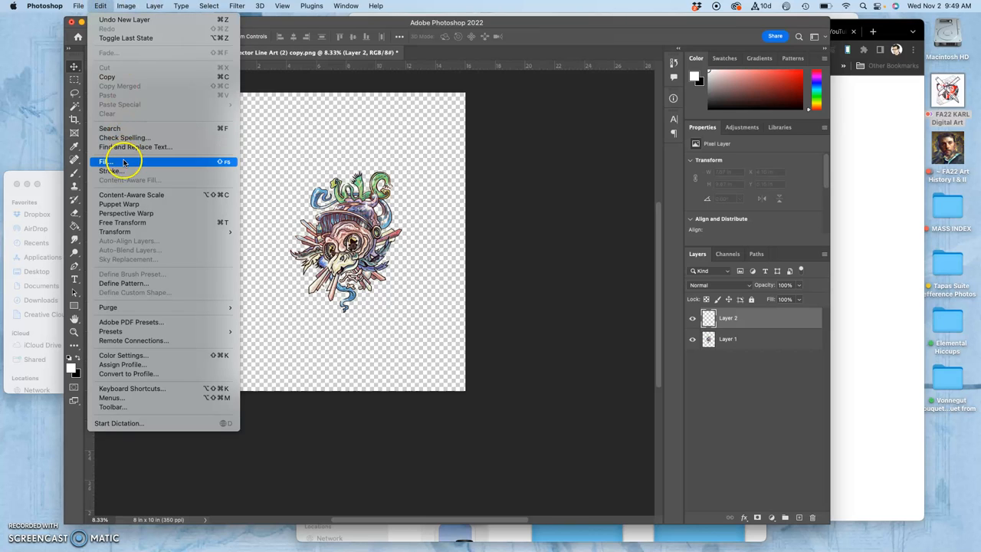
click(108, 161)
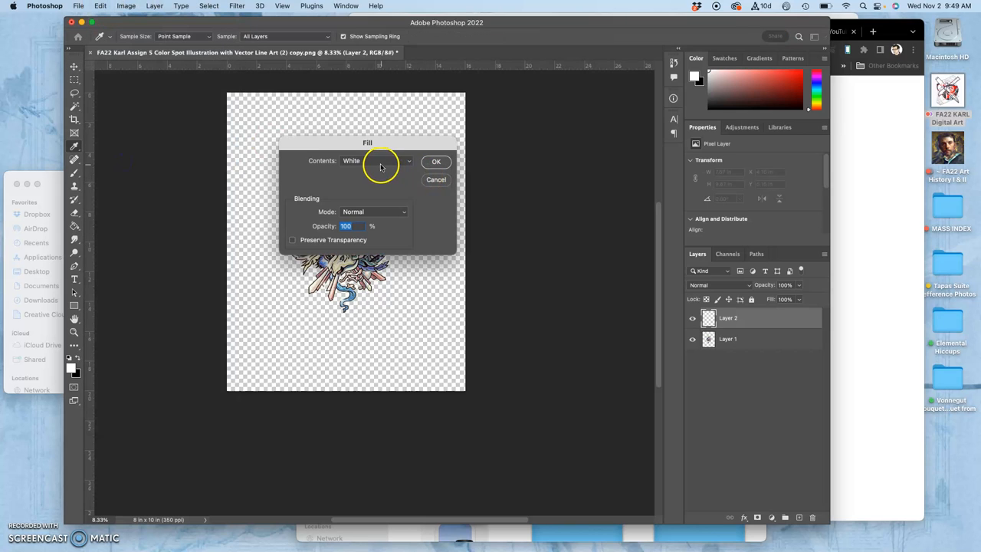
click(376, 161)
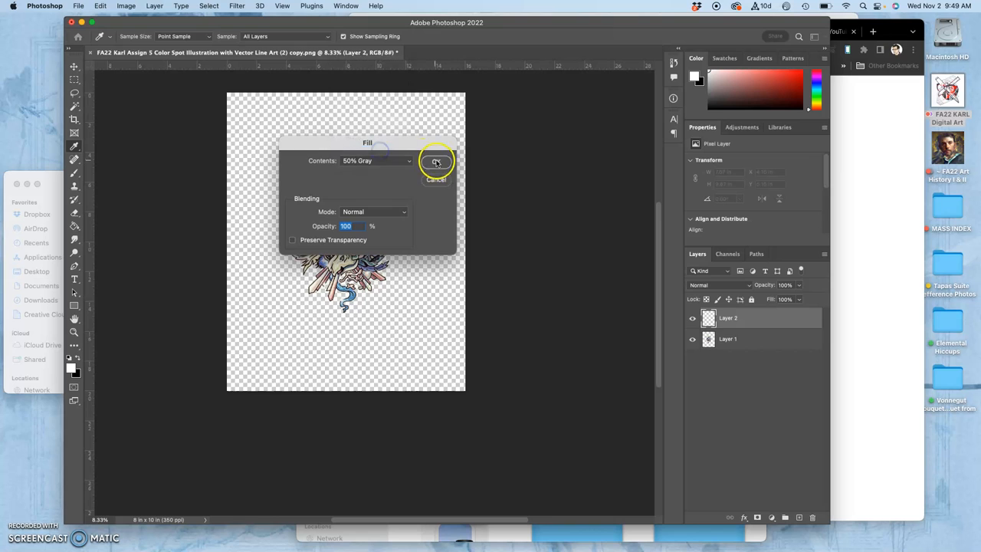
click(435, 161)
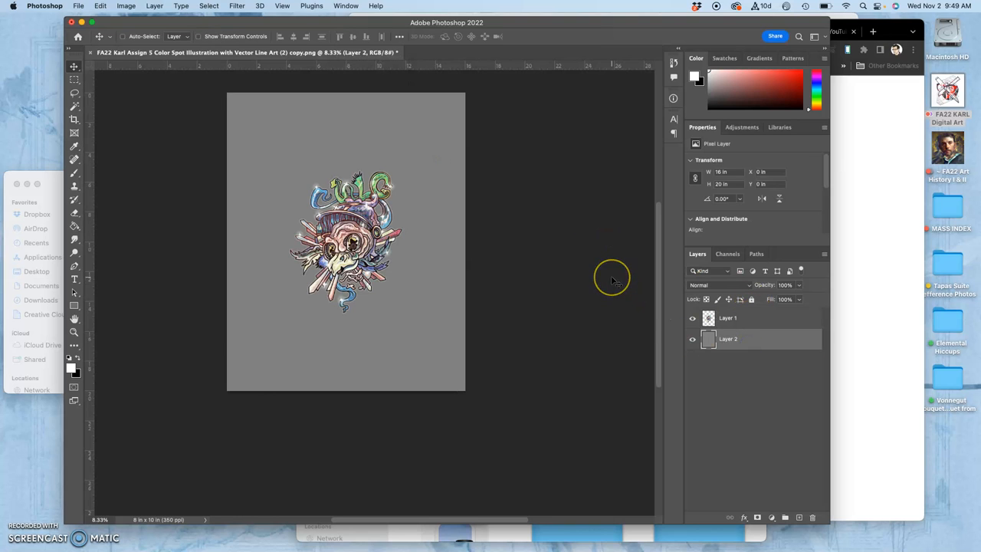
mouse_move(800, 288)
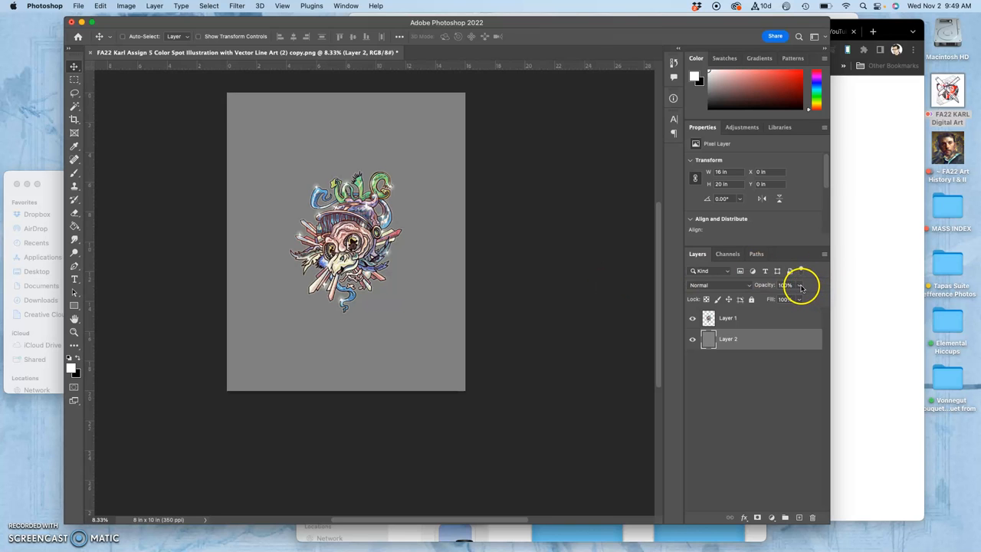
- Lower the gray layer's opacity so it becomes partly transparent
drag(800, 298, 780, 299)
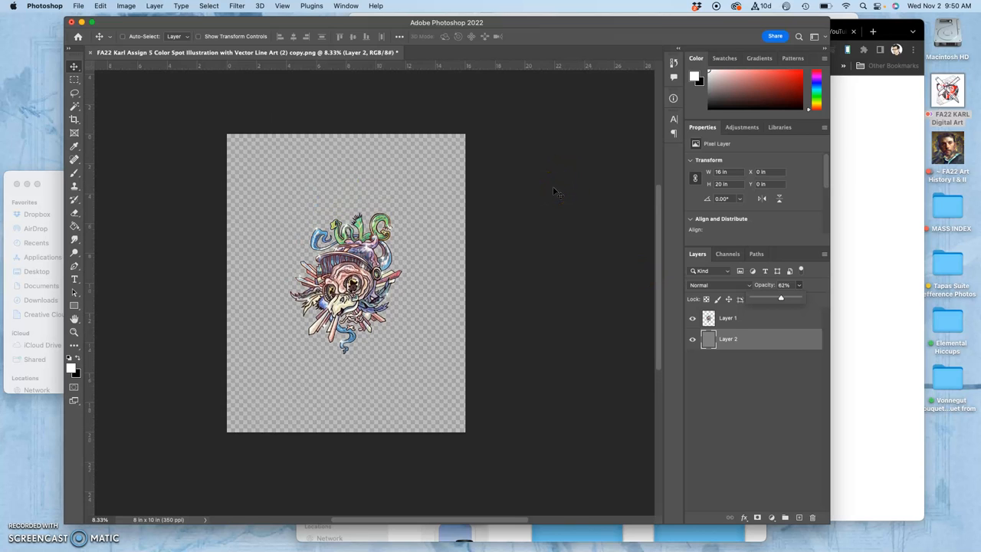
- Free-transform the gray layer down to about 83%, leaving a transparent margin around it
click(209, 6)
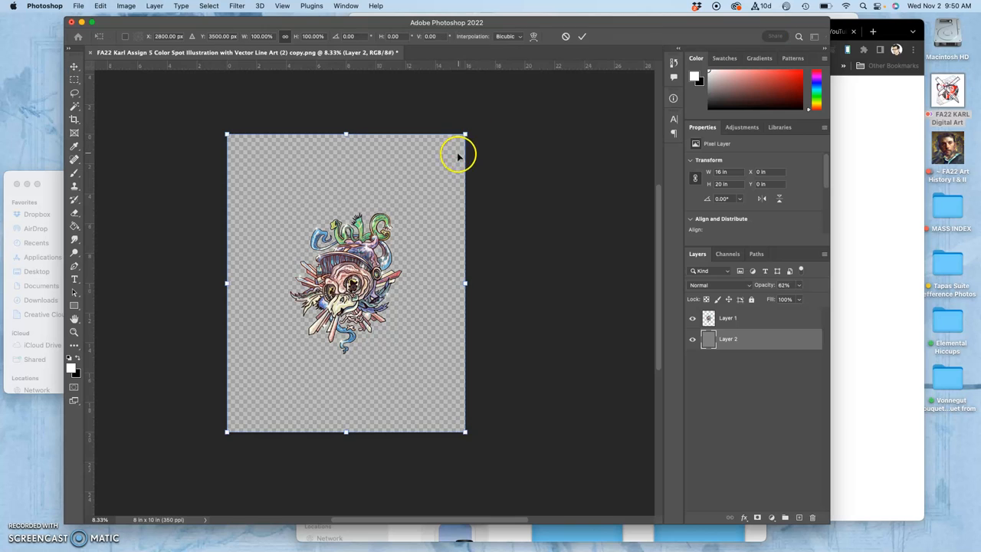
mouse_move(429, 162)
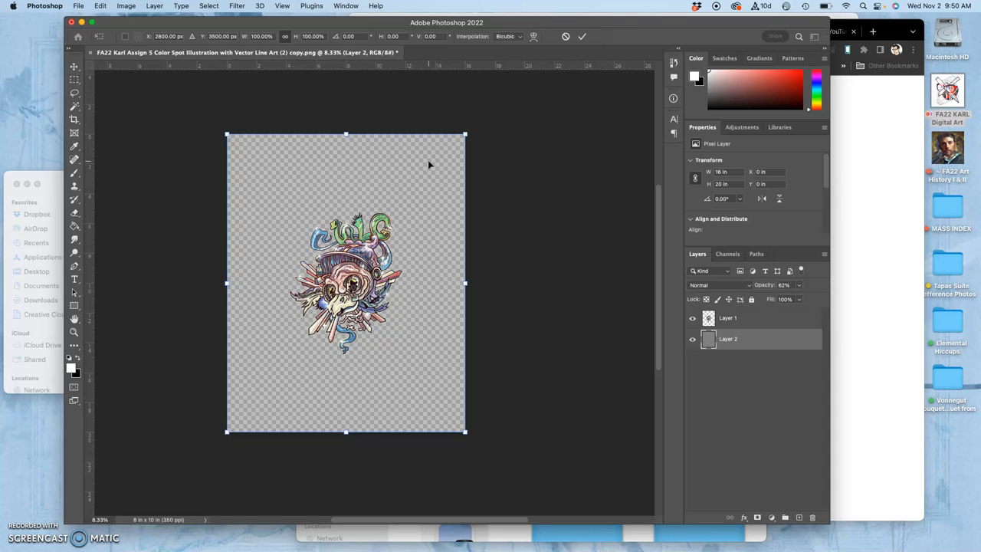
mouse_move(450, 141)
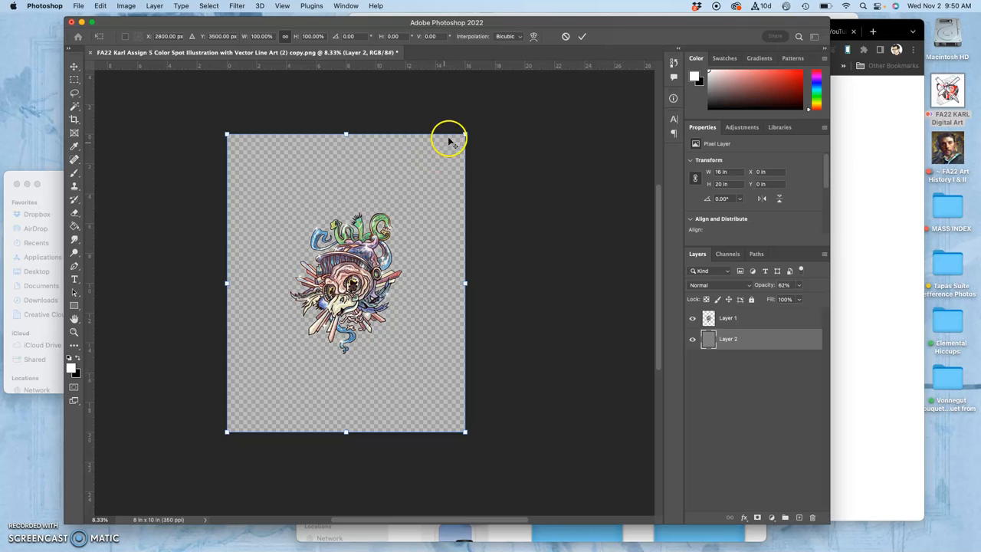
mouse_move(466, 135)
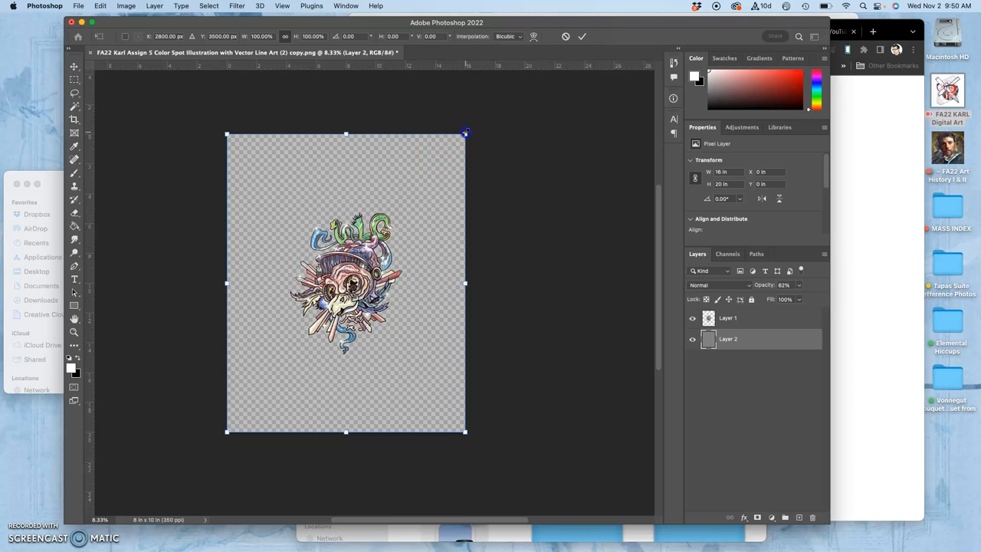
drag(466, 132, 404, 162)
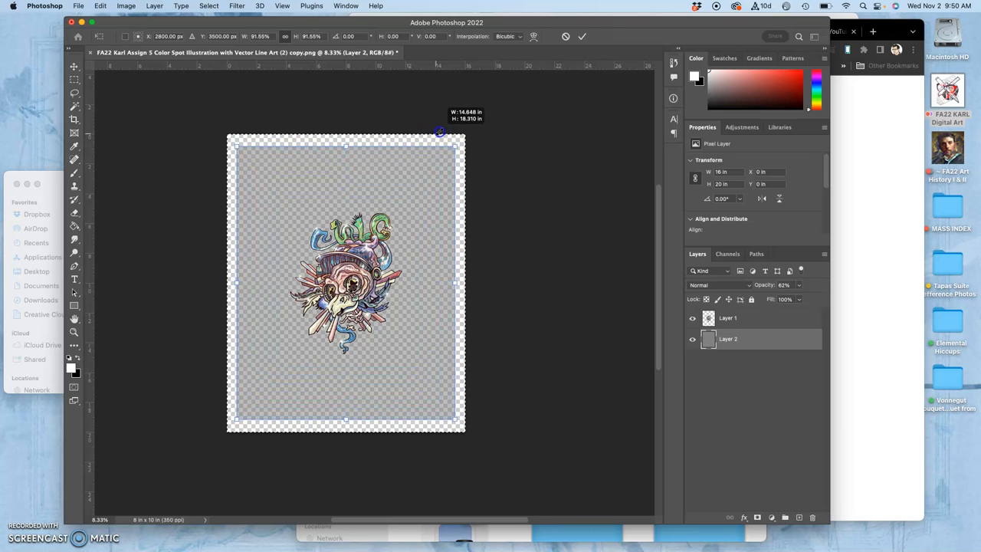
drag(440, 132, 432, 138)
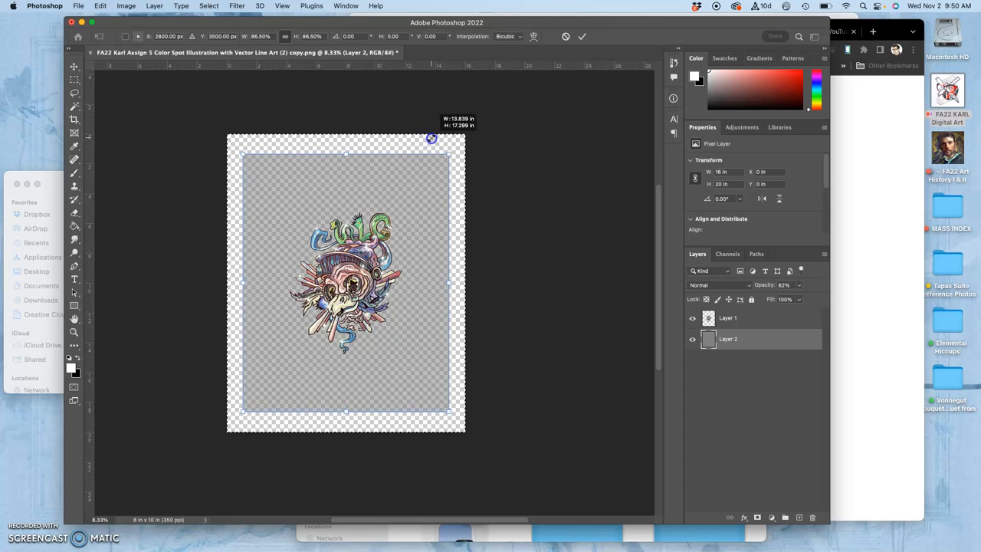
drag(448, 140, 429, 141)
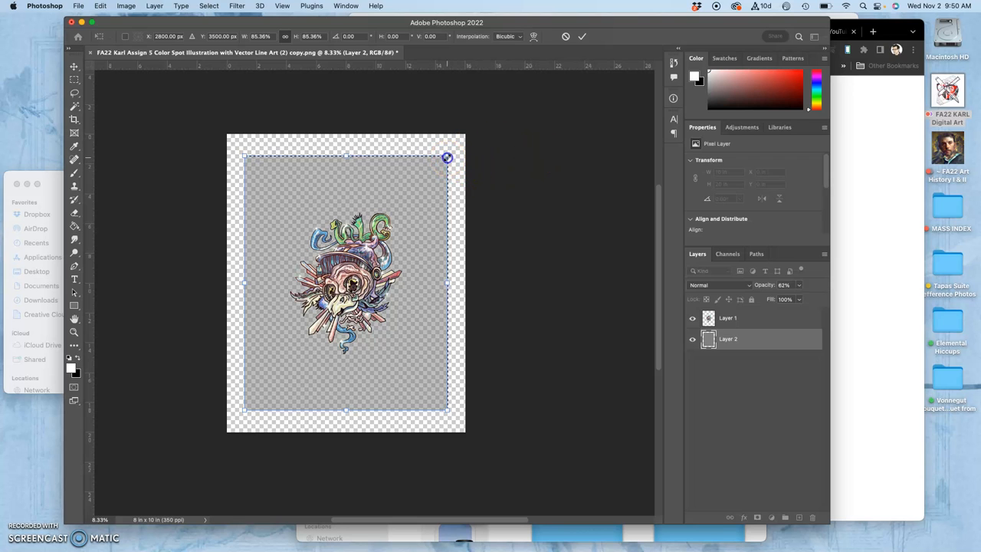
drag(448, 156, 441, 163)
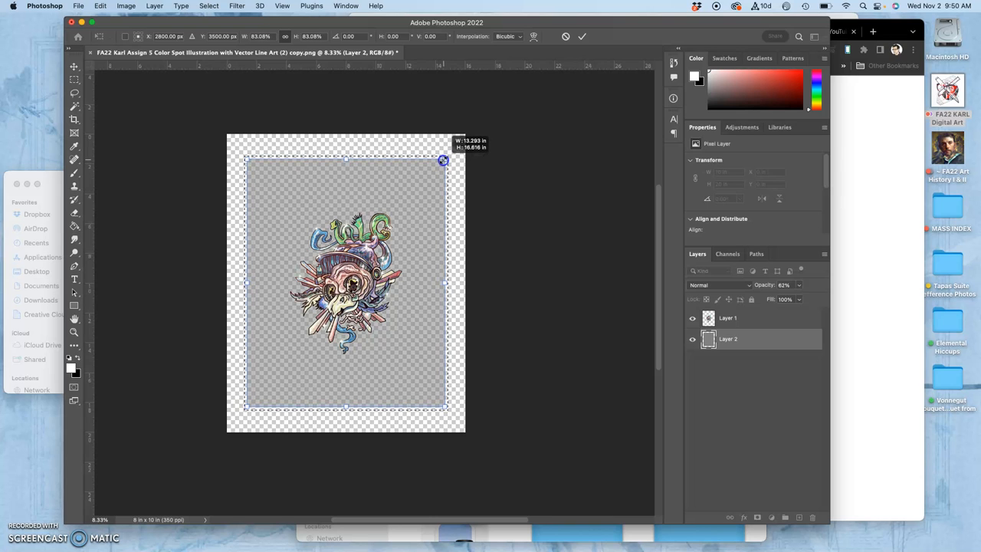
mouse_move(427, 219)
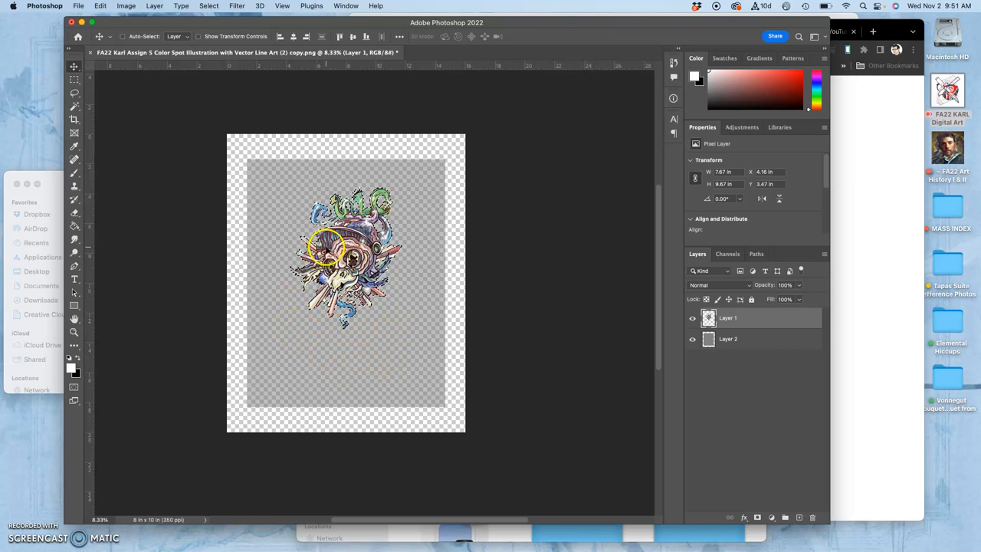
- Nudge the Layer 1 illustration until smart guides show it centered over the gray block
click(735, 339)
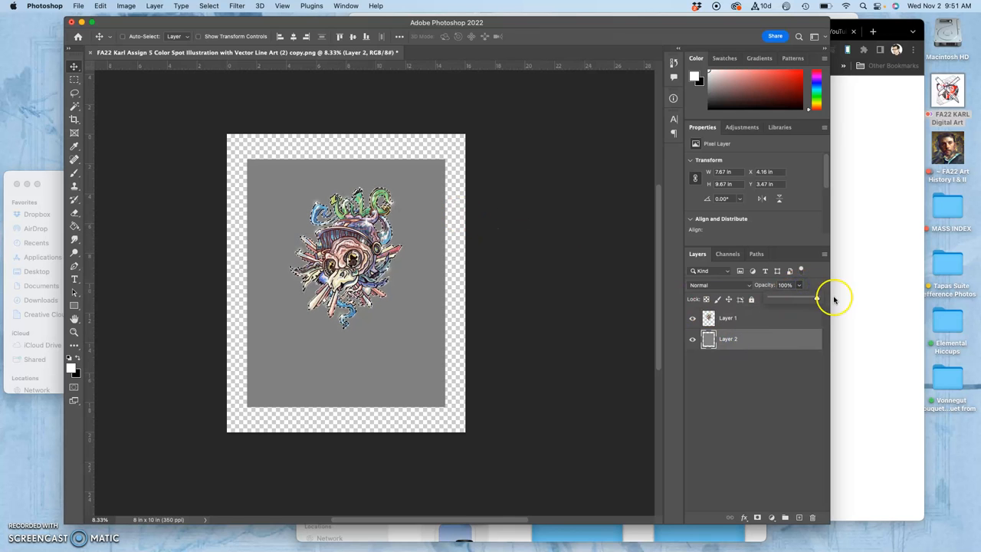
mouse_move(299, 306)
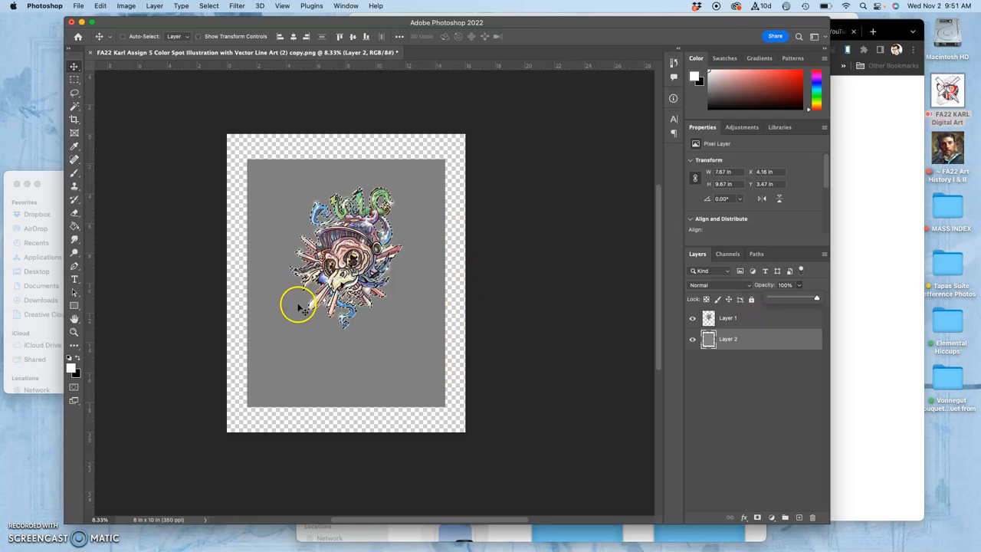
click(754, 317)
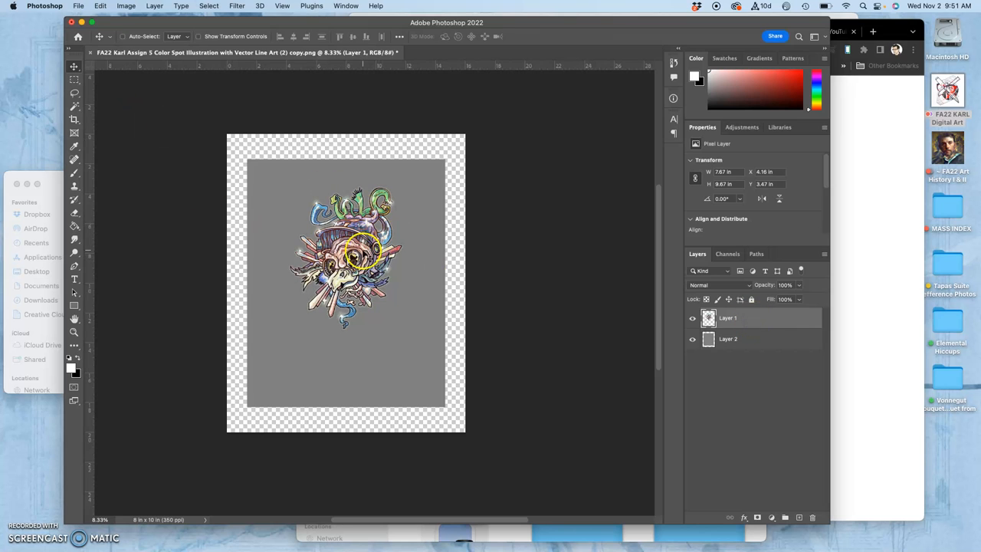
drag(364, 253, 362, 249)
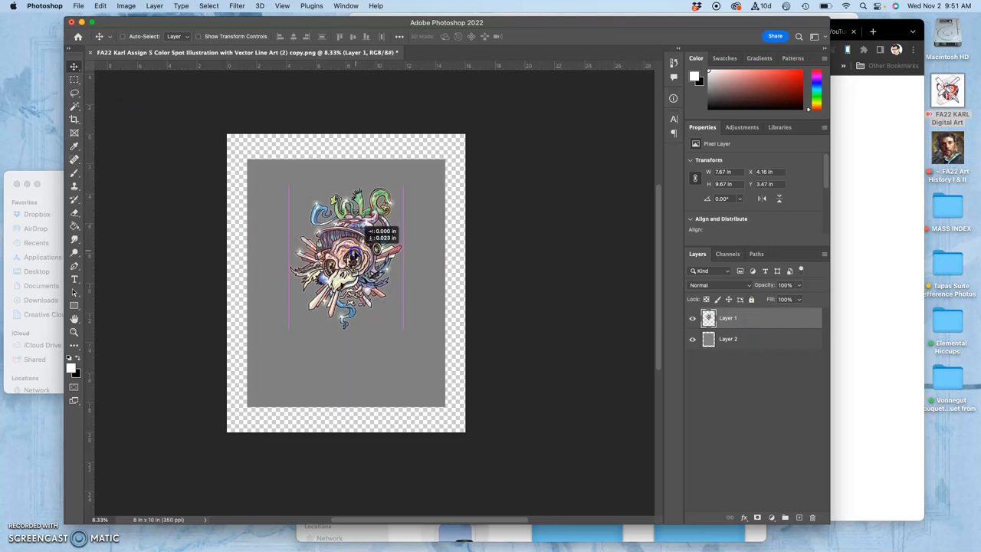
drag(345, 257, 345, 245)
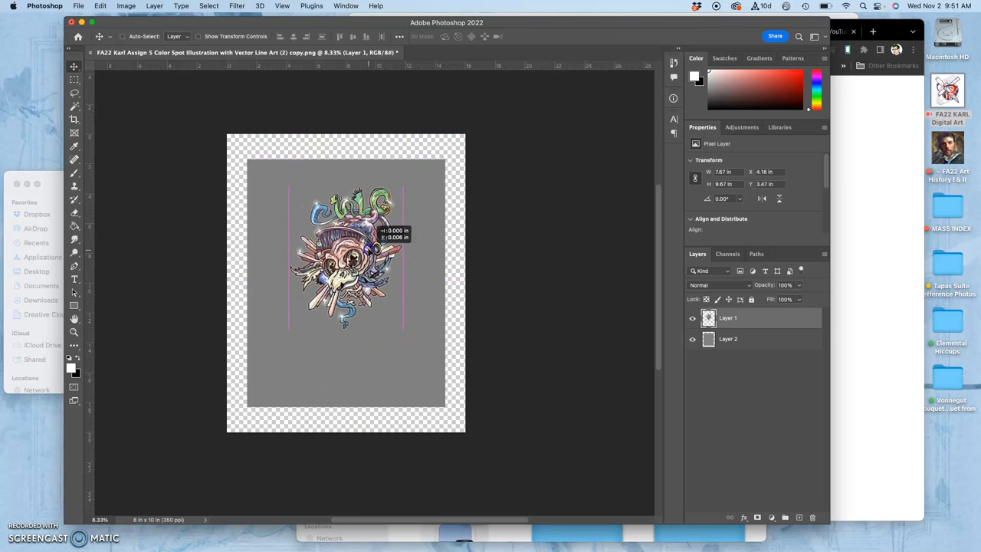
drag(344, 261, 345, 245)
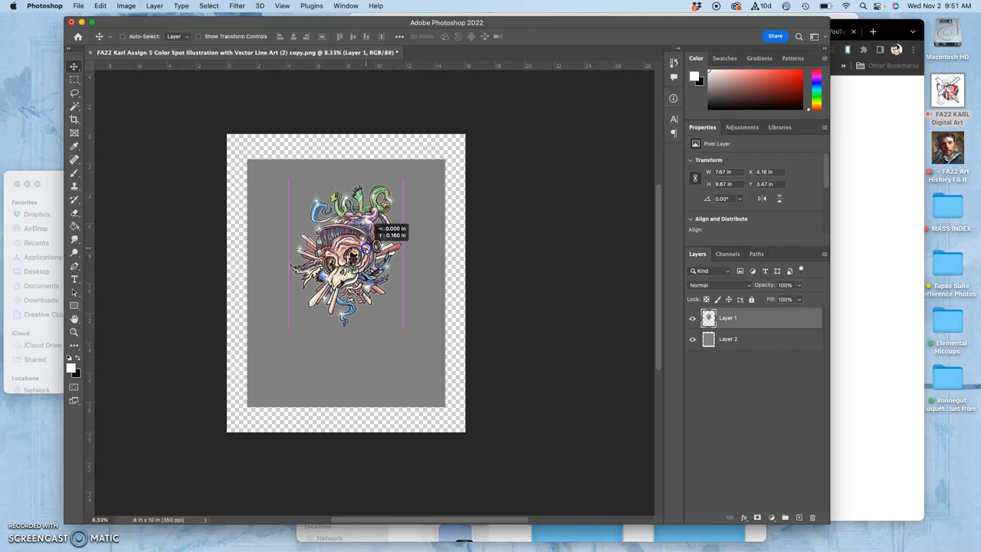
drag(345, 248, 345, 261)
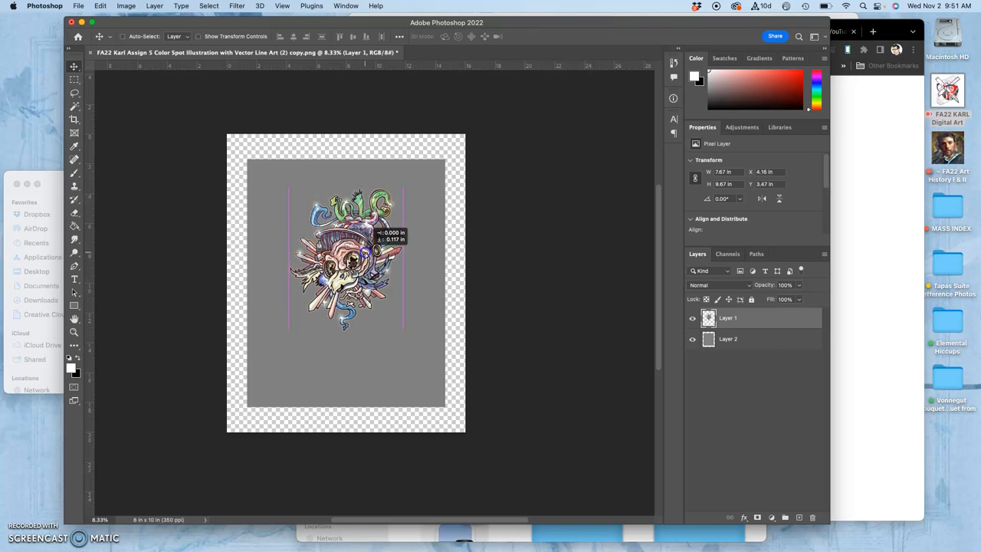
drag(345, 253, 345, 260)
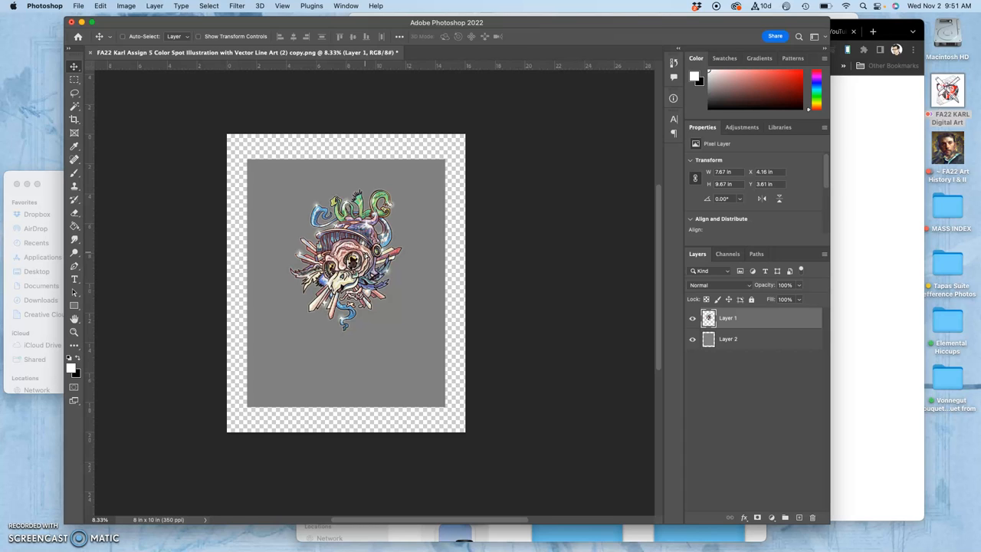
drag(345, 253, 345, 261)
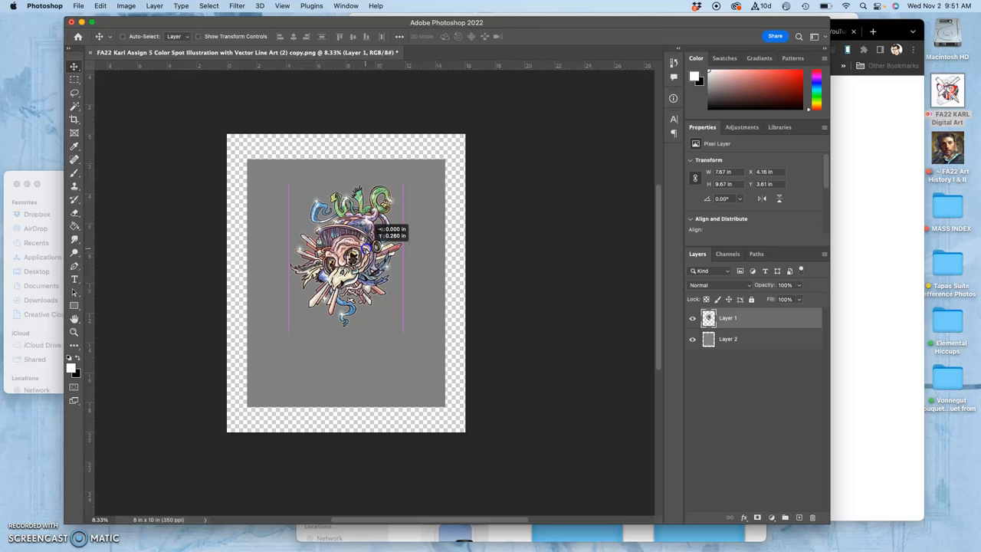
drag(345, 260, 345, 248)
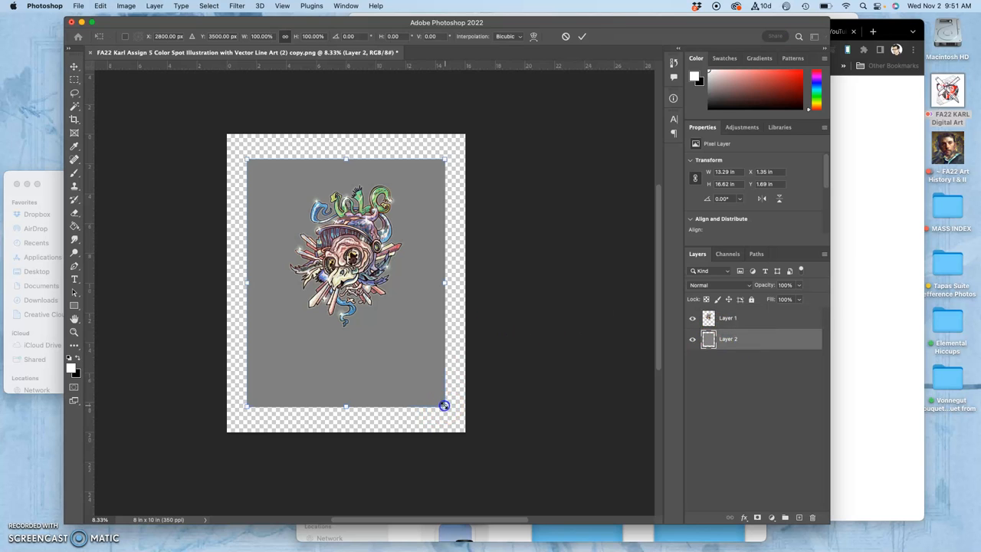
- Drag the gray block's bottom-right handle inward to make it narrower with a wider margin
drag(445, 404, 438, 401)
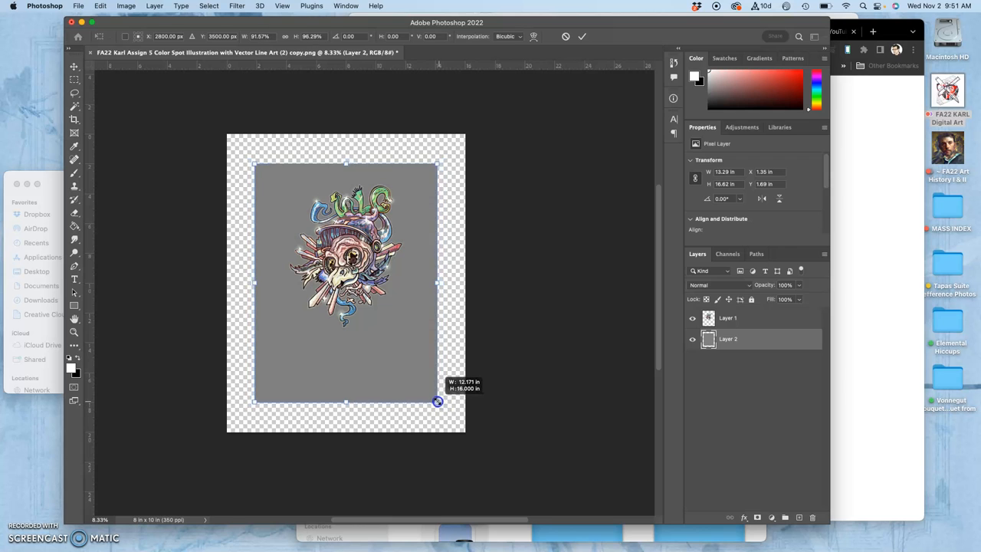
drag(438, 401, 441, 397)
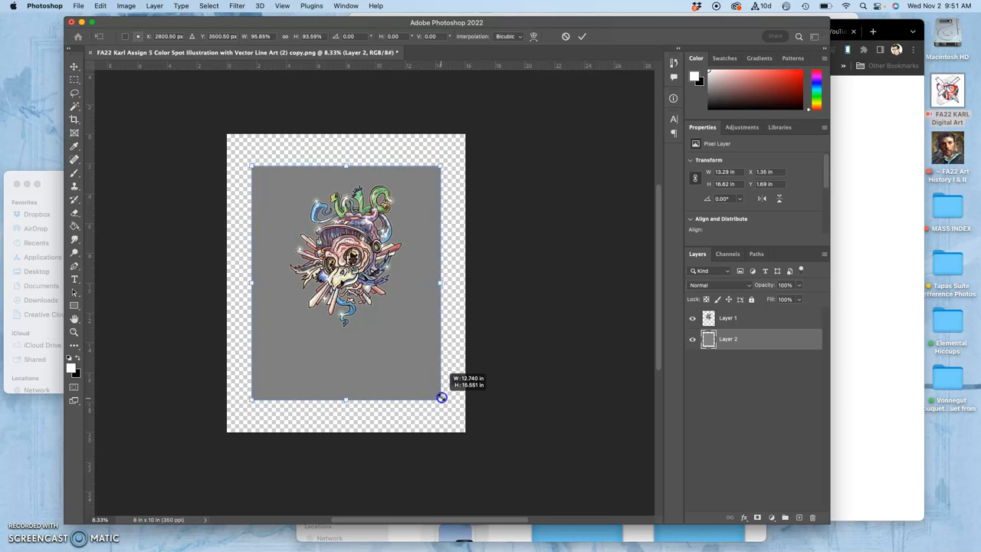
drag(441, 396, 427, 402)
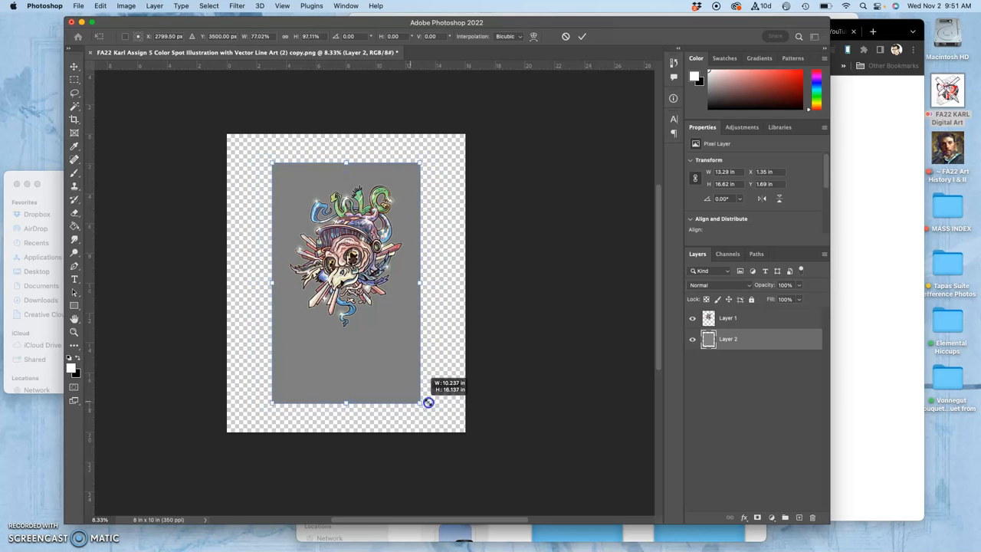
drag(429, 402, 421, 404)
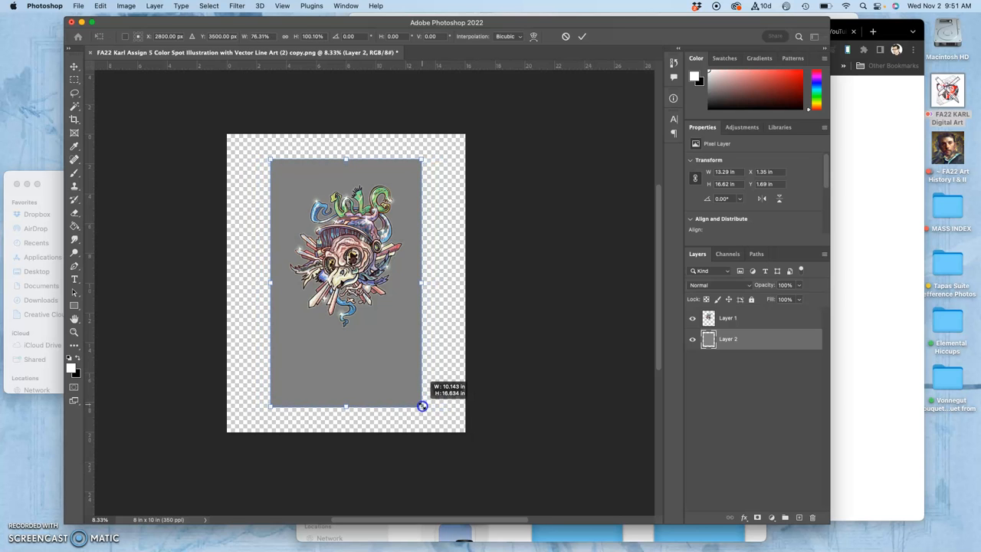
drag(421, 406, 423, 398)
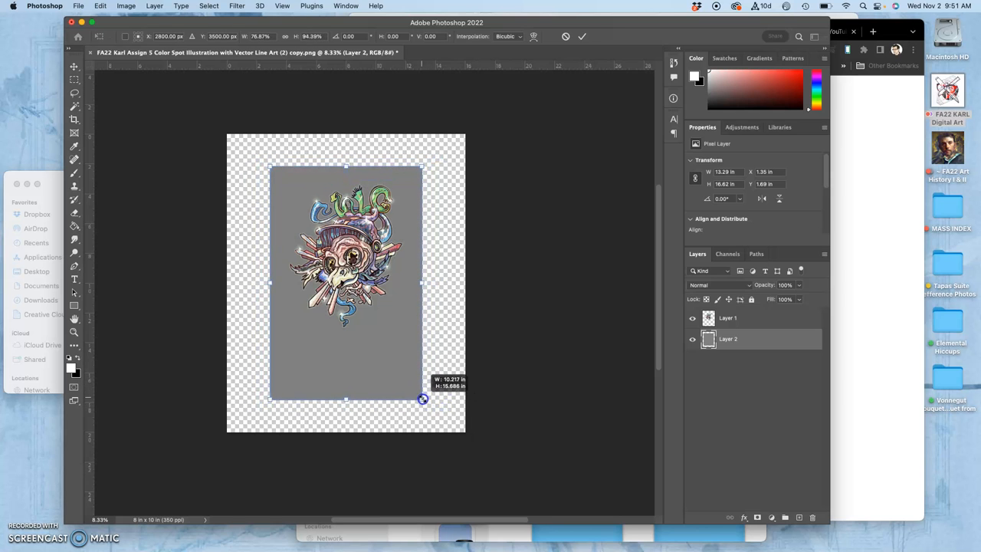
drag(421, 399, 432, 402)
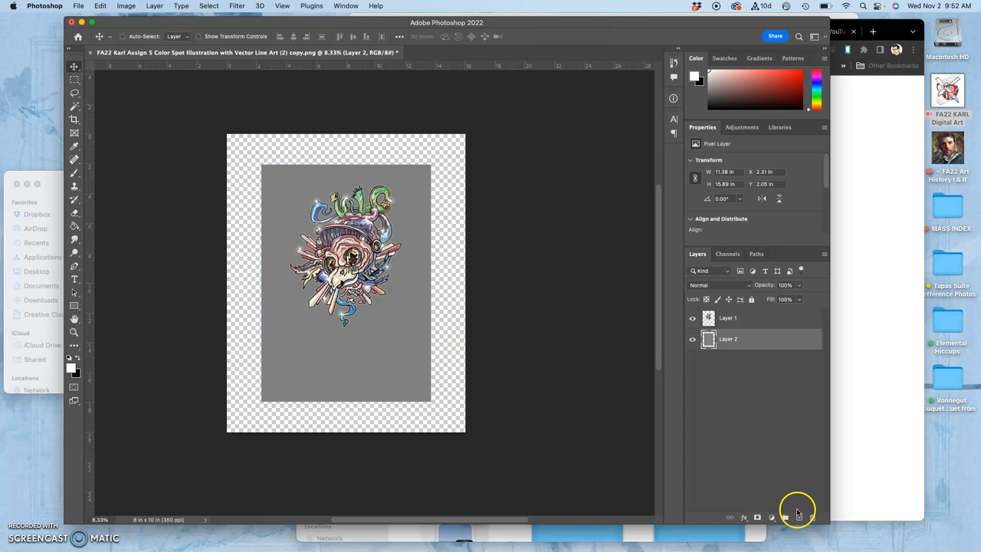
- Add a new layer and fill it with white as the background
click(785, 517)
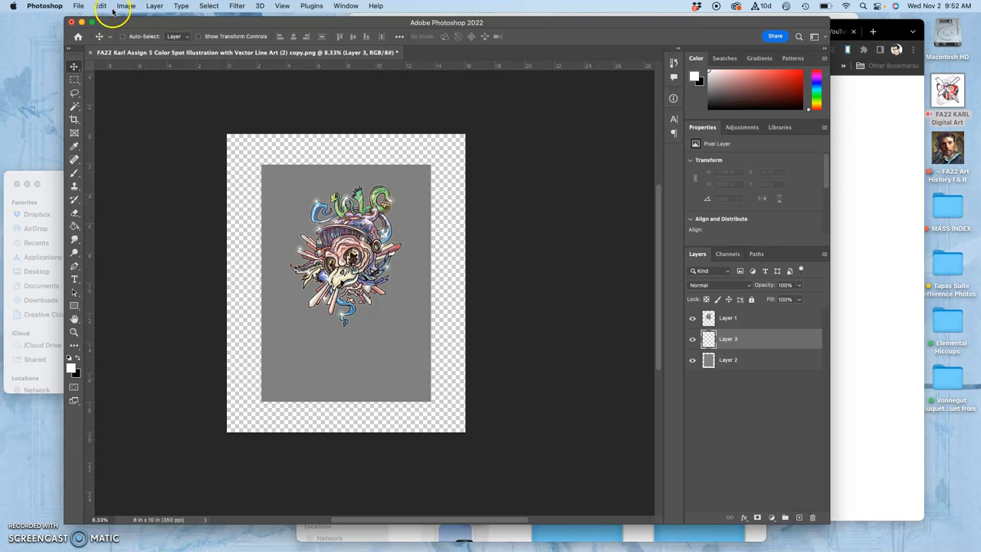
click(102, 6)
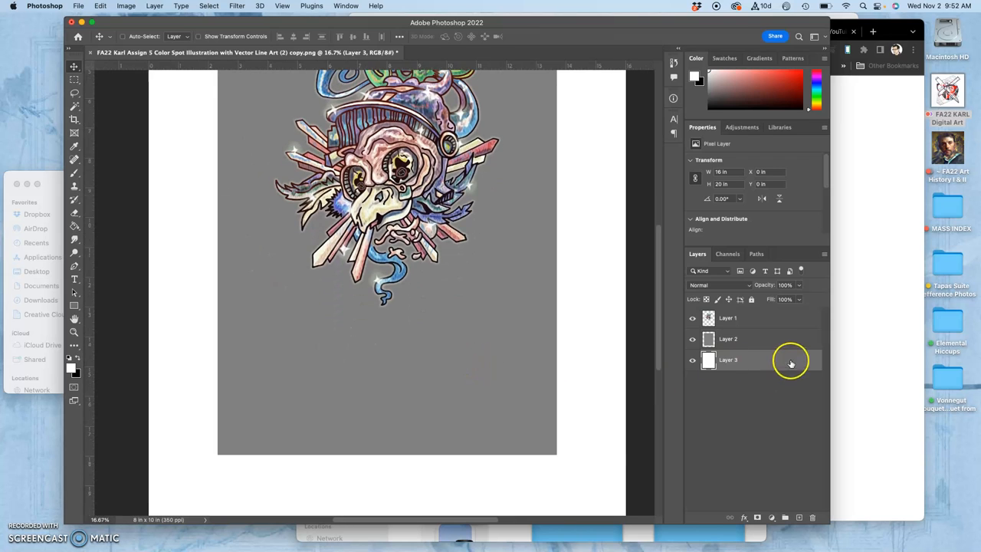
- Fade the gray block layer to 33% opacity
click(728, 339)
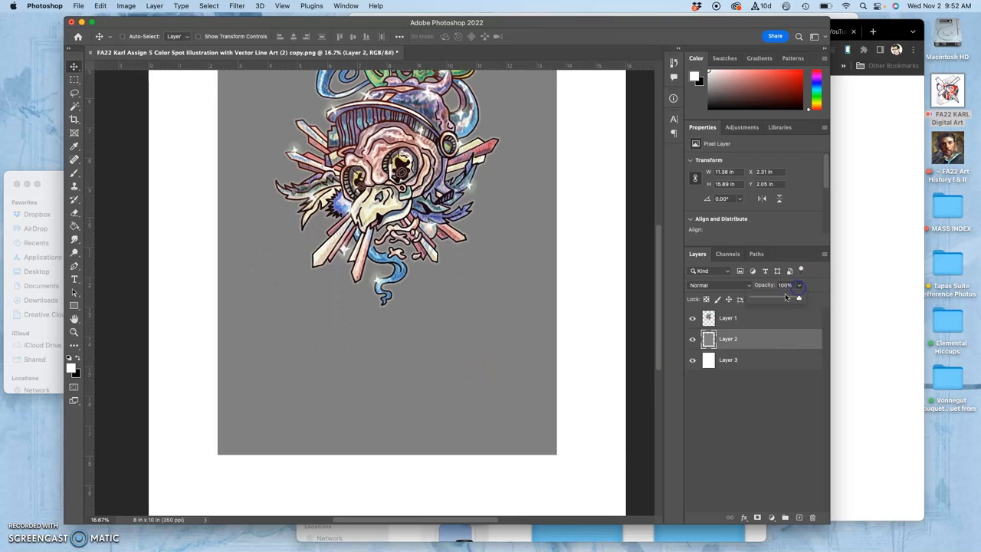
drag(797, 298, 769, 297)
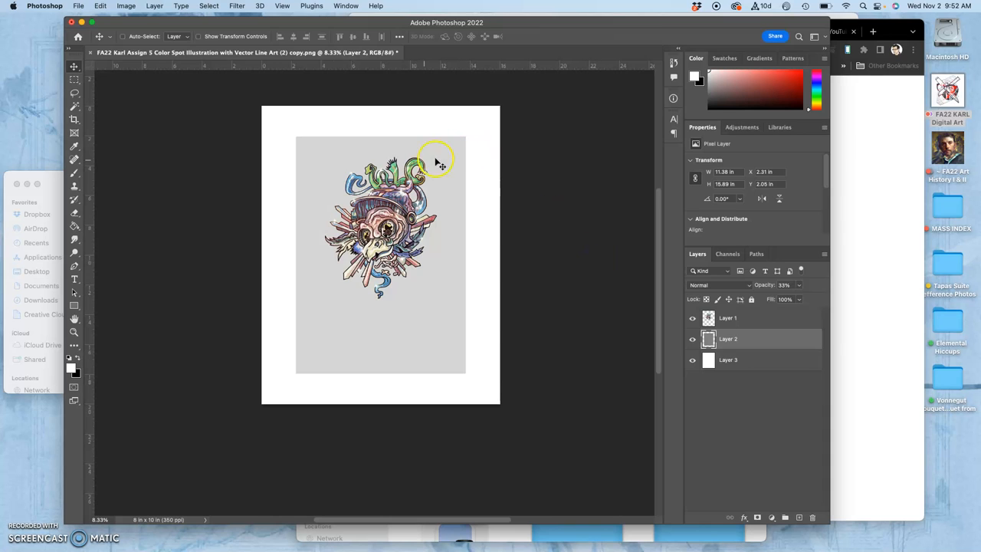
mouse_move(43, 95)
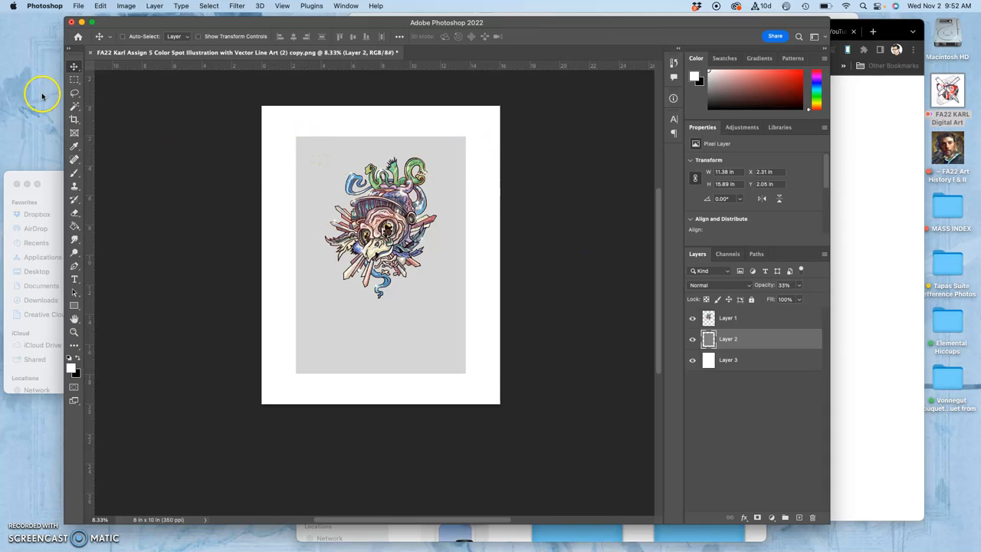
- Crop the canvas inward from the top-left corner and left edge, then commit the crop
click(74, 119)
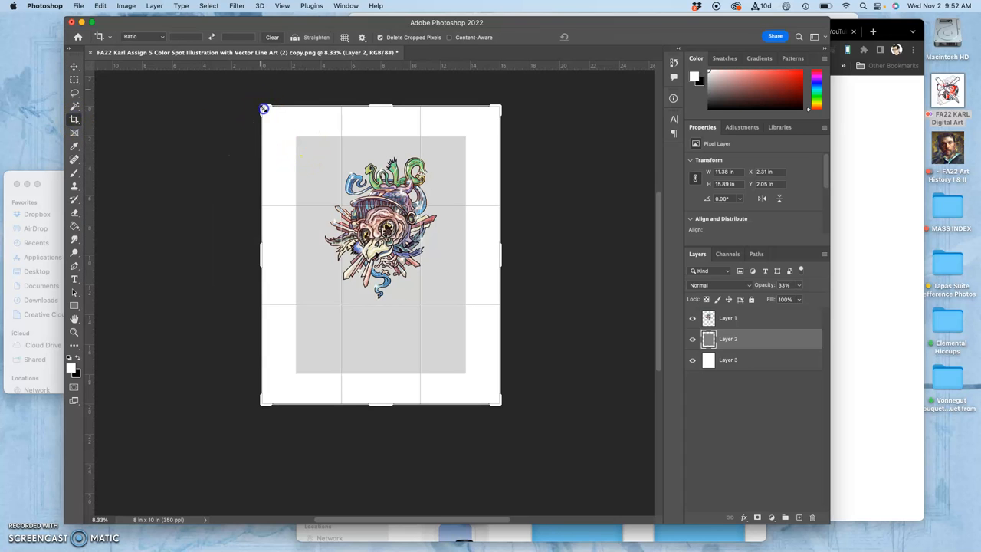
drag(264, 109, 275, 118)
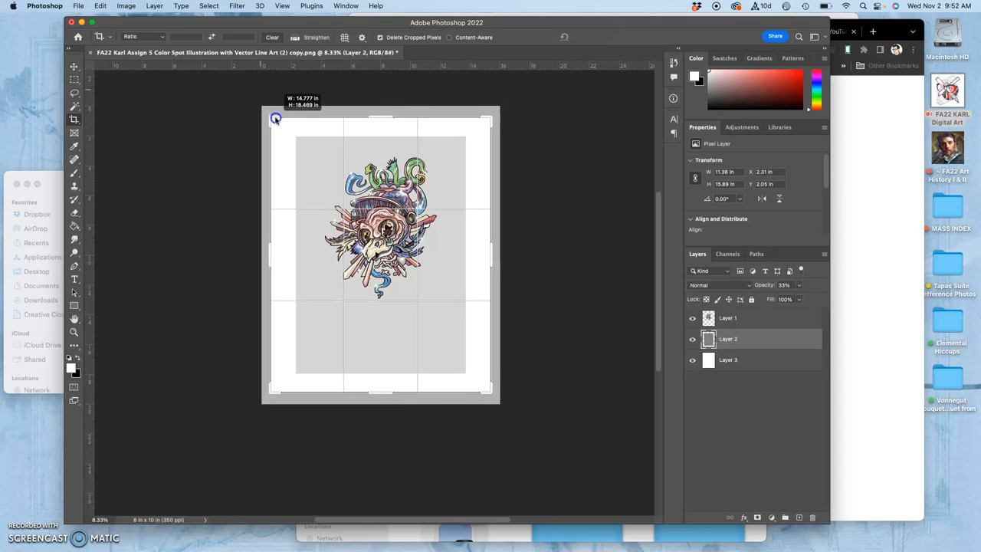
drag(276, 119, 299, 120)
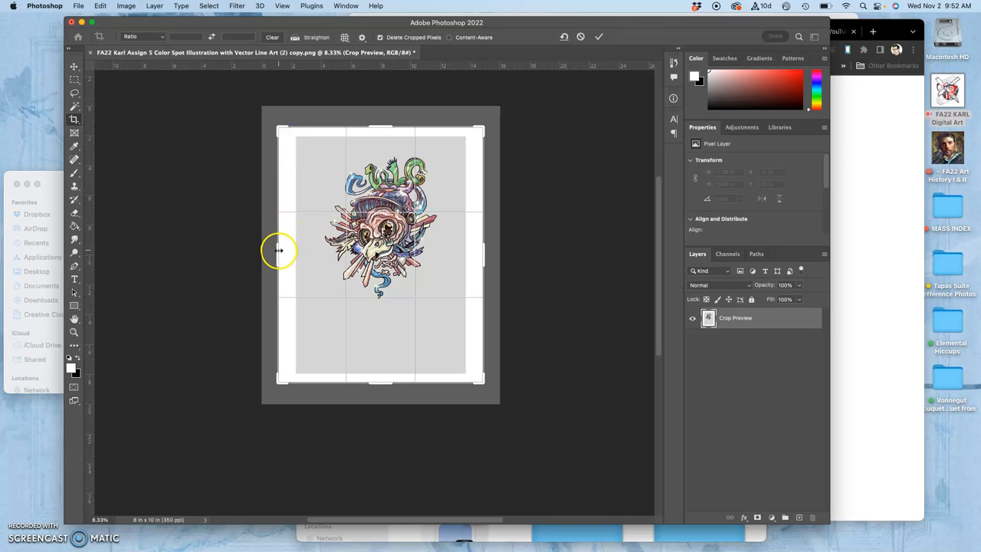
drag(279, 251, 288, 251)
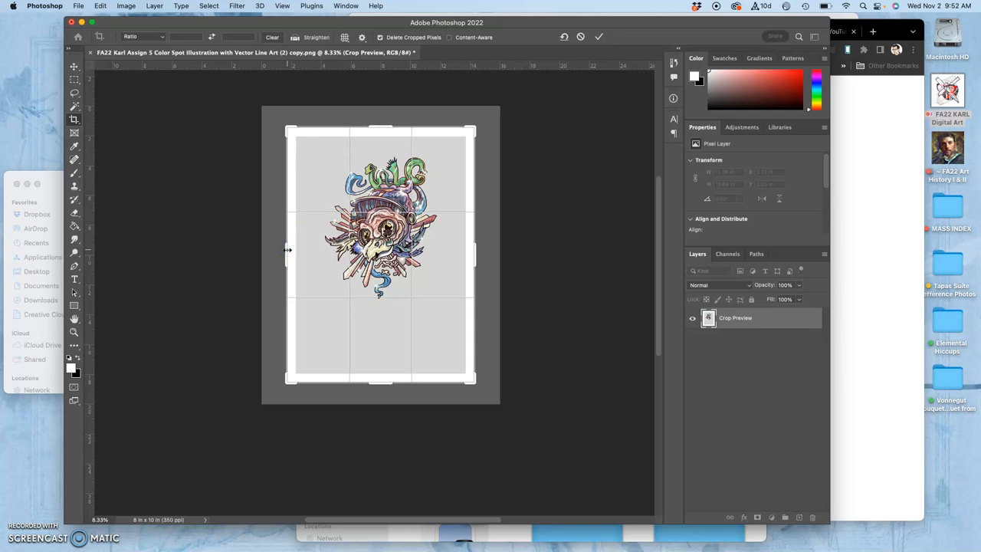
click(598, 36)
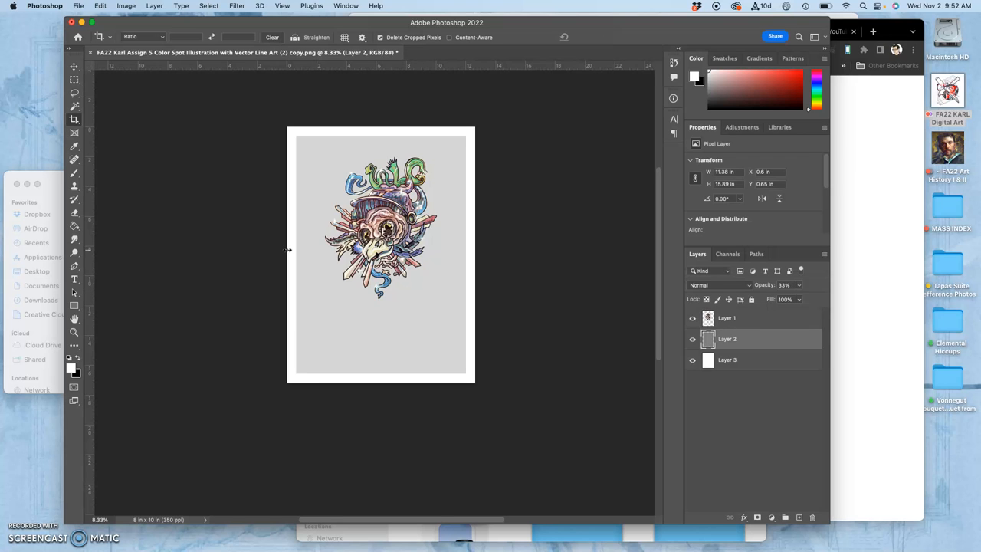
mouse_move(463, 405)
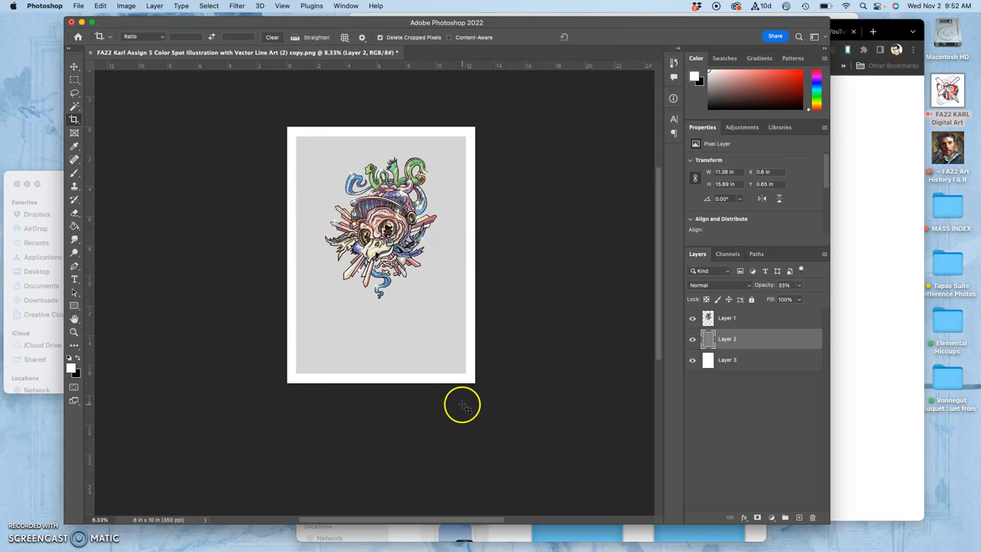
click(125, 6)
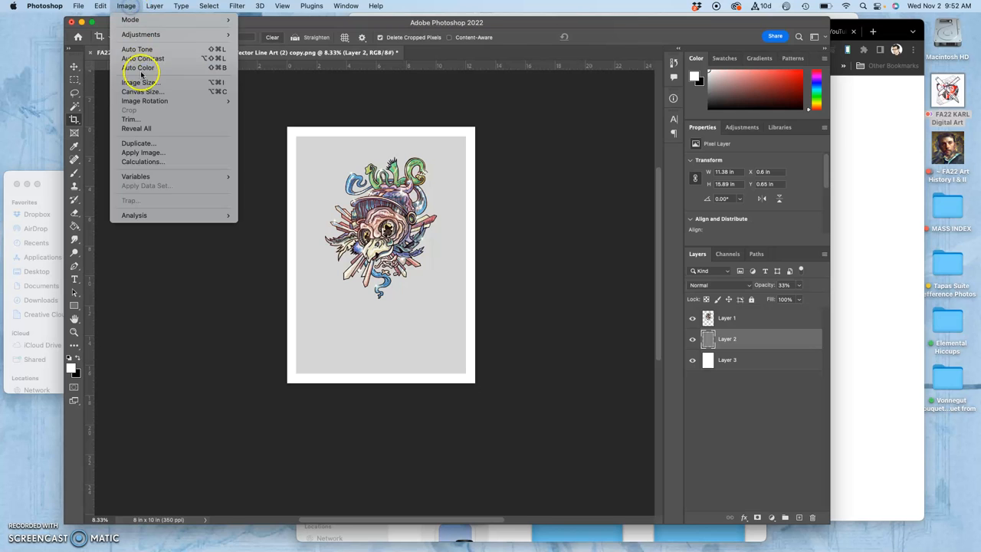
click(141, 83)
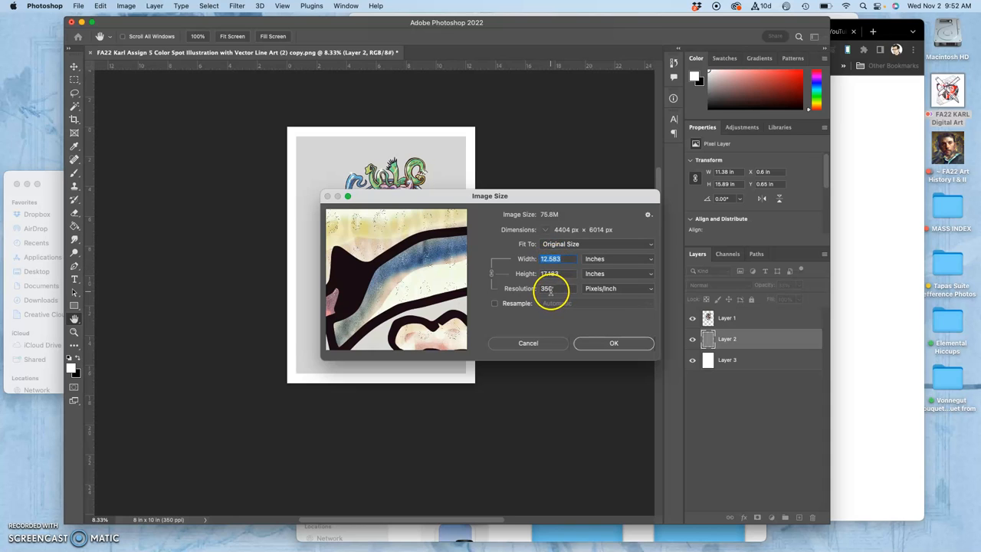
click(493, 304)
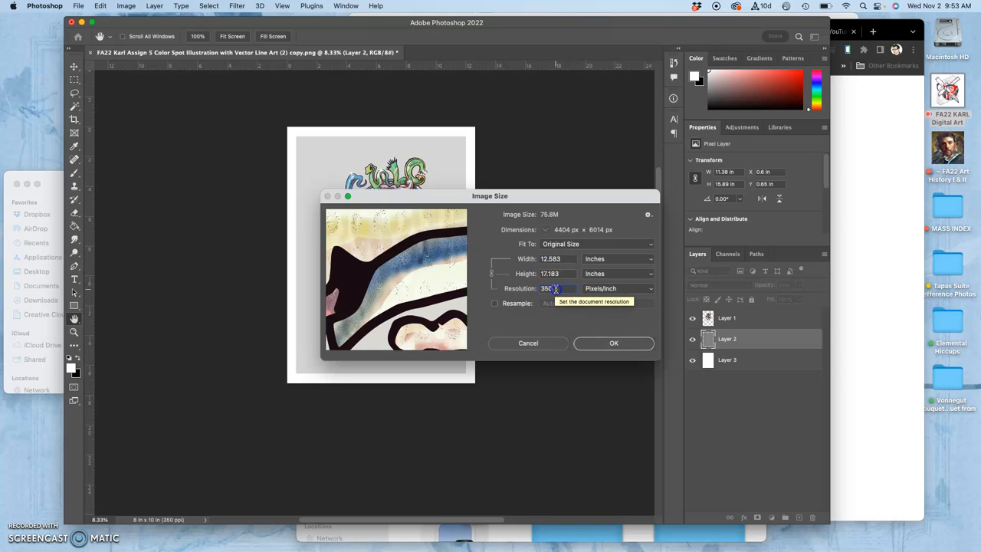
text(30)
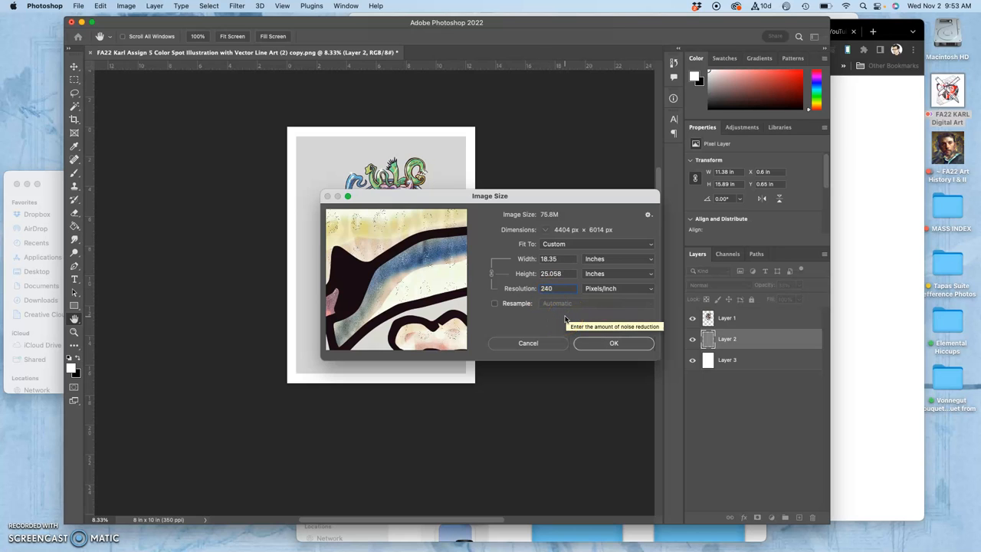
click(559, 288)
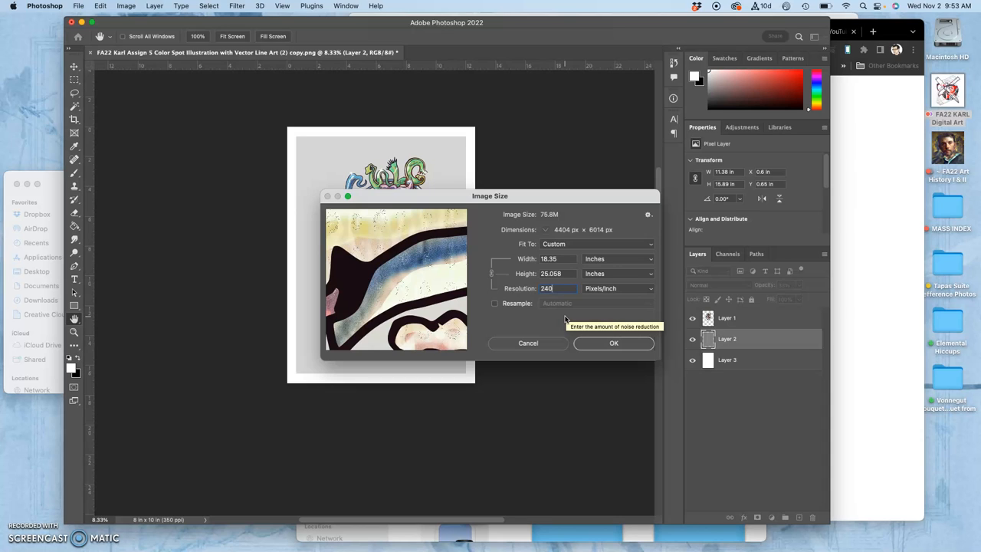
mouse_move(565, 320)
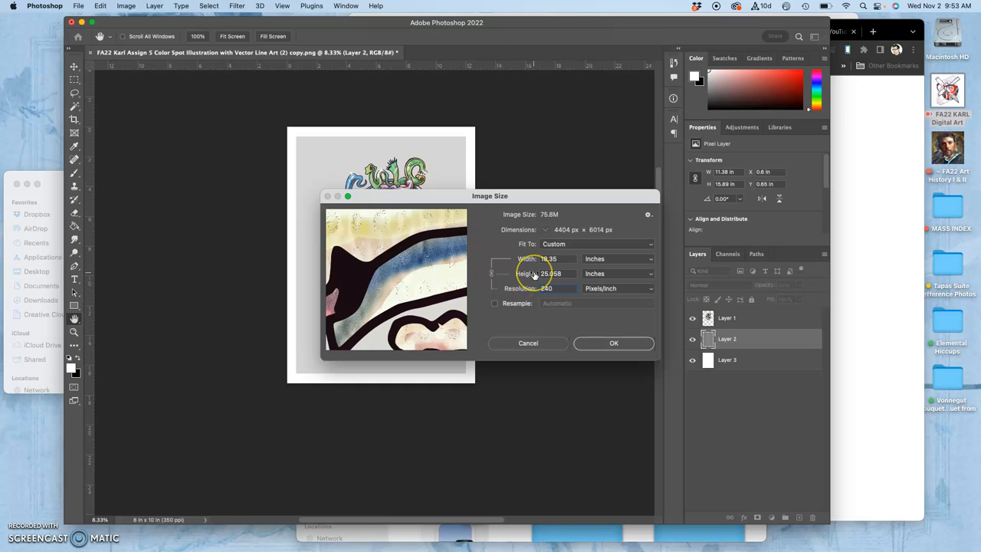
mouse_move(545, 288)
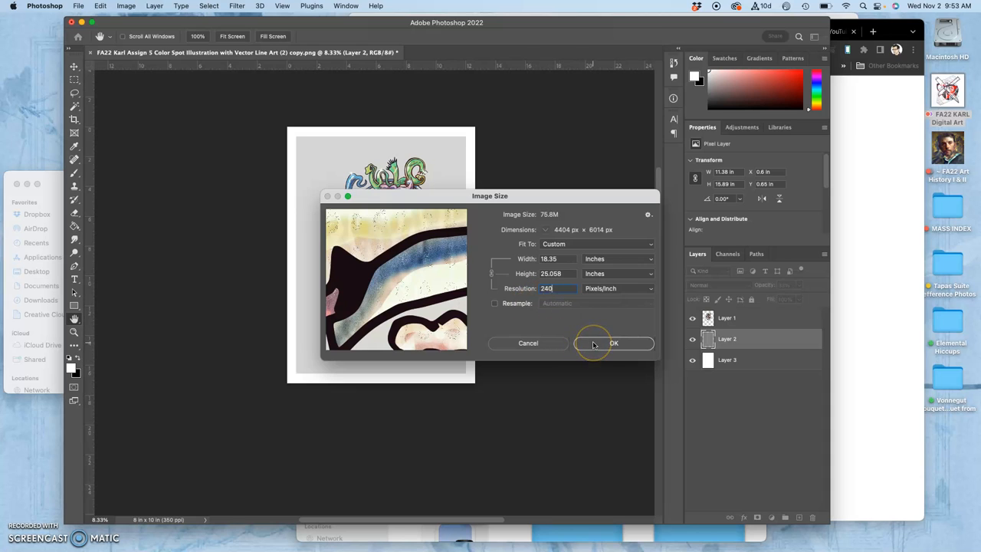
mouse_move(824, 287)
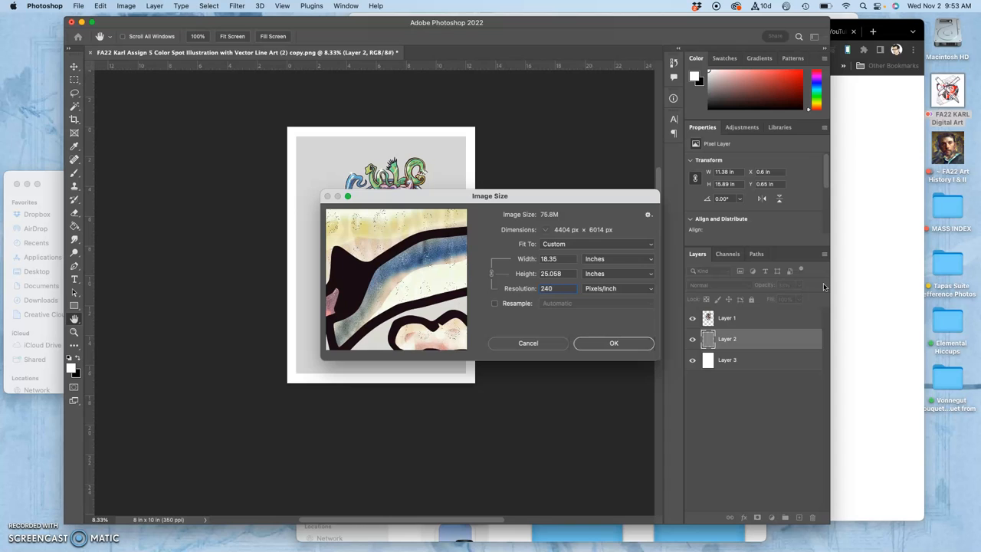
mouse_move(613, 343)
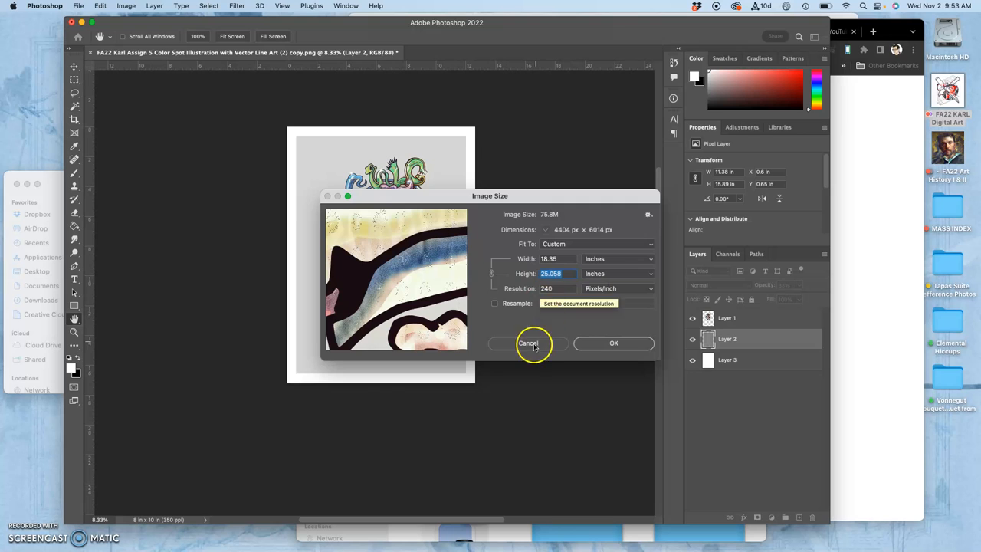
click(527, 343)
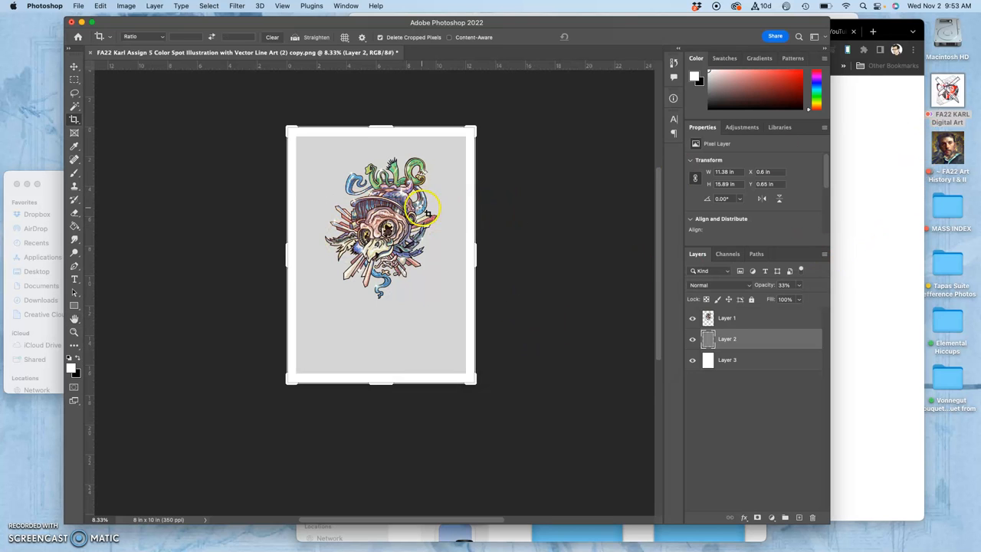
mouse_move(895, 110)
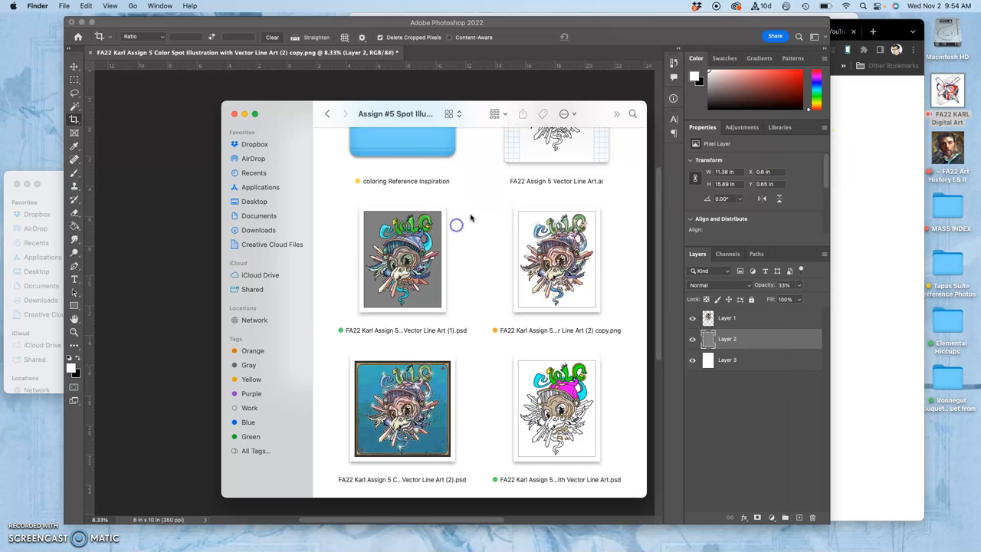
- Scroll through the Assign #5 folder in Finder to find the Vector Line Art file
scroll(down, 3)
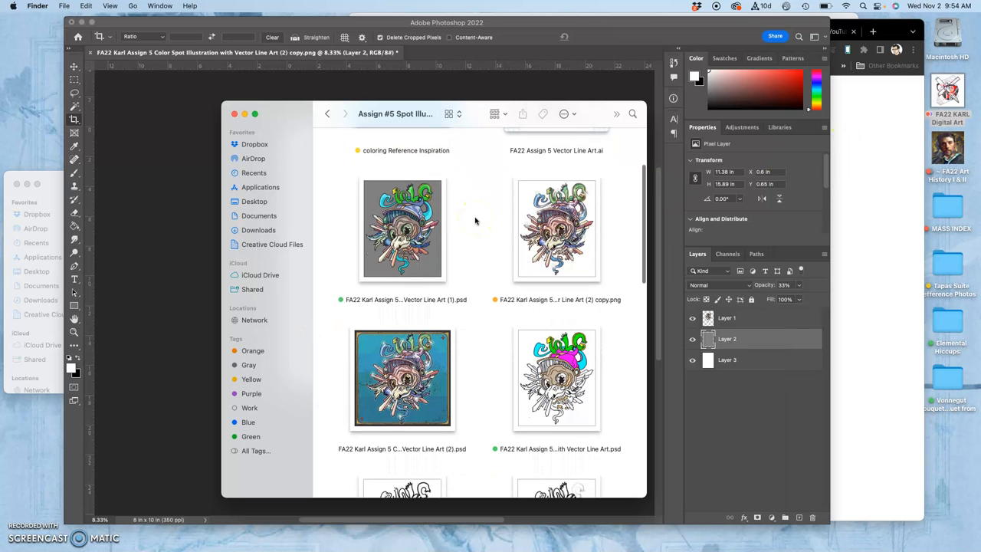
scroll(down, 3)
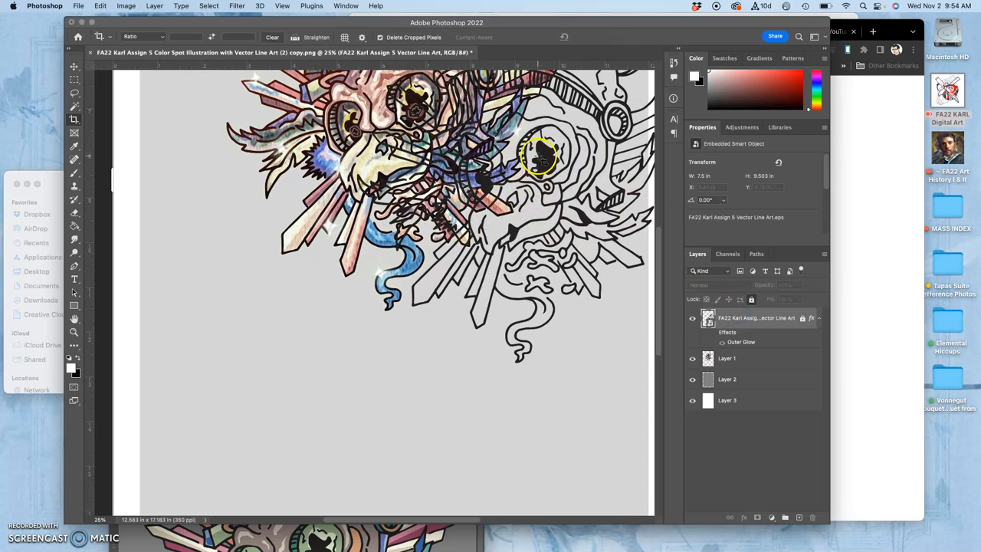
- Dismiss the locked-layer alert and scale the line art smart object over the illustration
click(73, 68)
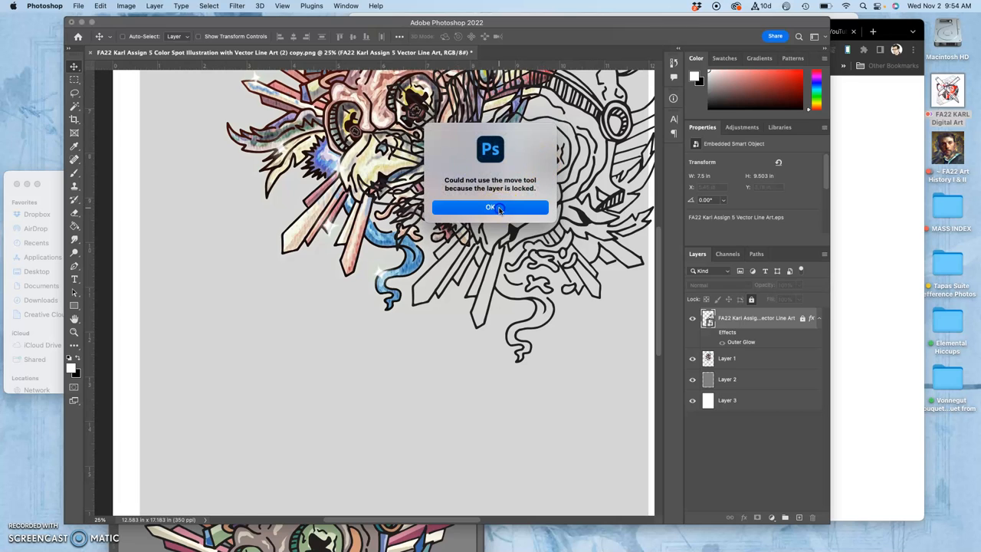
click(490, 206)
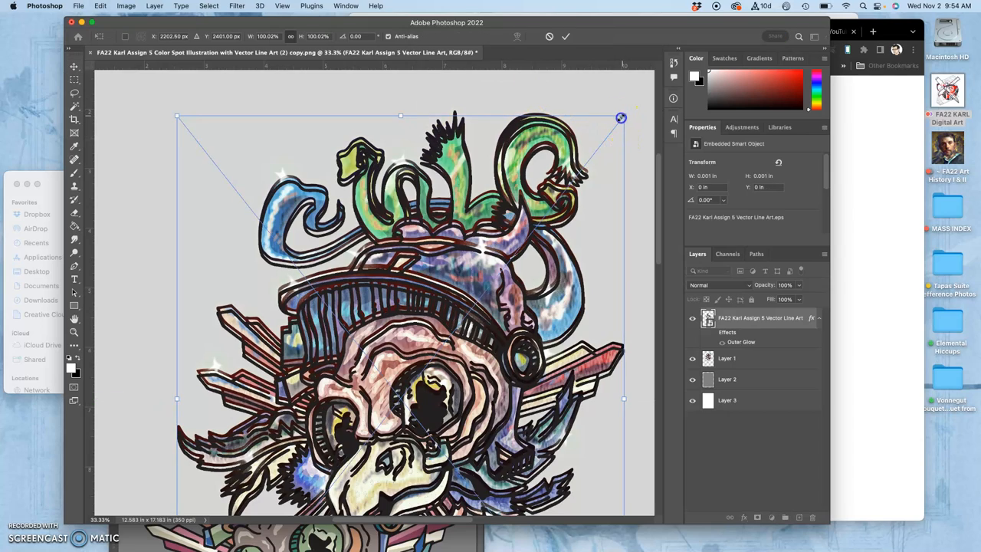
drag(620, 117, 626, 111)
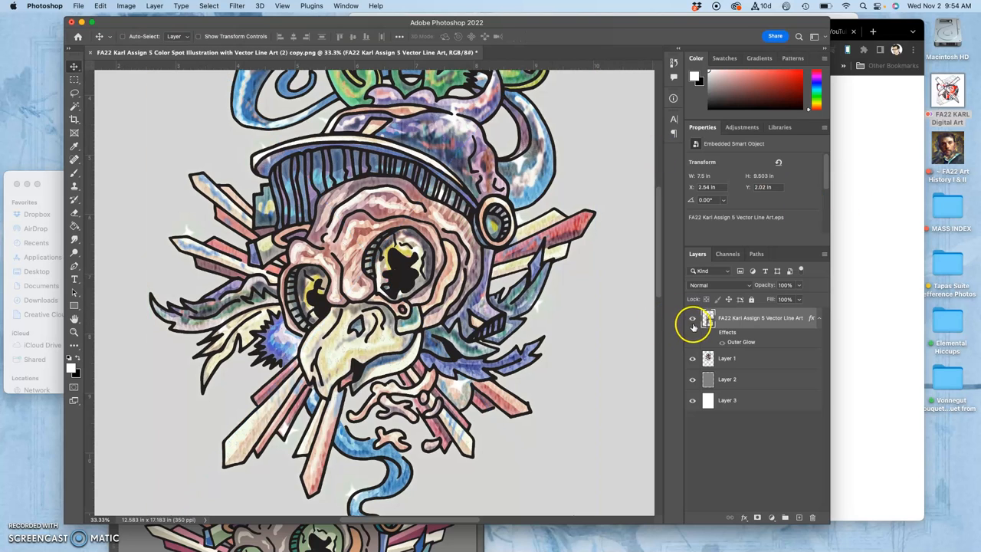
- Toggle the line art layer's visibility repeatedly to compare it against the illustration
click(693, 317)
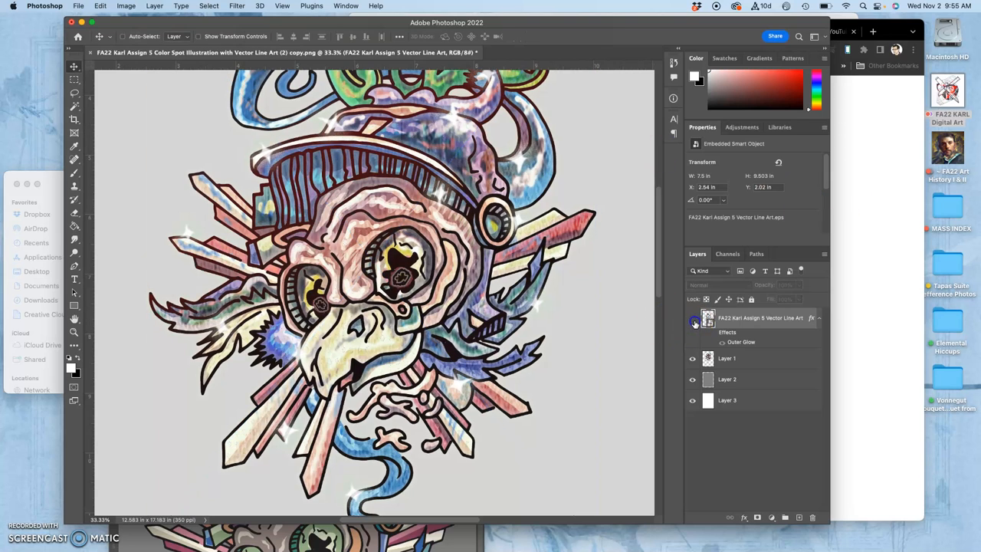
click(692, 317)
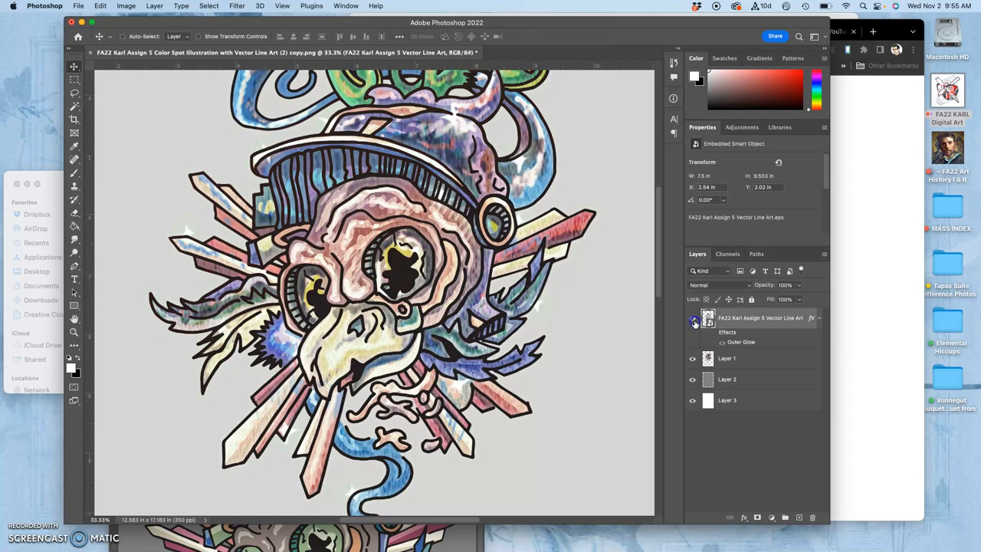
click(693, 318)
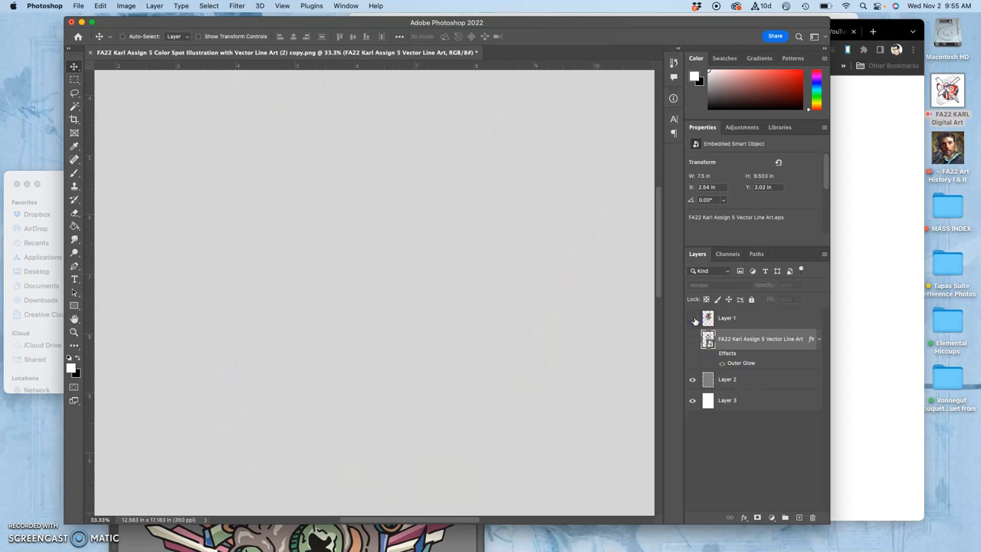
click(693, 338)
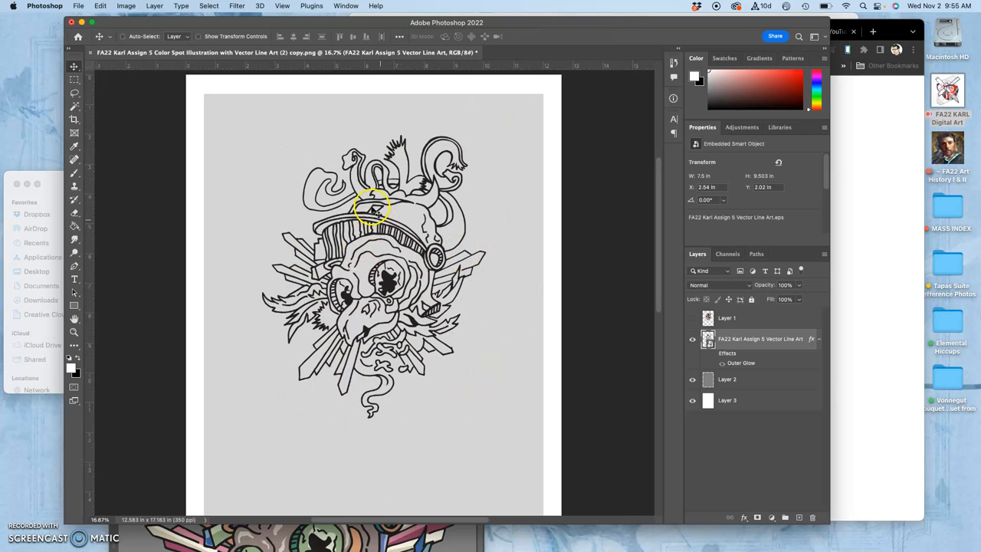
mouse_move(426, 514)
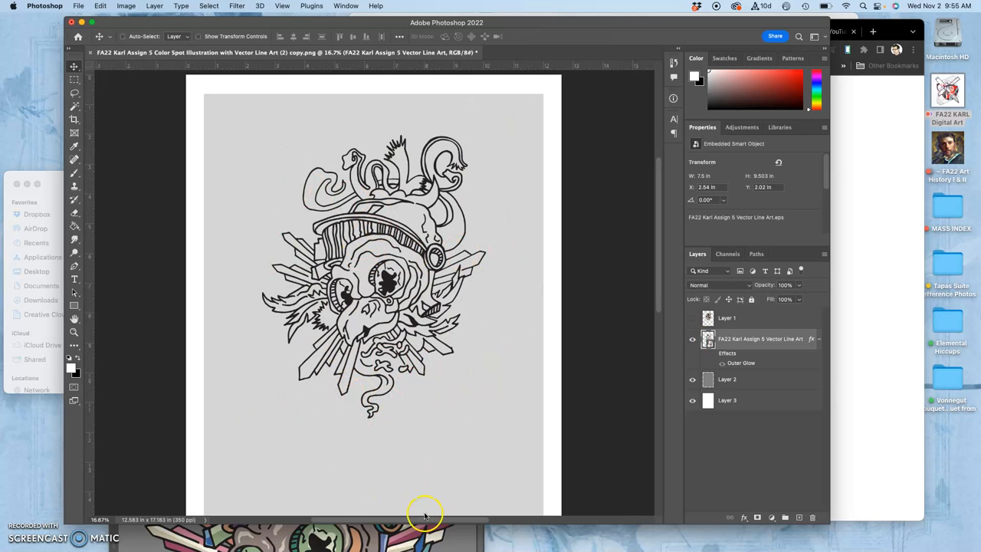
mouse_move(635, 347)
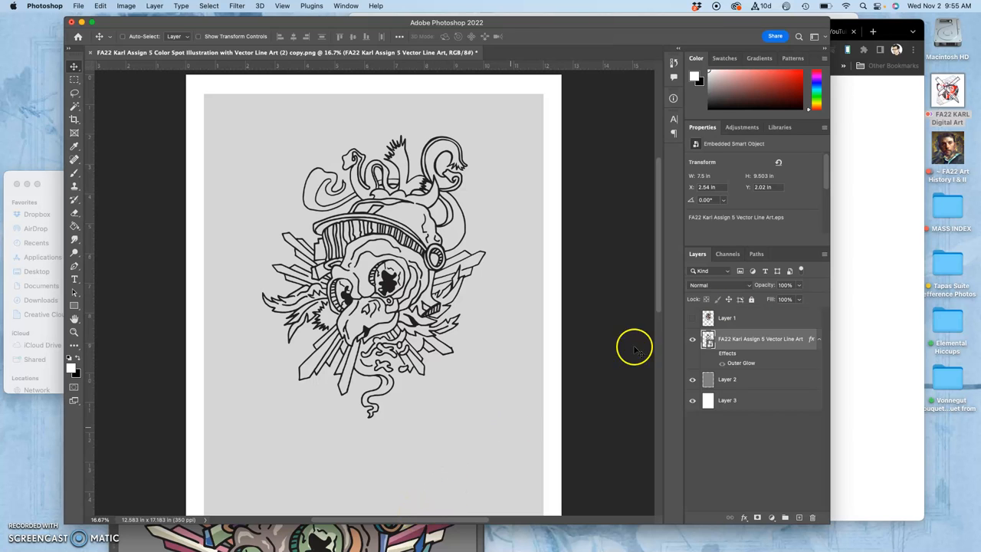
click(693, 317)
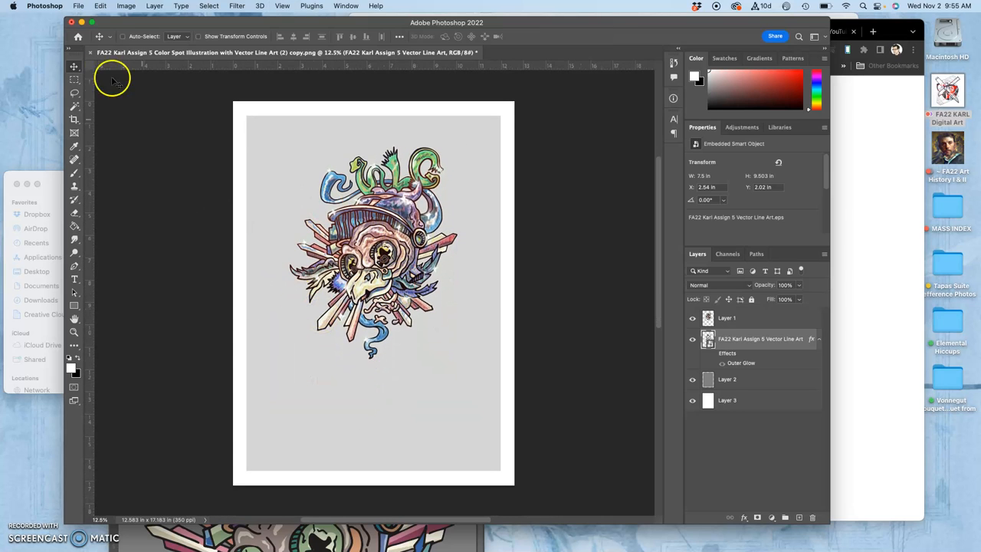
- Save As 'FA22 Karl Assign 6 Type Design Poster Layout.psd' in Photoshop format
click(78, 6)
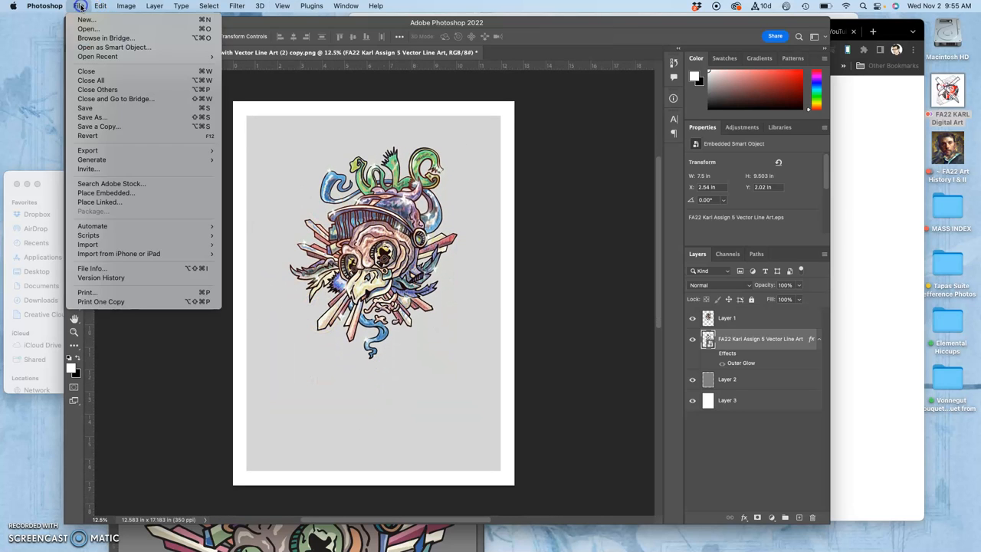
mouse_move(92, 116)
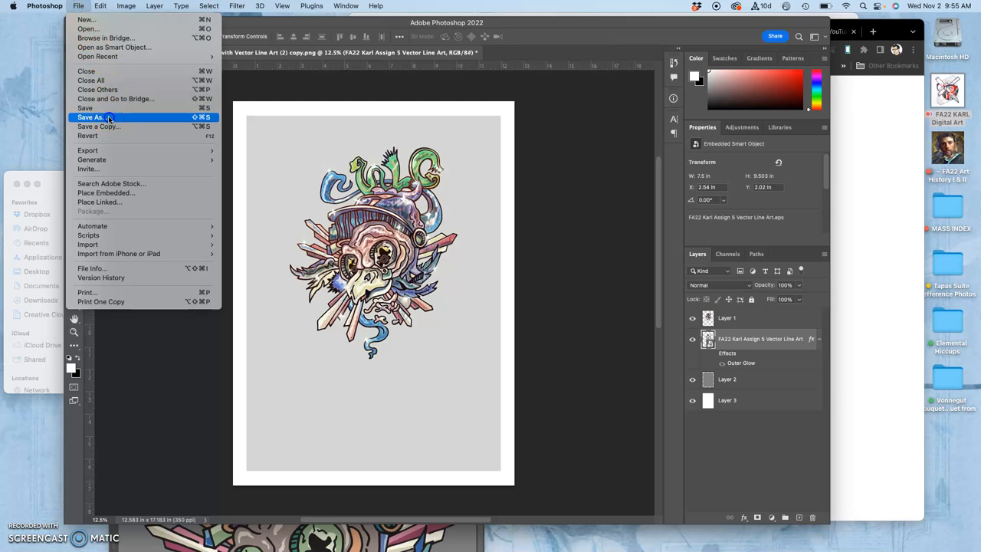
click(91, 116)
text(Assign 6 Type Design Poster Layout.)
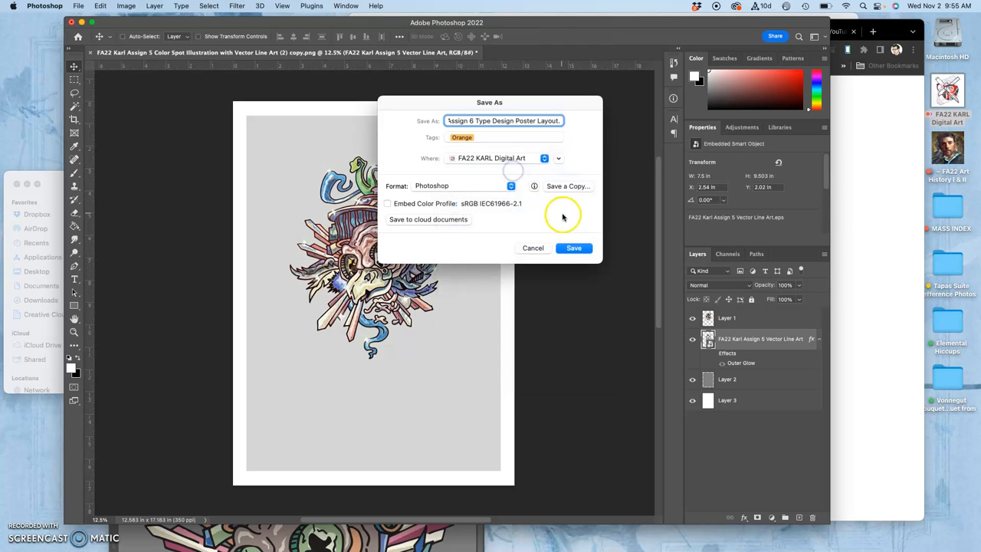
click(573, 249)
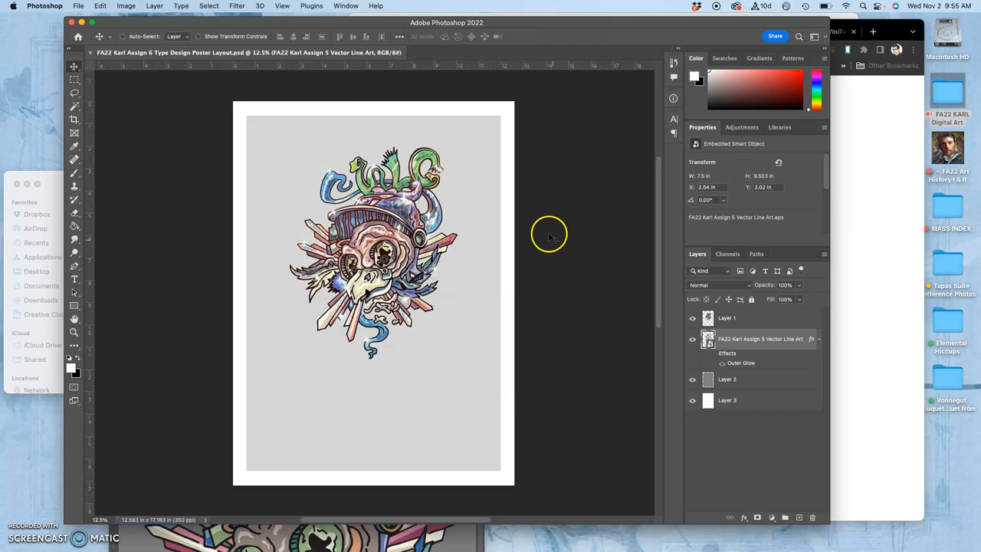